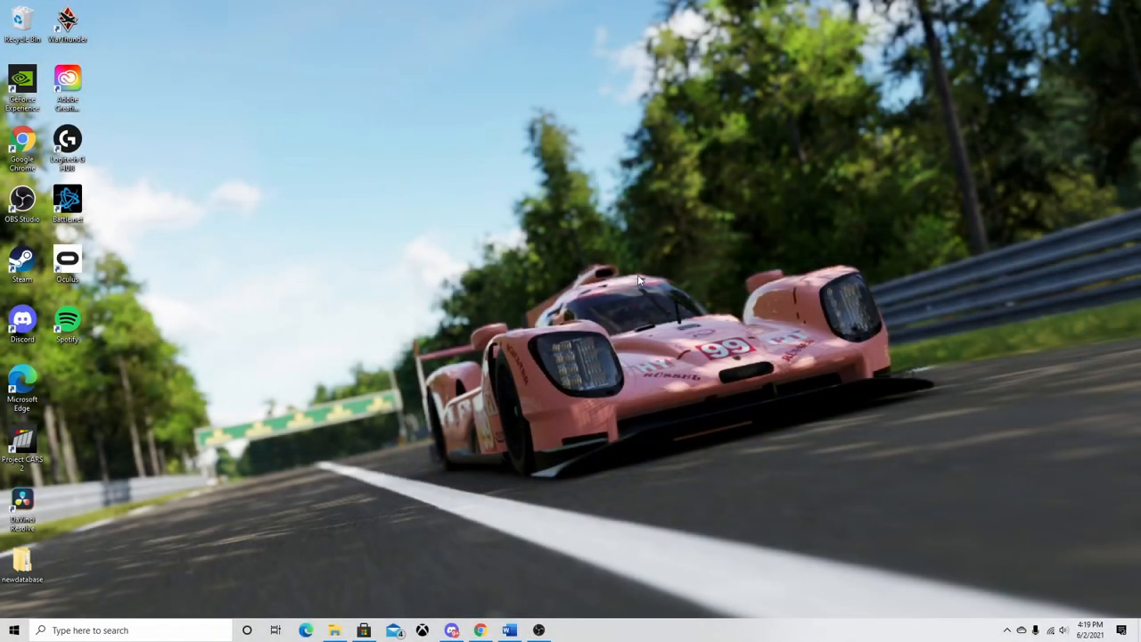
{"action": "mouse_move", "coordinate": [888, 63]}
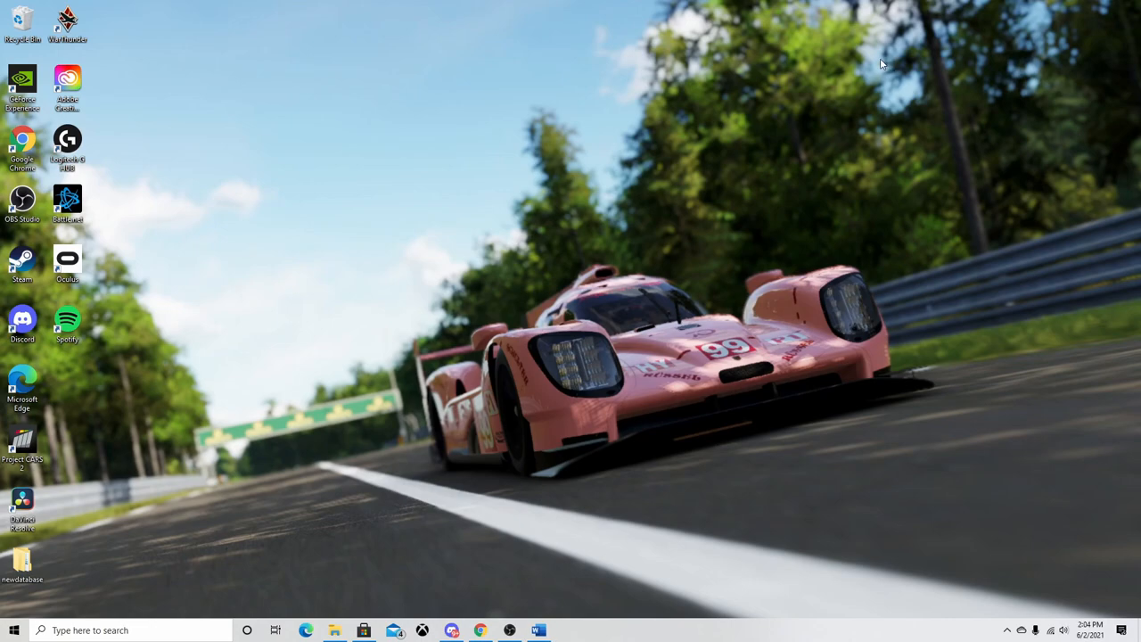
{"action": "mouse_move", "coordinate": [388, 570]}
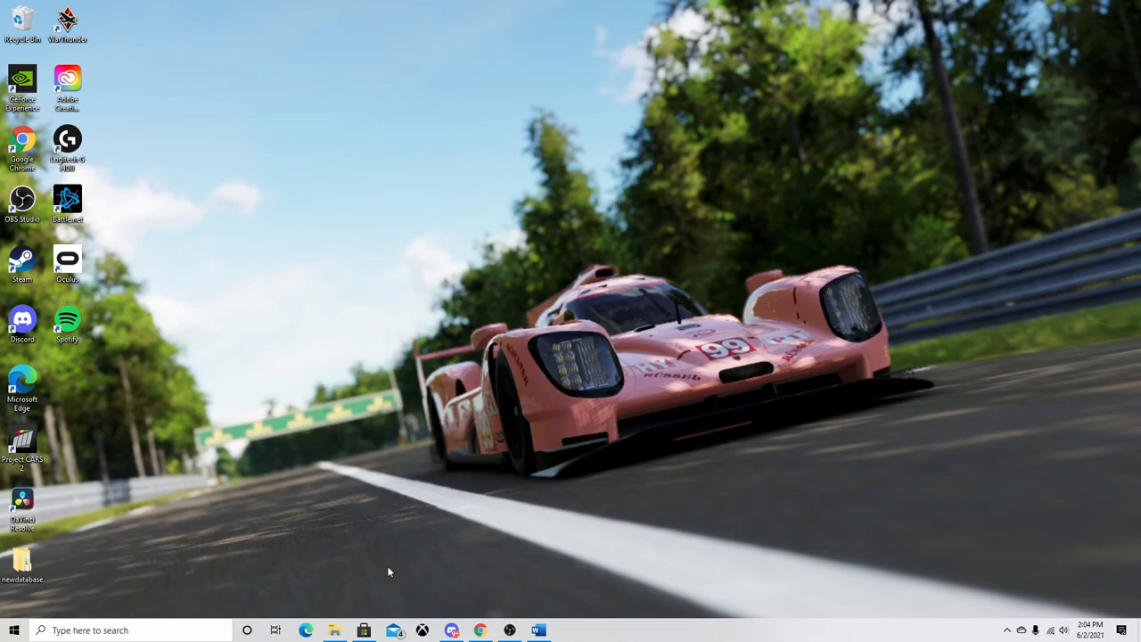
Step: Switch the browser to the MediaFire Bootfiles_for_PC2_V7.0.0.0 RAR download page
{"action": "left_click", "coordinate": [363, 629]}
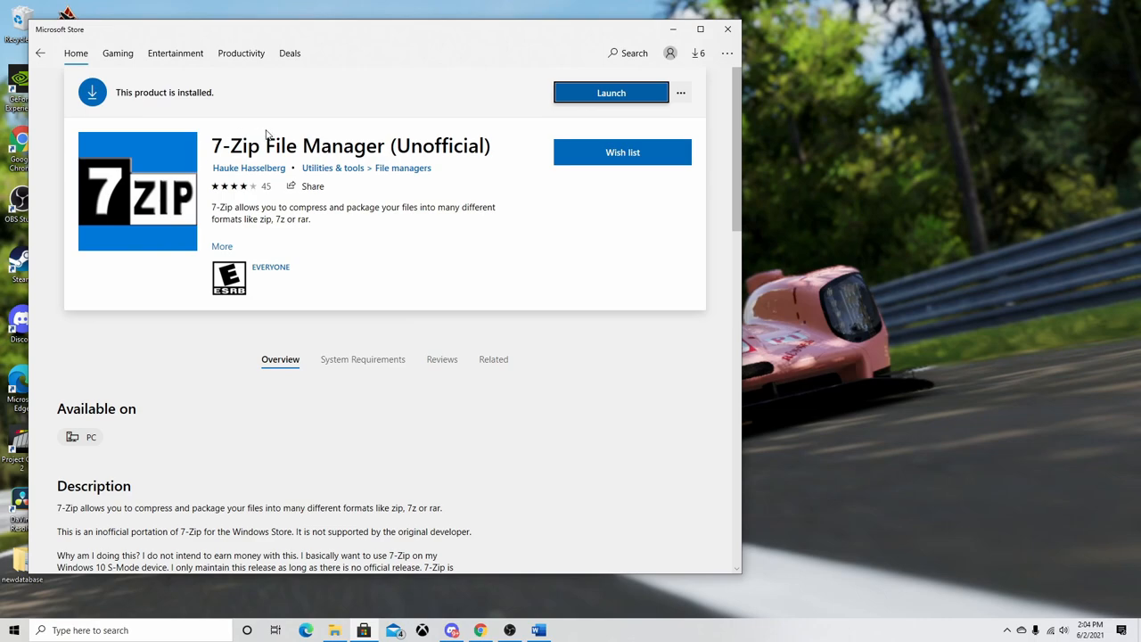
{"action": "mouse_move", "coordinate": [401, 146]}
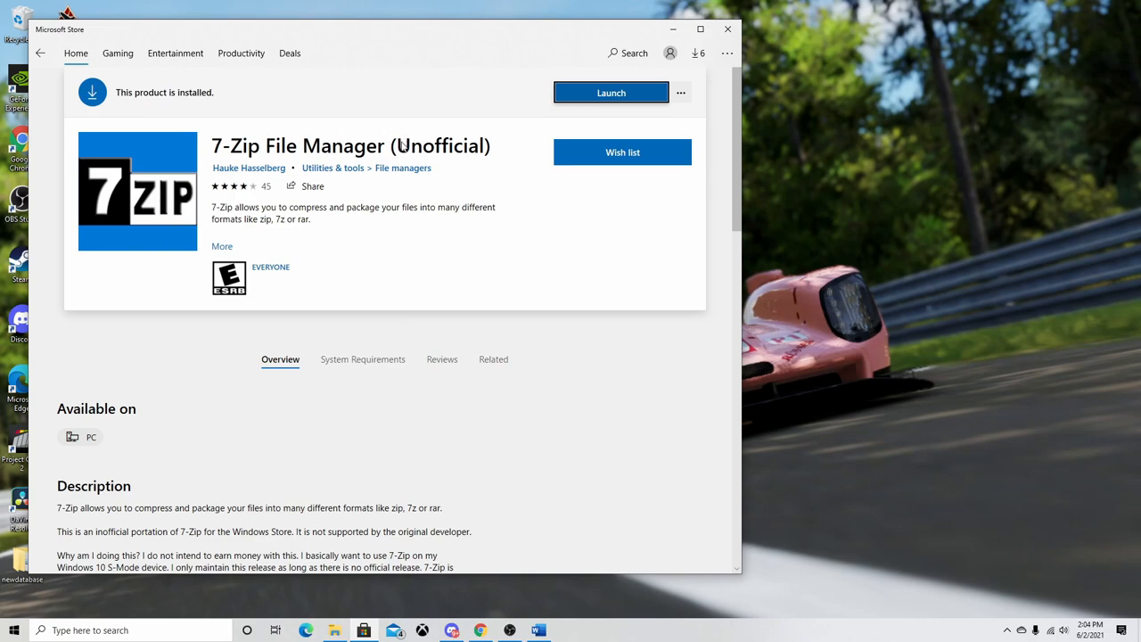
{"action": "mouse_move", "coordinate": [321, 128]}
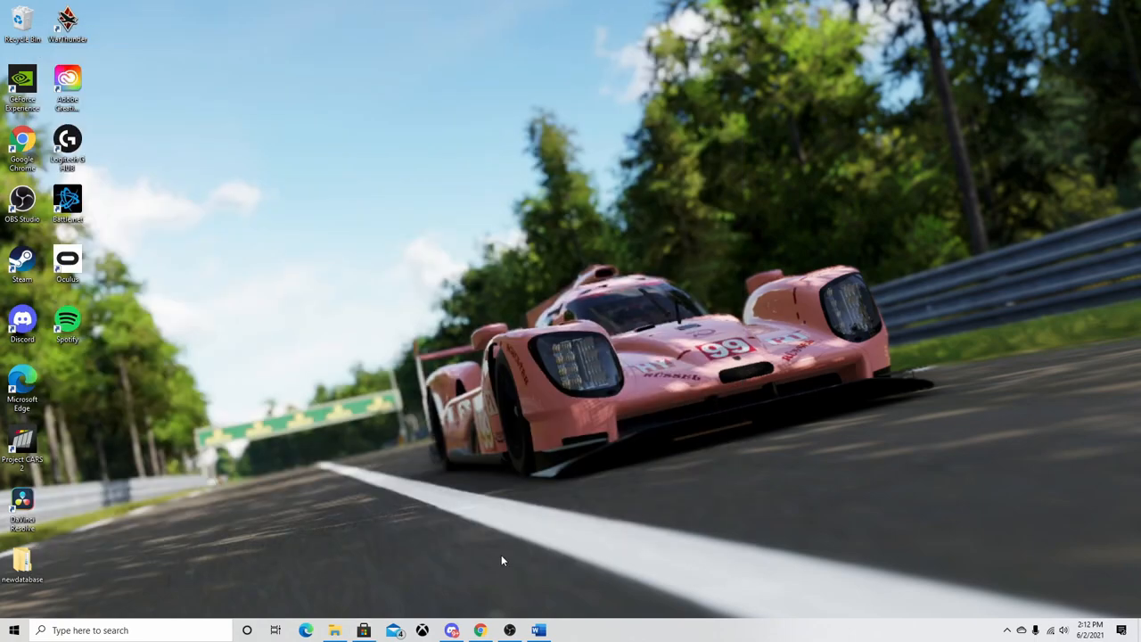
{"action": "left_click", "coordinate": [481, 631]}
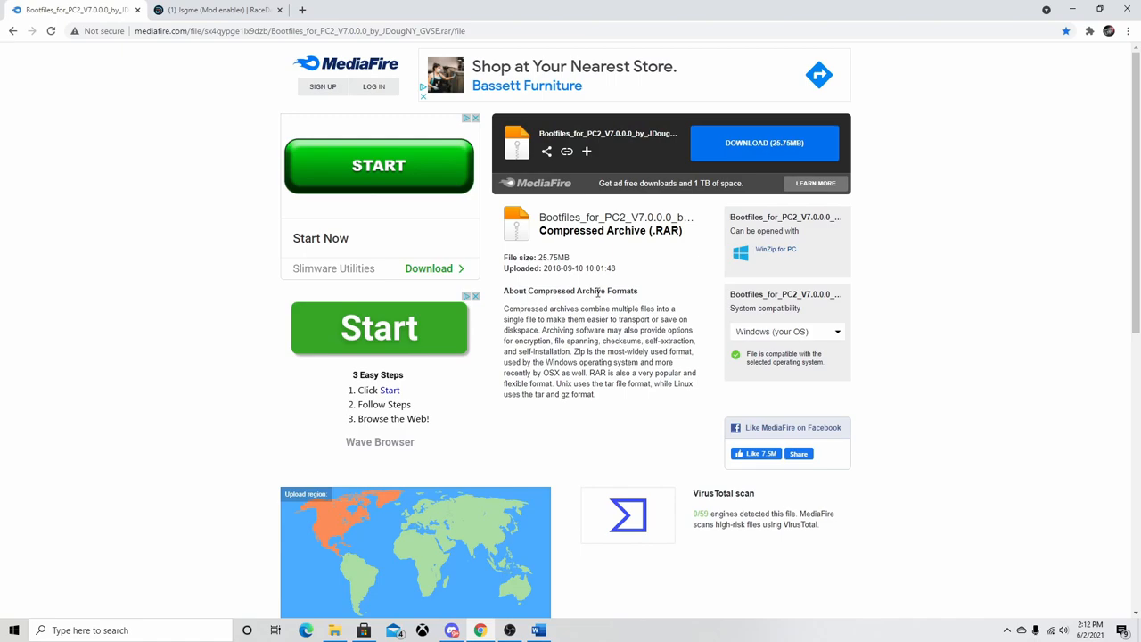
{"action": "mouse_move", "coordinate": [613, 228]}
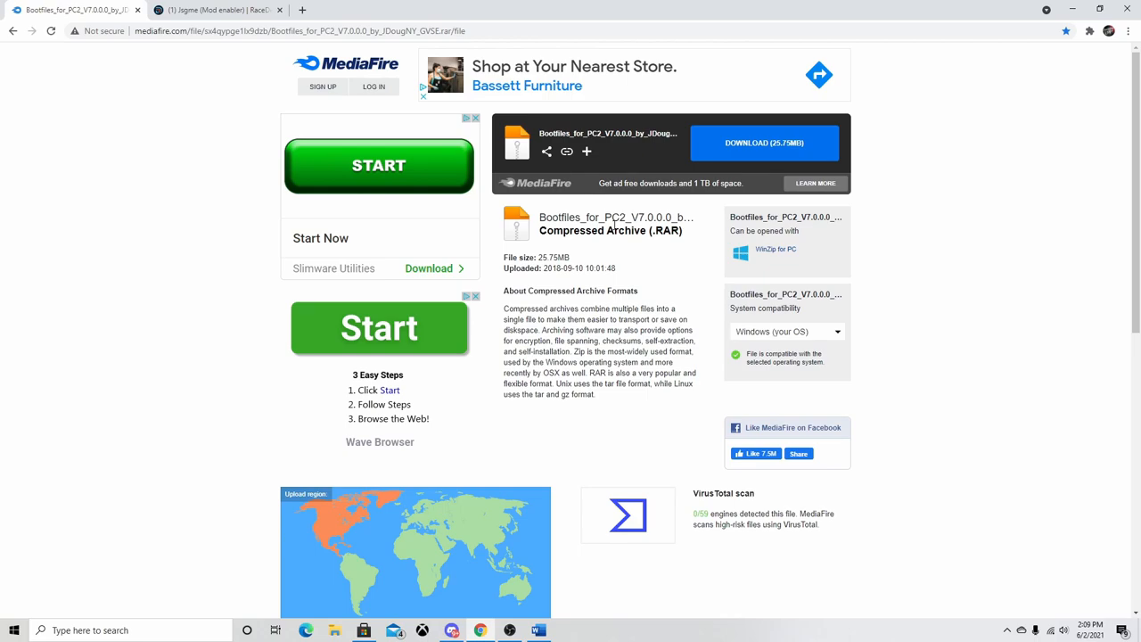
{"action": "mouse_move", "coordinate": [531, 424]}
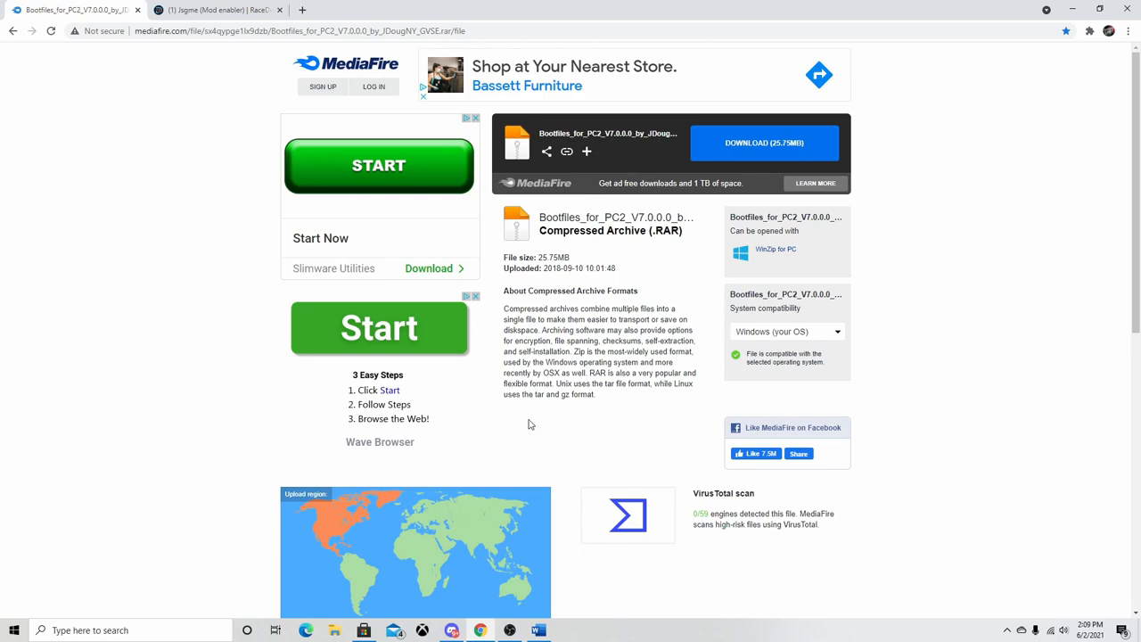
{"action": "mouse_move", "coordinate": [624, 286]}
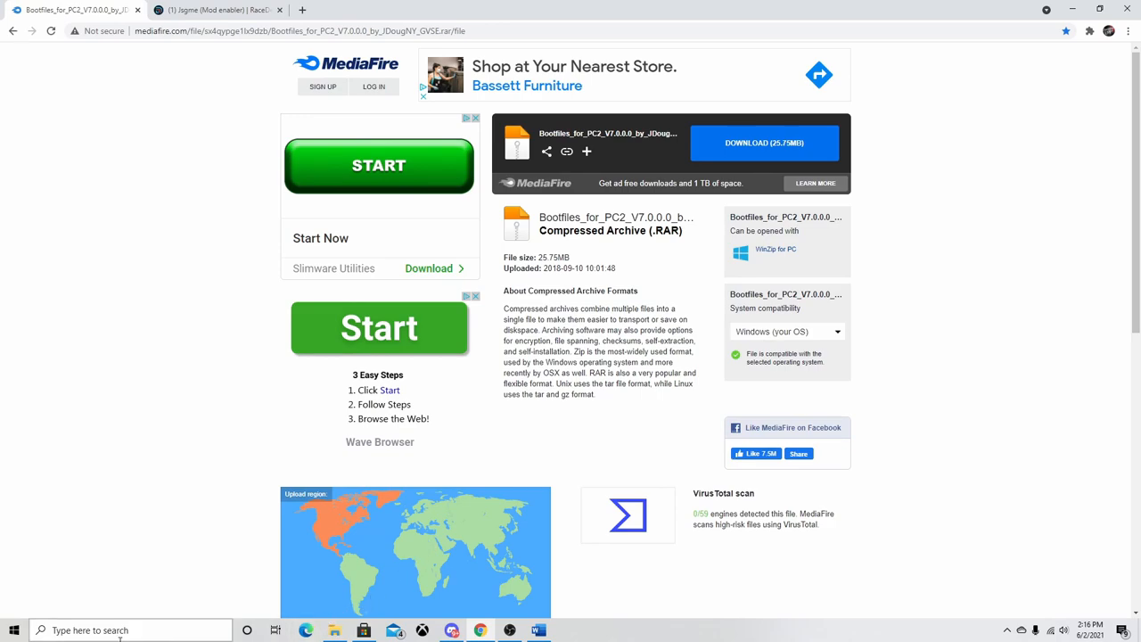
Step: Navigate This PC > C: > Program Files (x86) > Steam > steamapps > common > Project CARS 2
{"action": "left_click", "coordinate": [334, 631]}
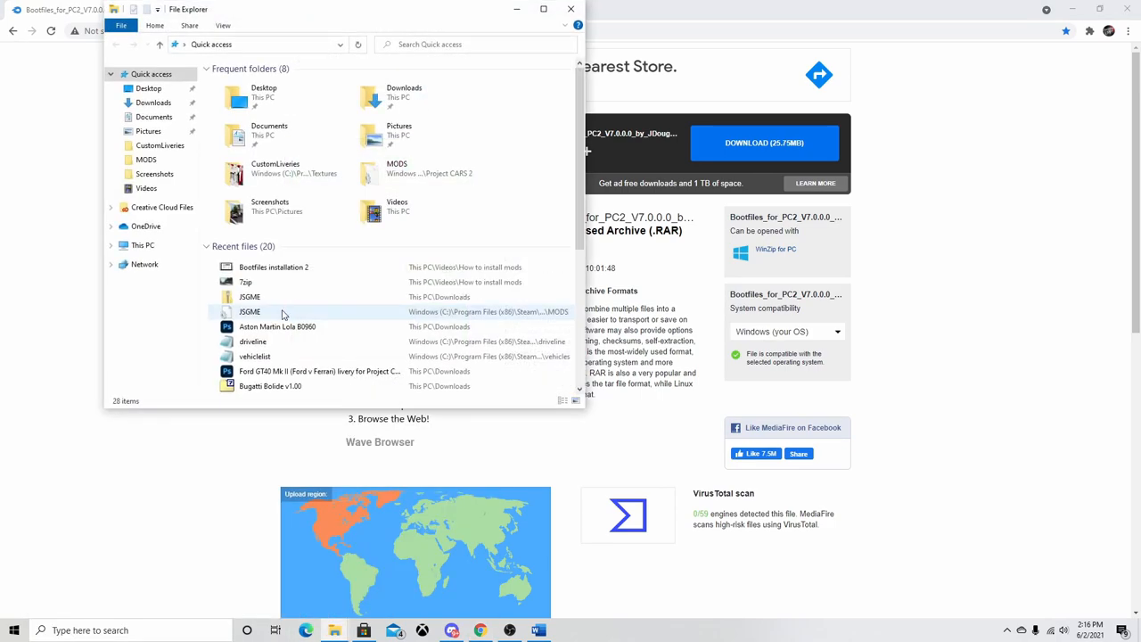
{"action": "left_click", "coordinate": [143, 244]}
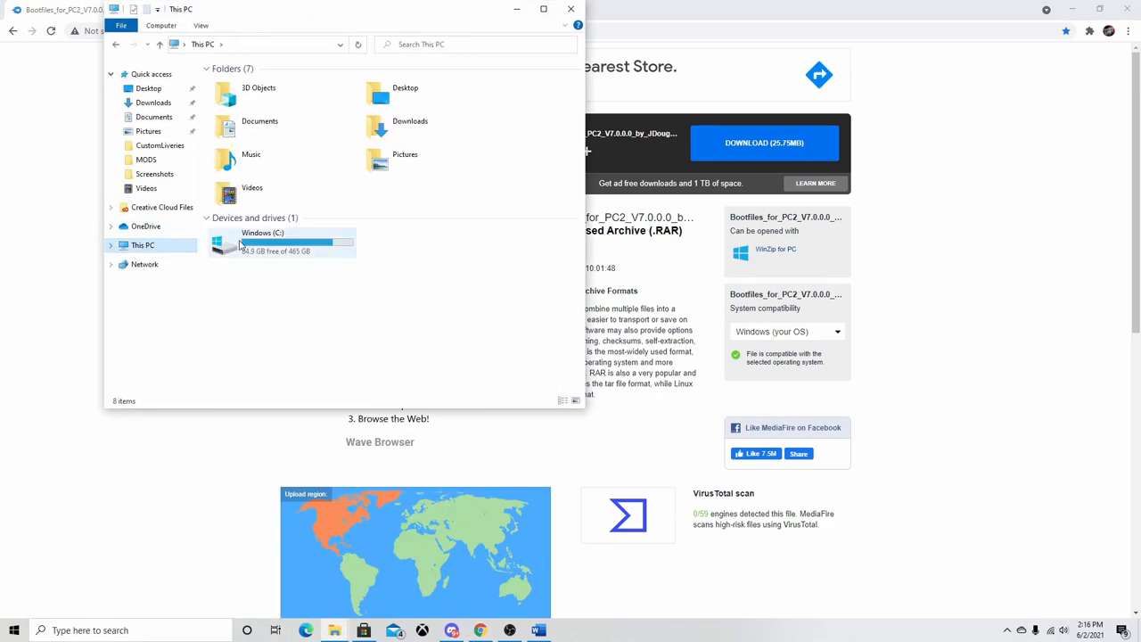
{"action": "double_click", "coordinate": [262, 242]}
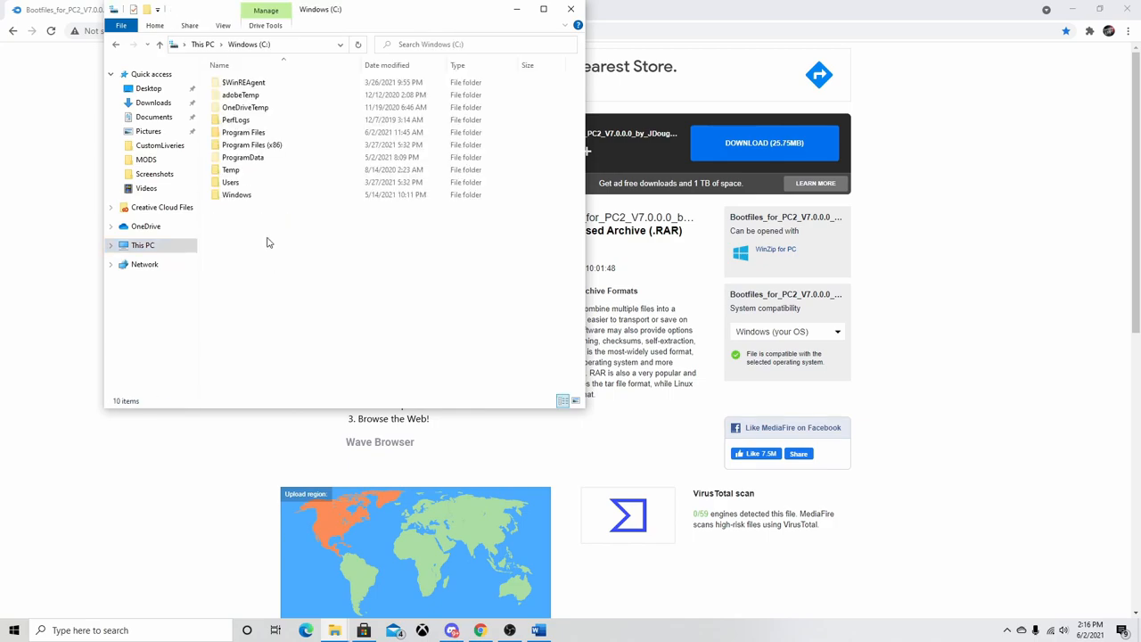
{"action": "mouse_move", "coordinate": [251, 144]}
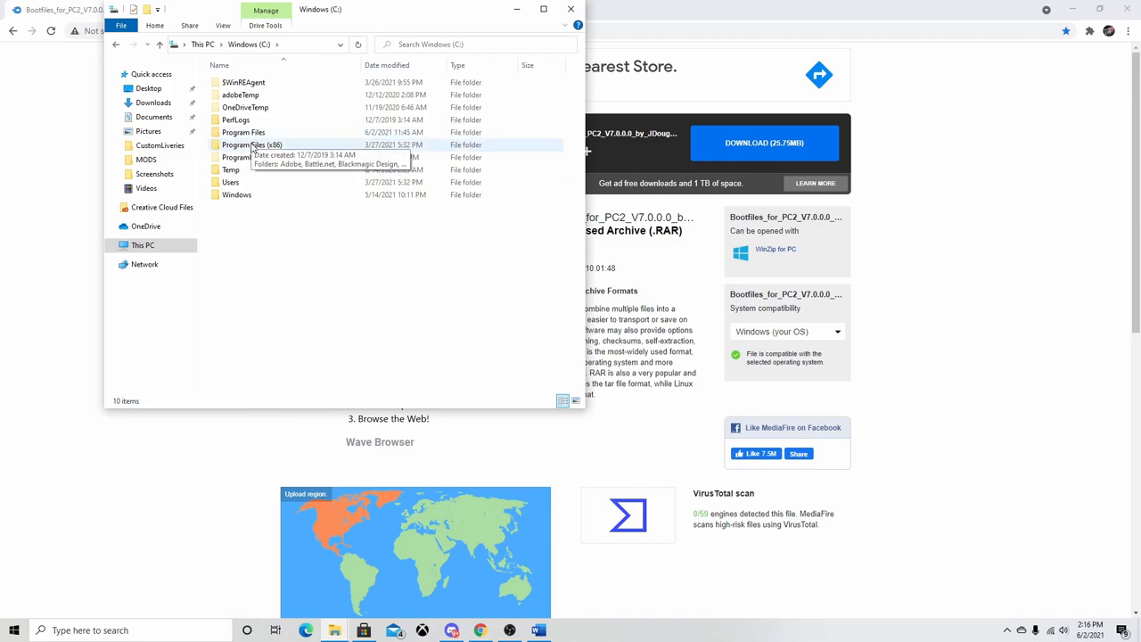
{"action": "double_click", "coordinate": [253, 144]}
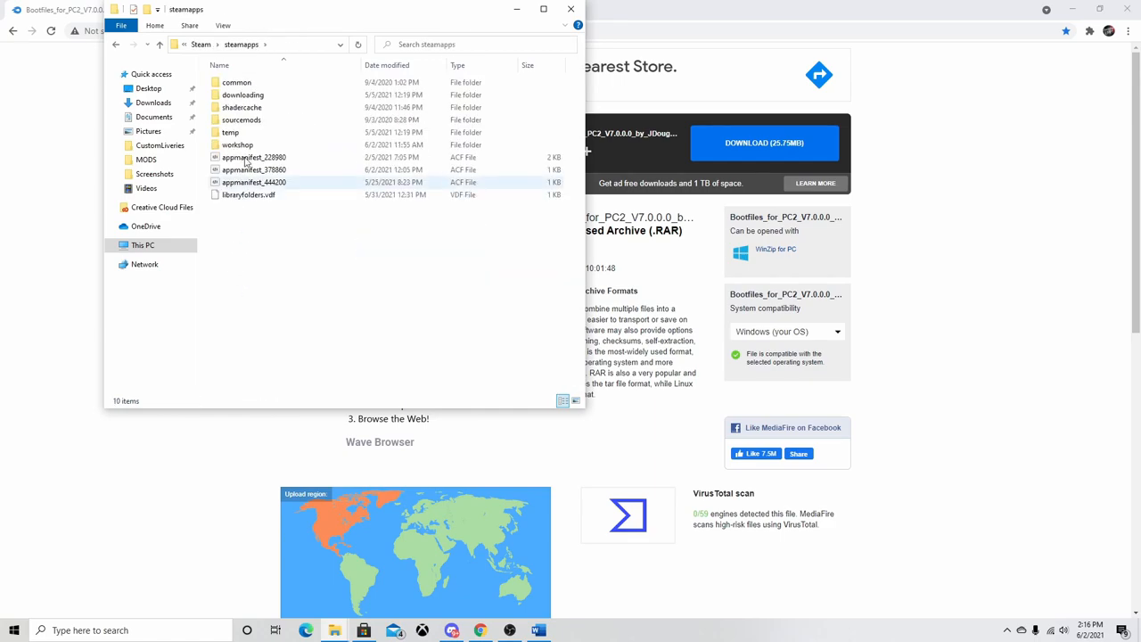
{"action": "double_click", "coordinate": [235, 82]}
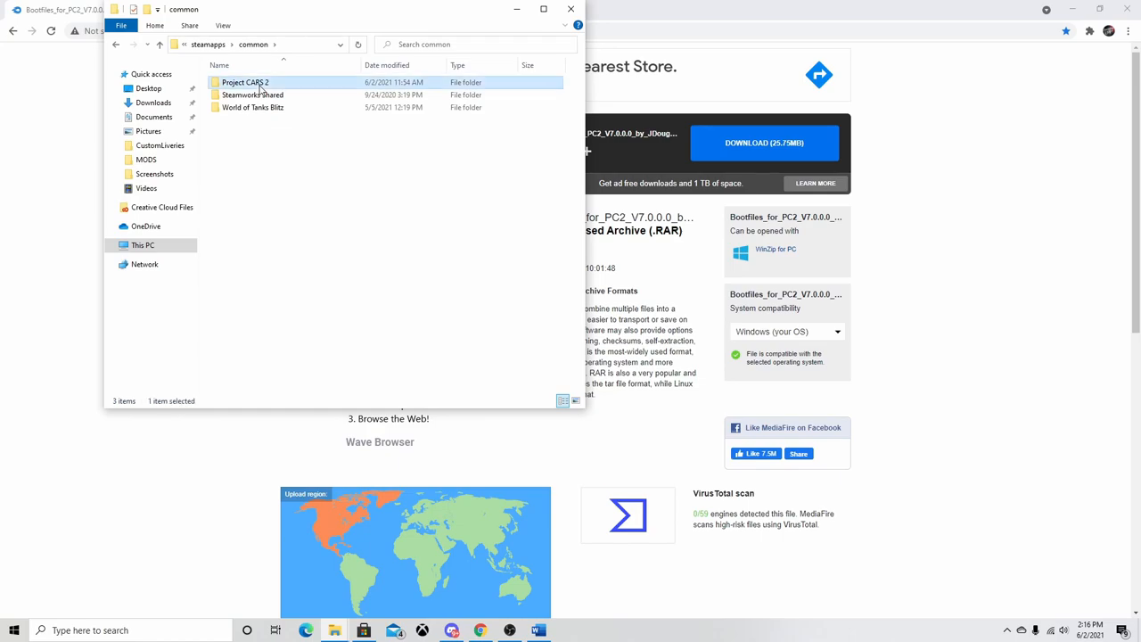
{"action": "double_click", "coordinate": [246, 82]}
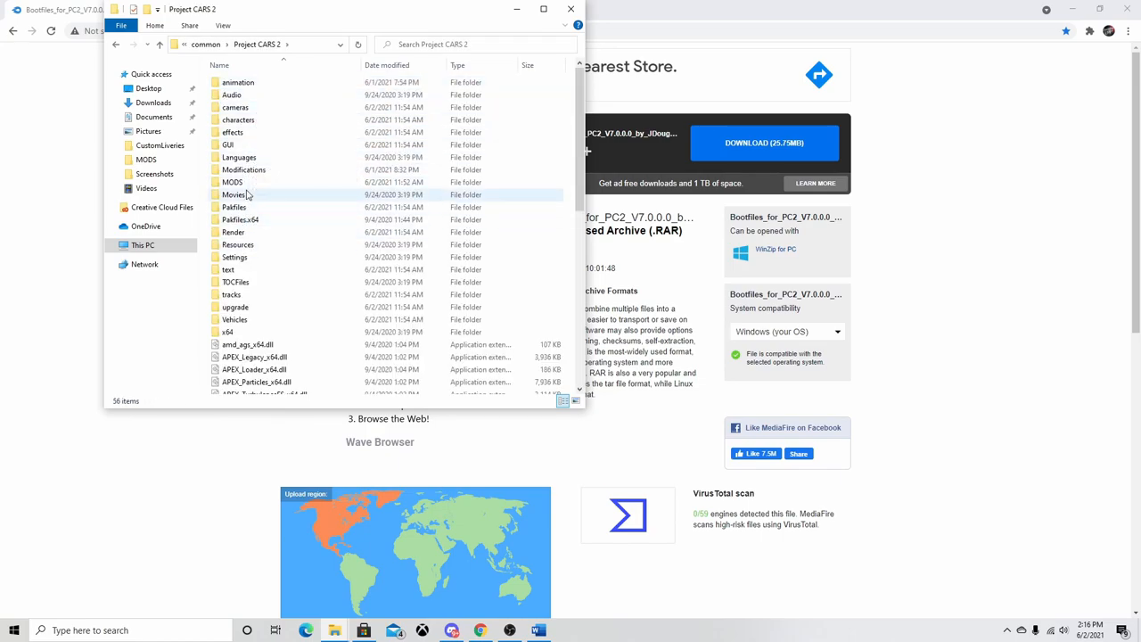
{"action": "mouse_move", "coordinate": [253, 182]}
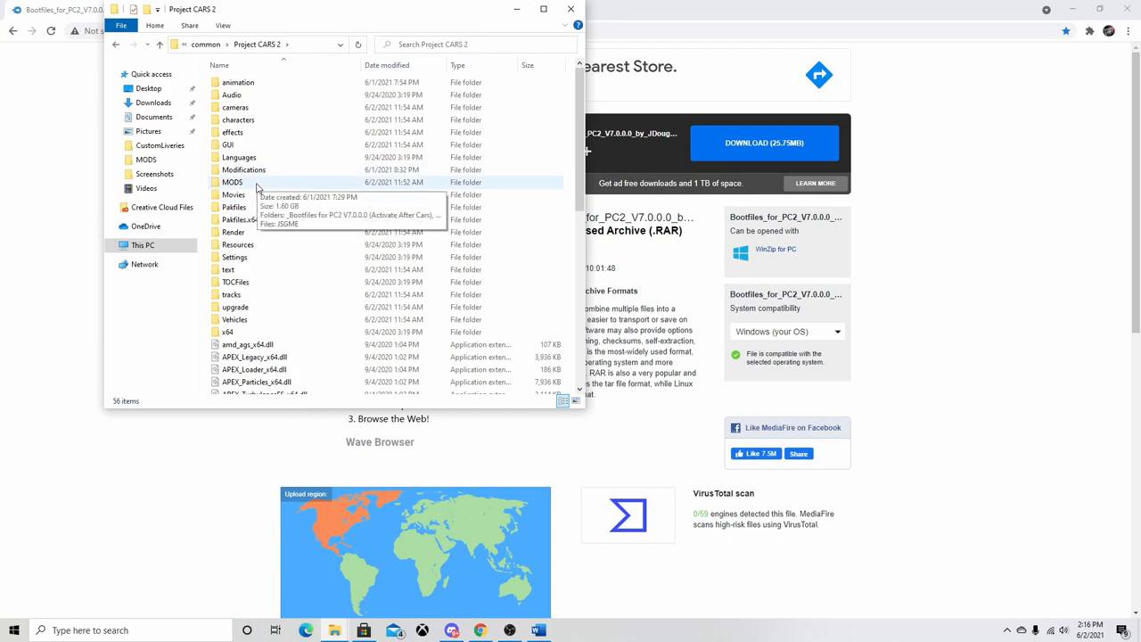
{"action": "mouse_move", "coordinate": [246, 187]}
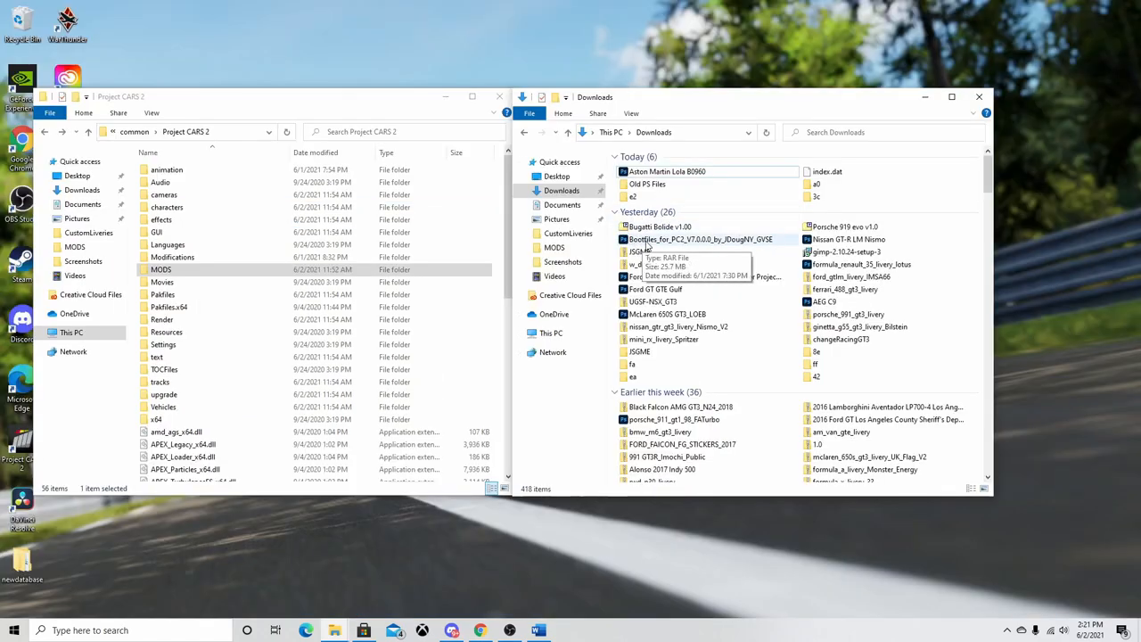
Step: Open the Bootfiles for PC2 V7 RAR from Downloads in 7-Zip and select its Bootfiles folder
{"action": "right_click", "coordinate": [699, 239]}
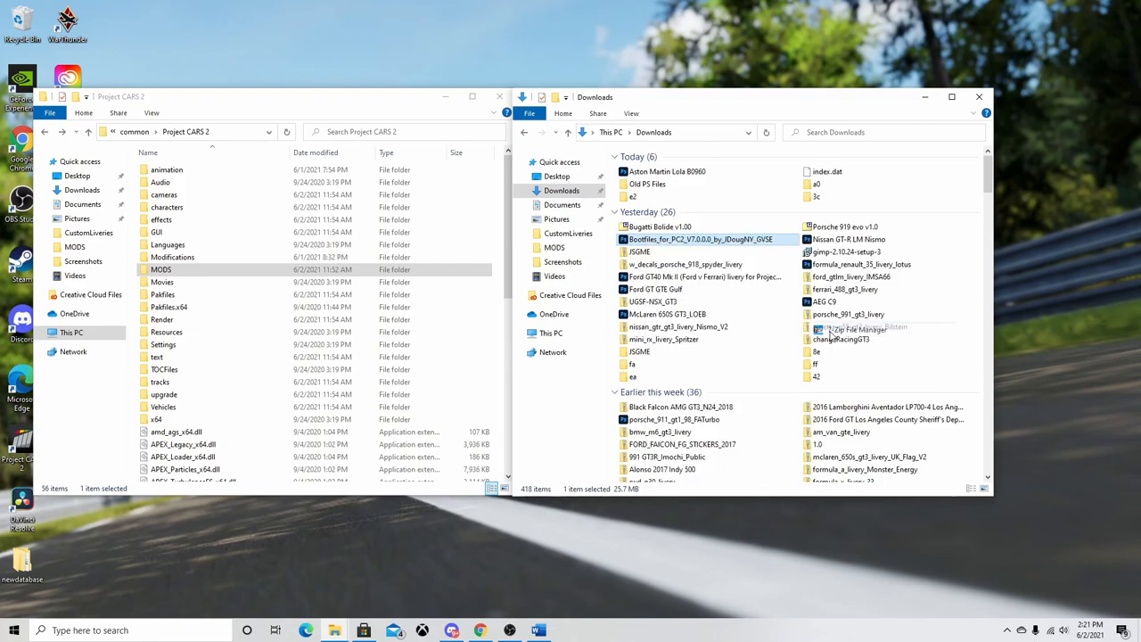
{"action": "double_click", "coordinate": [703, 239]}
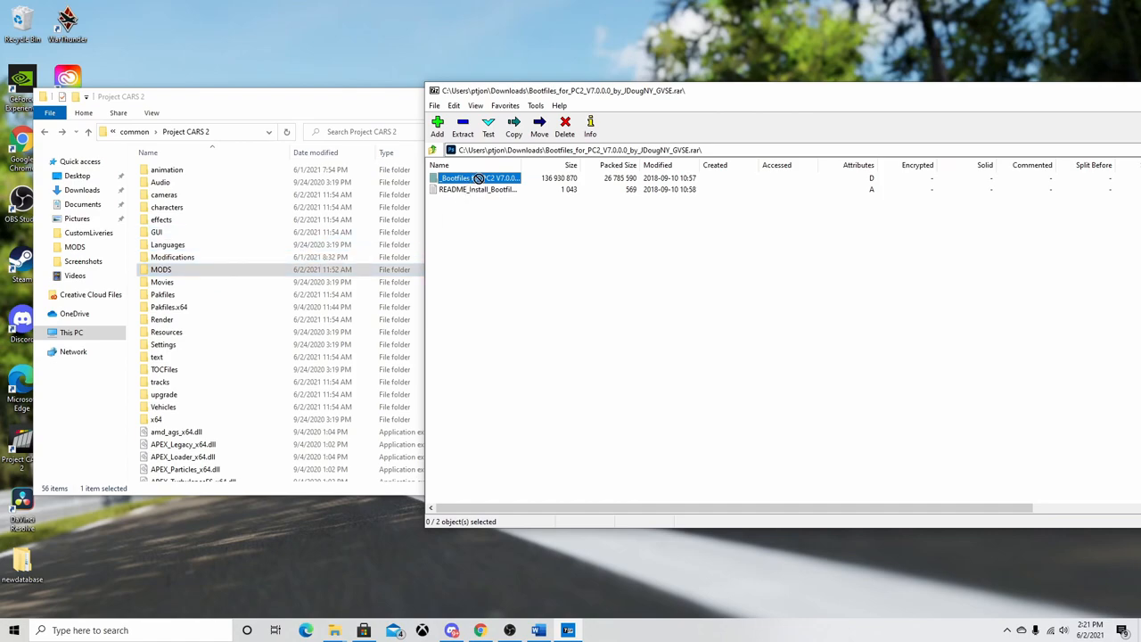
{"action": "left_click", "coordinate": [478, 178]}
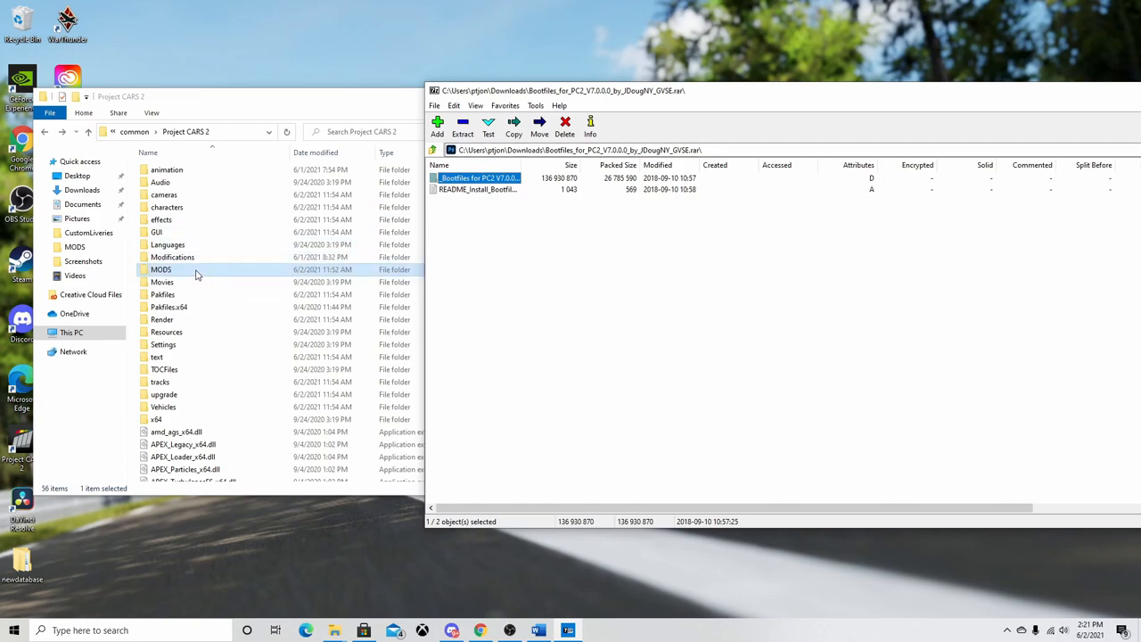
Step: Open the game's MODS folder to confirm the Bootfiles for PC2 V7.0.0.0 folder is there
{"action": "double_click", "coordinate": [161, 270]}
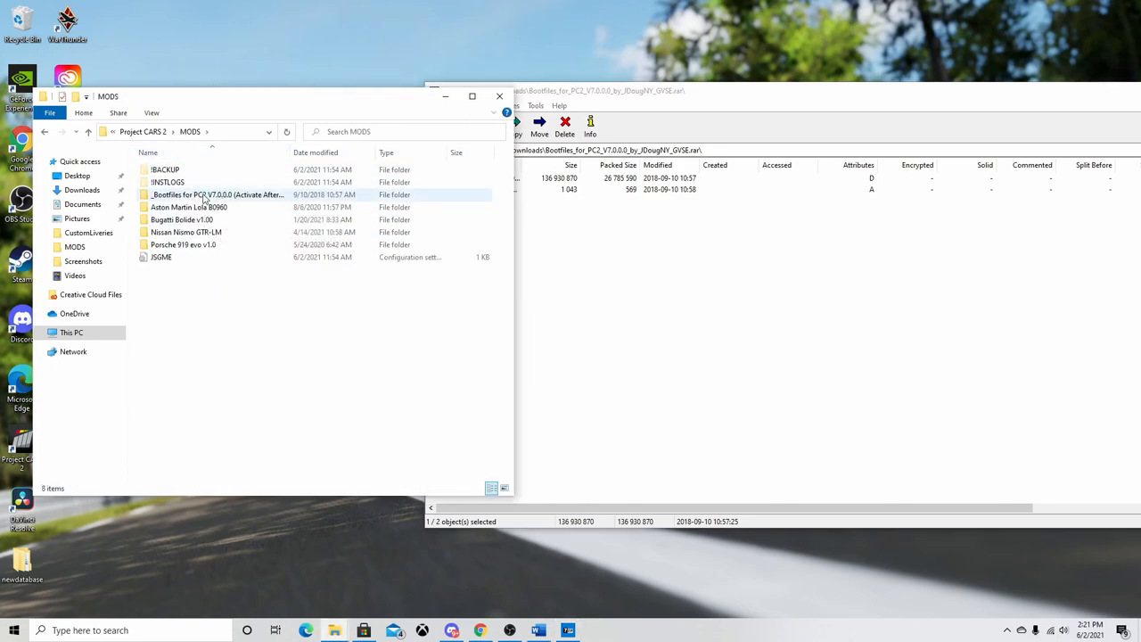
{"action": "mouse_move", "coordinate": [217, 194]}
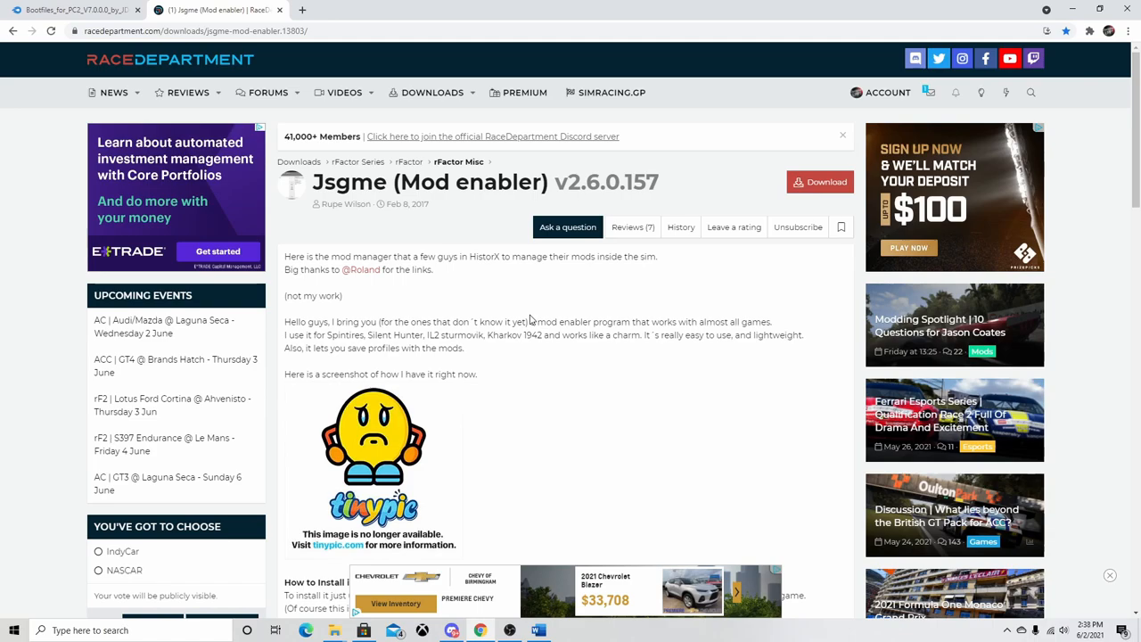
{"action": "mouse_move", "coordinate": [538, 296]}
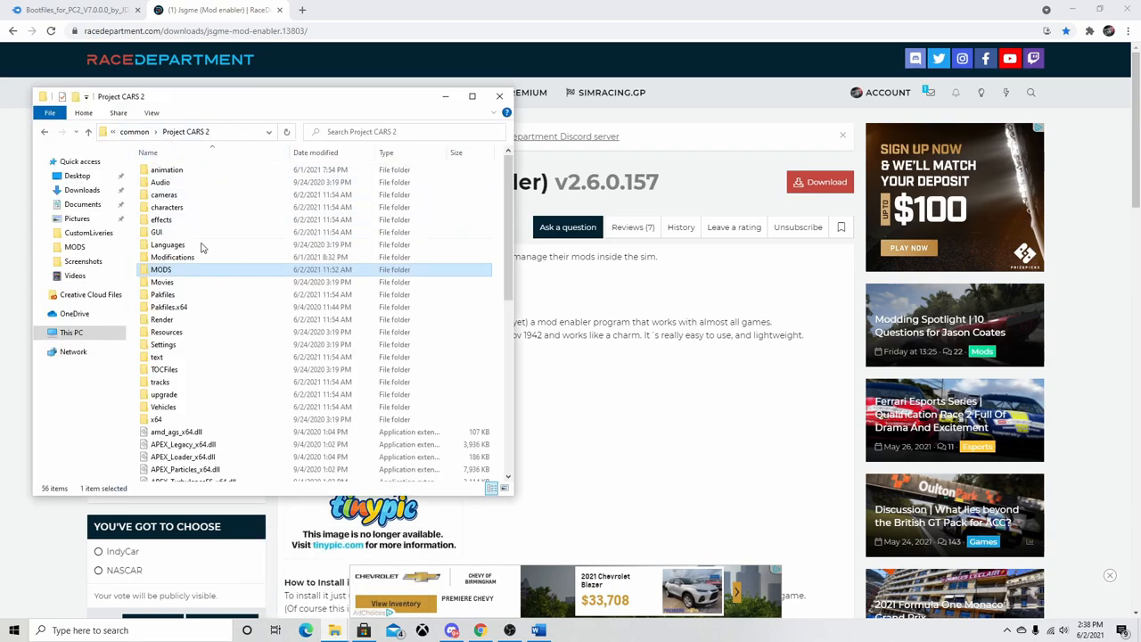
{"action": "mouse_move", "coordinate": [171, 275]}
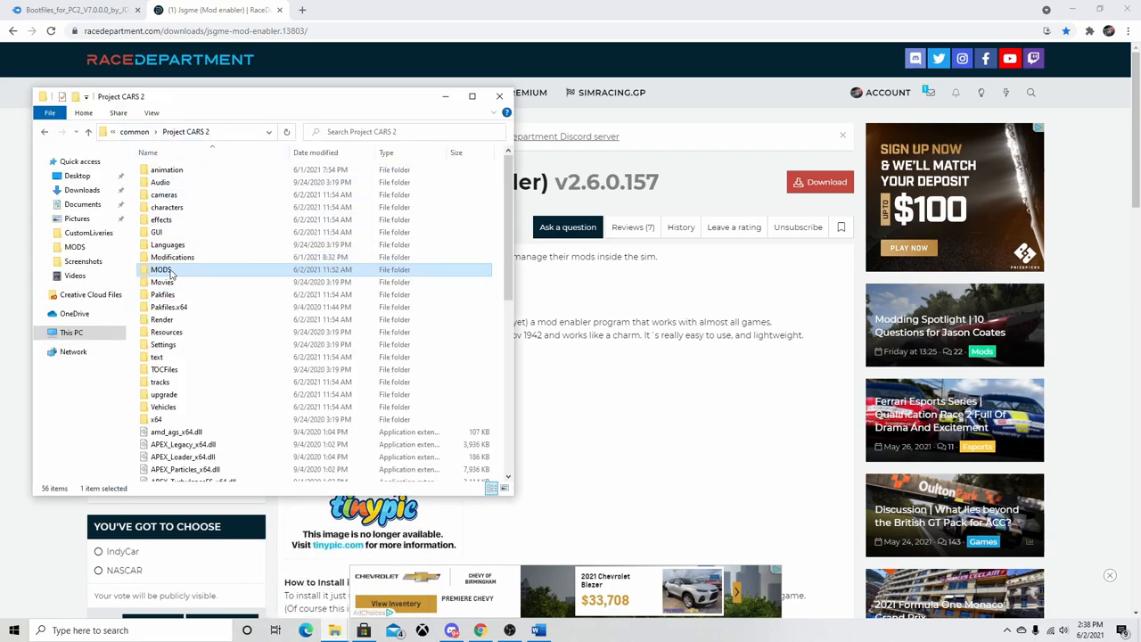
{"action": "mouse_move", "coordinate": [161, 269]}
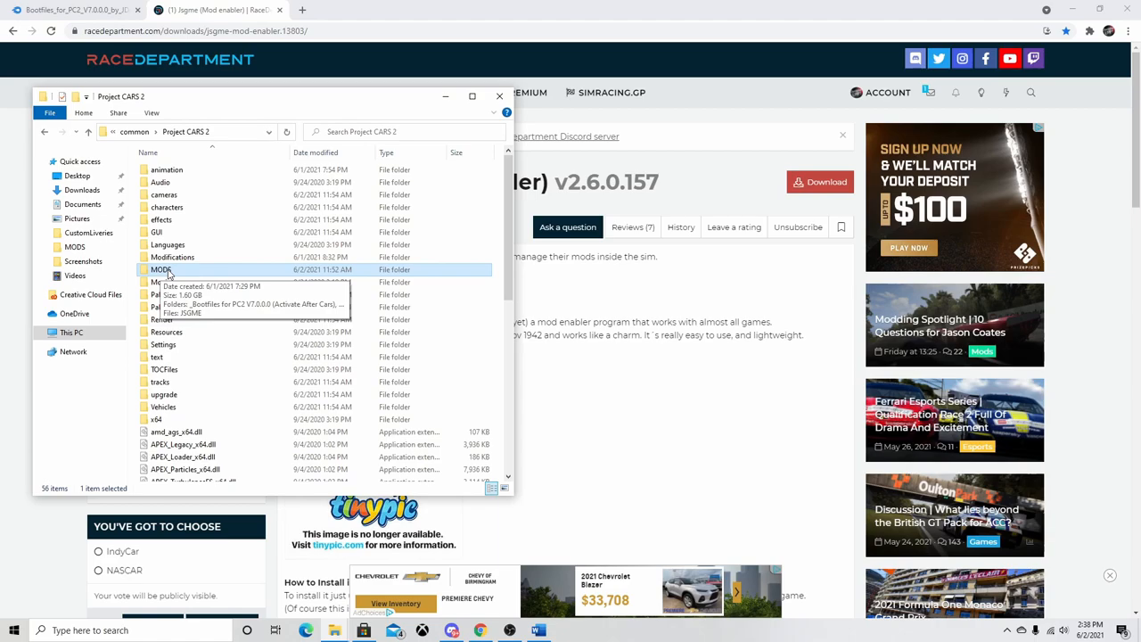
{"action": "mouse_move", "coordinate": [656, 317]}
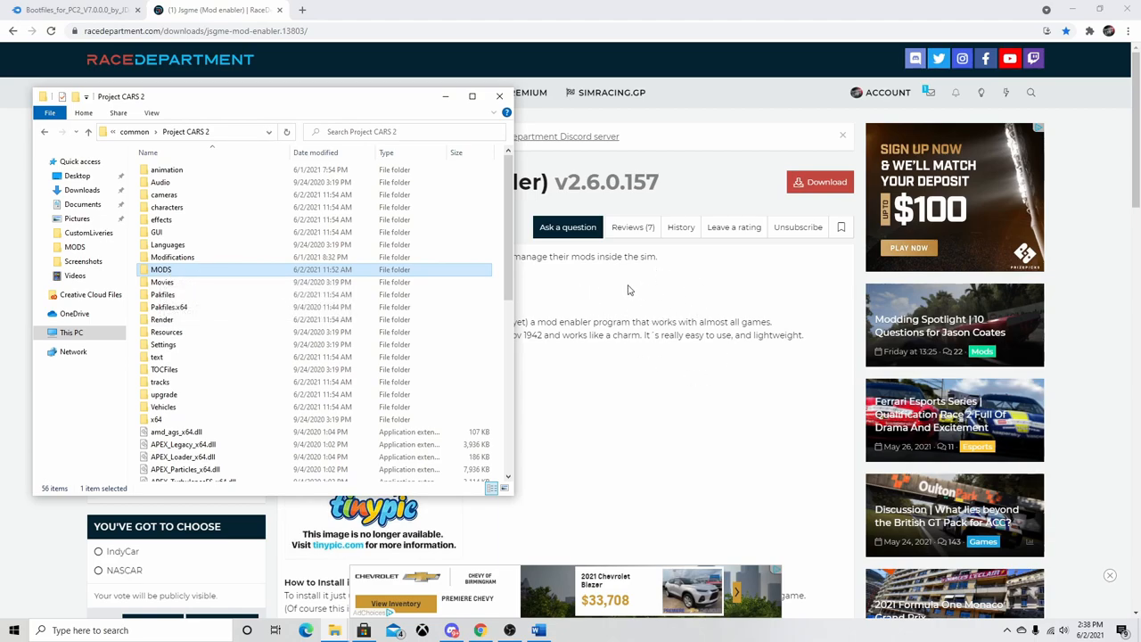
{"action": "mouse_move", "coordinate": [662, 281]}
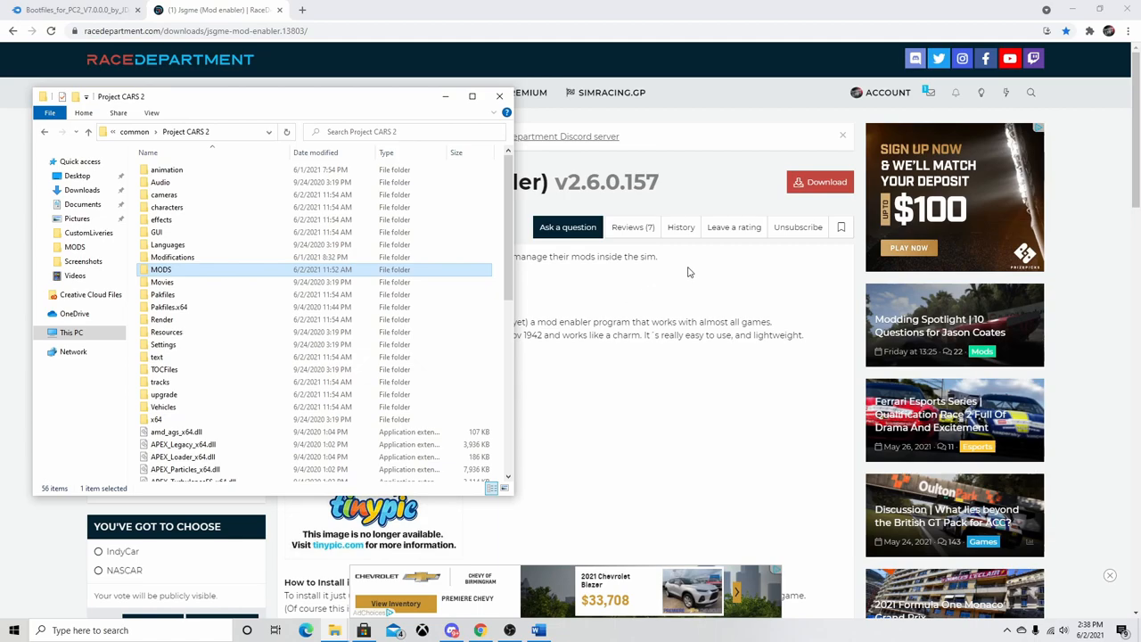
{"action": "mouse_move", "coordinate": [499, 274]}
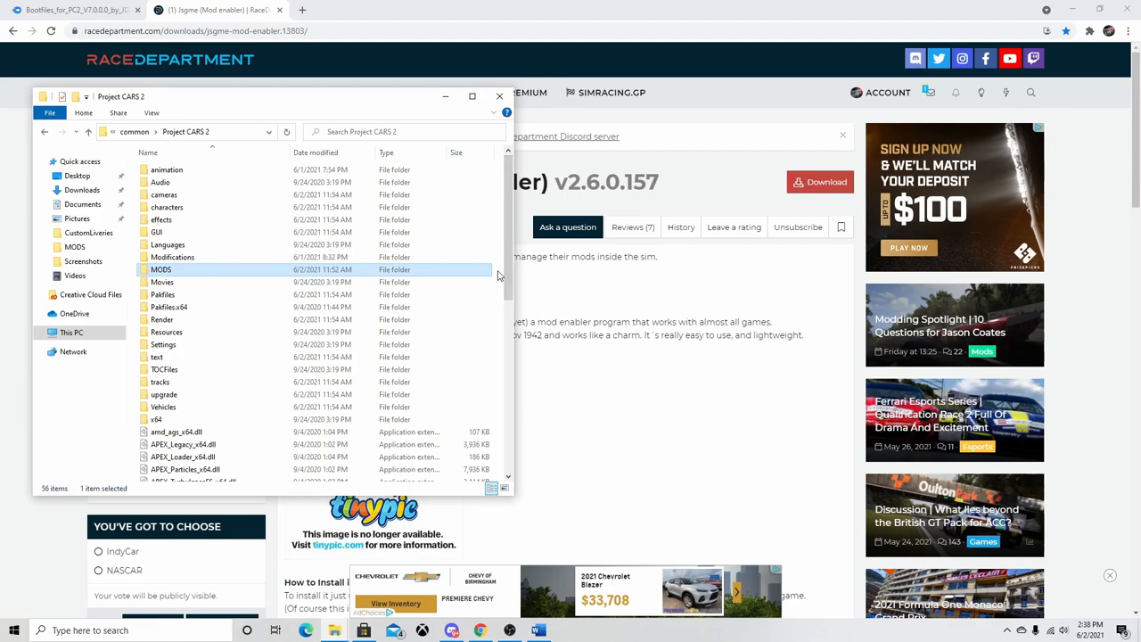
{"action": "mouse_move", "coordinate": [497, 282]}
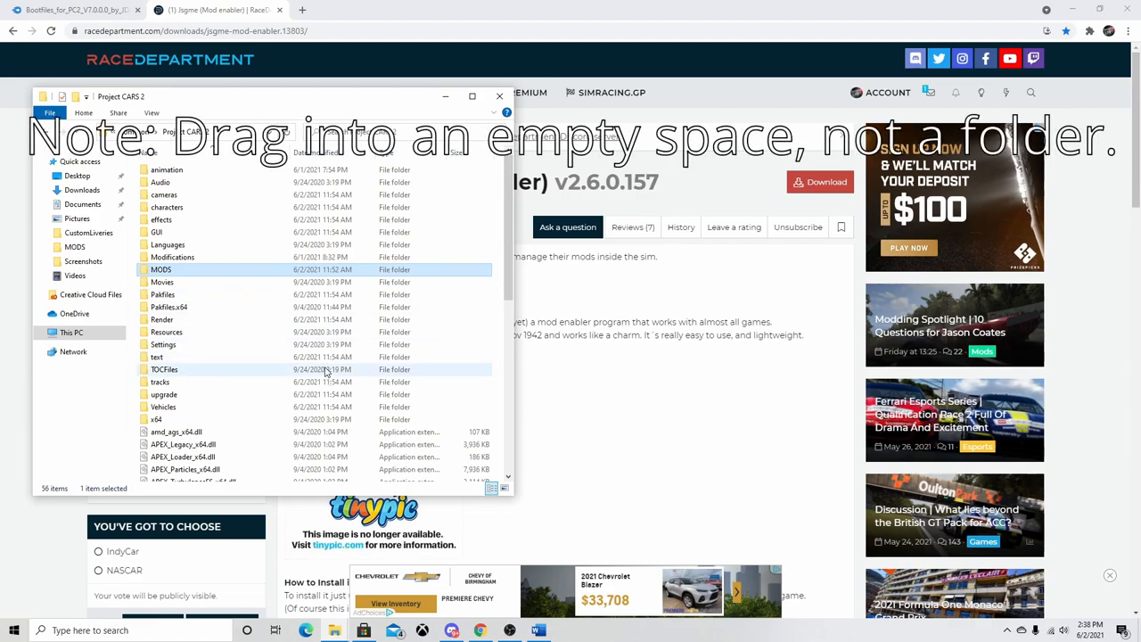
{"action": "scroll", "scroll_direction": "down", "scroll_amount": 3}
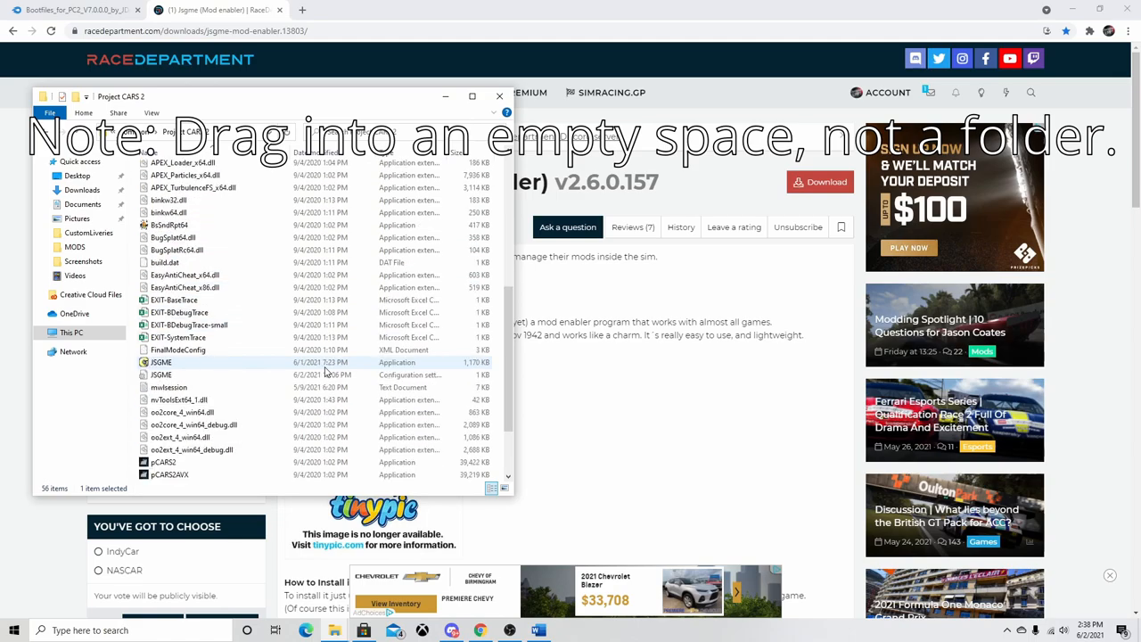
{"action": "mouse_move", "coordinate": [161, 362]}
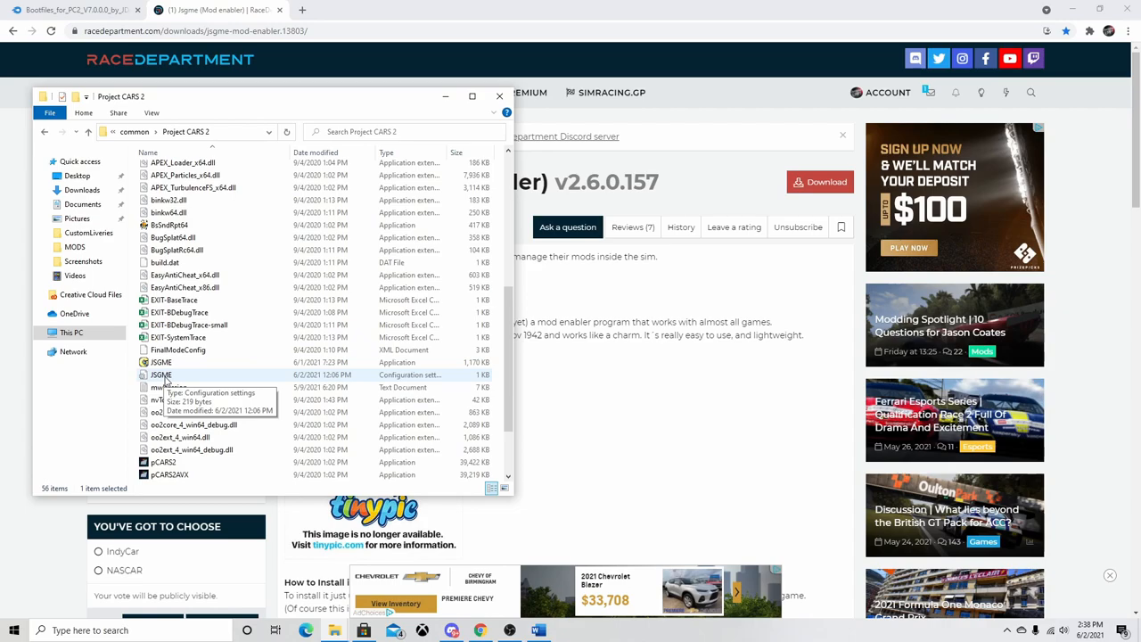
{"action": "mouse_move", "coordinate": [212, 362]}
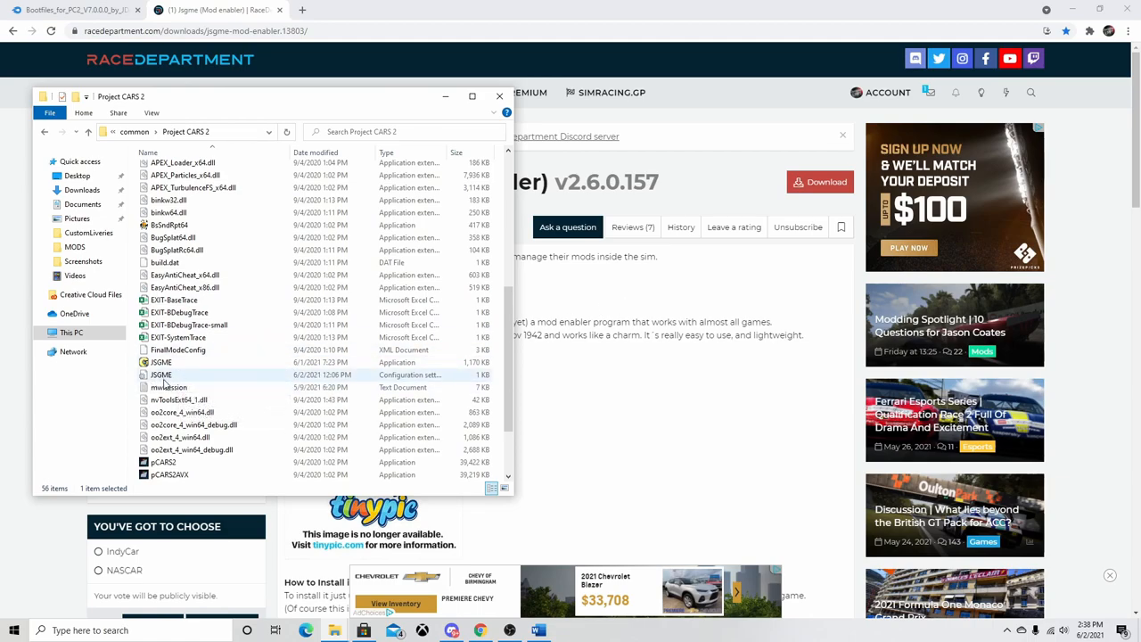
{"action": "mouse_move", "coordinate": [161, 374]}
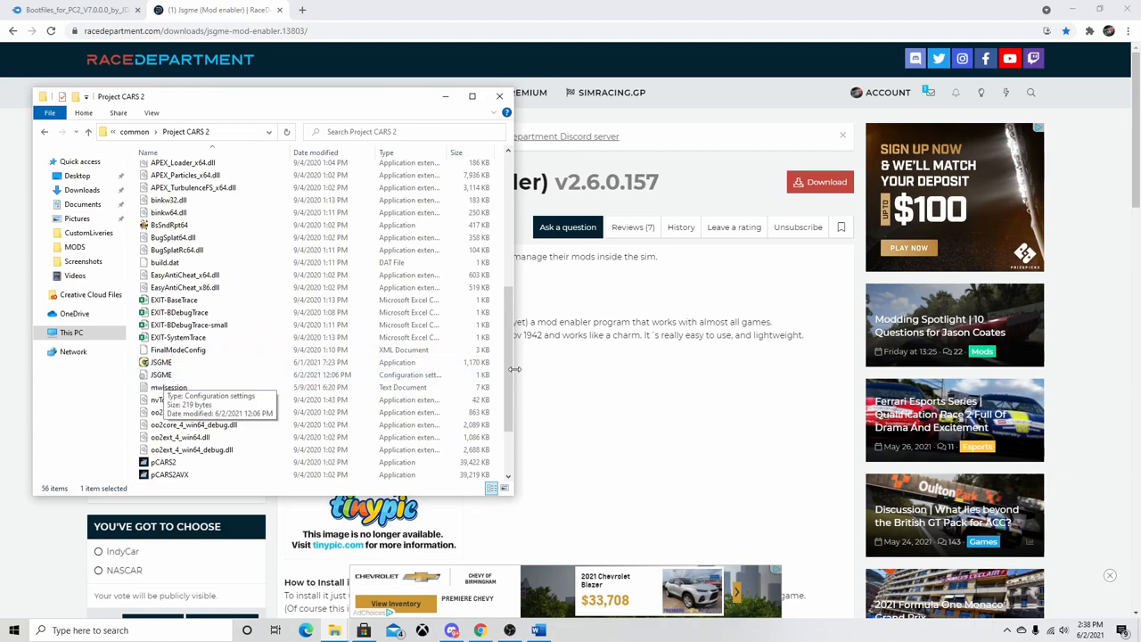
{"action": "mouse_move", "coordinate": [235, 374]}
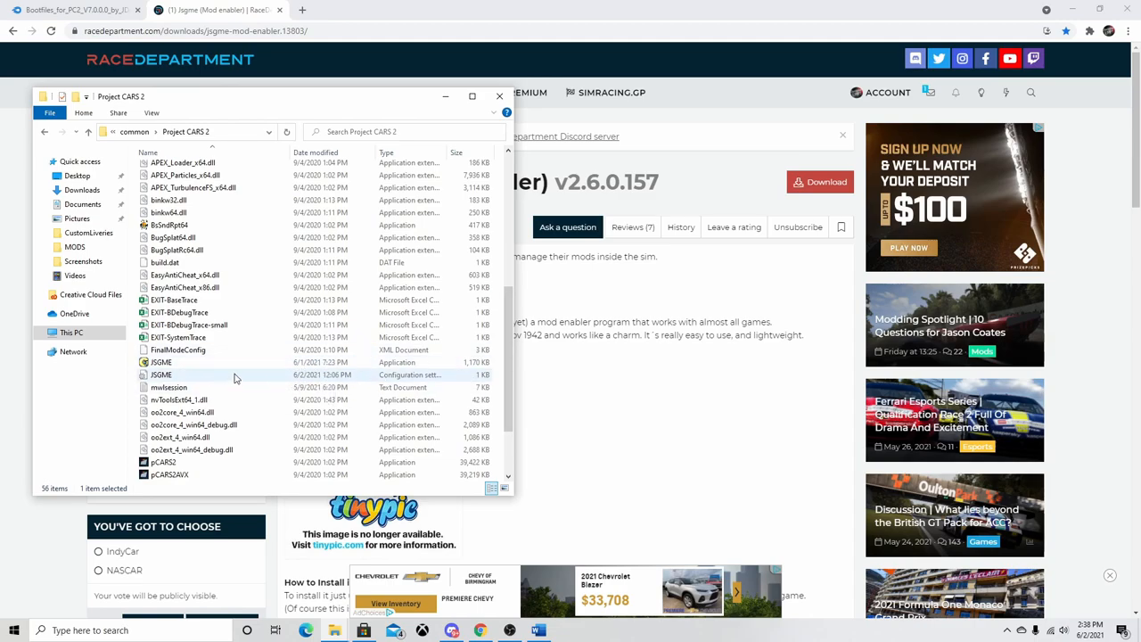
{"action": "mouse_move", "coordinate": [160, 375]}
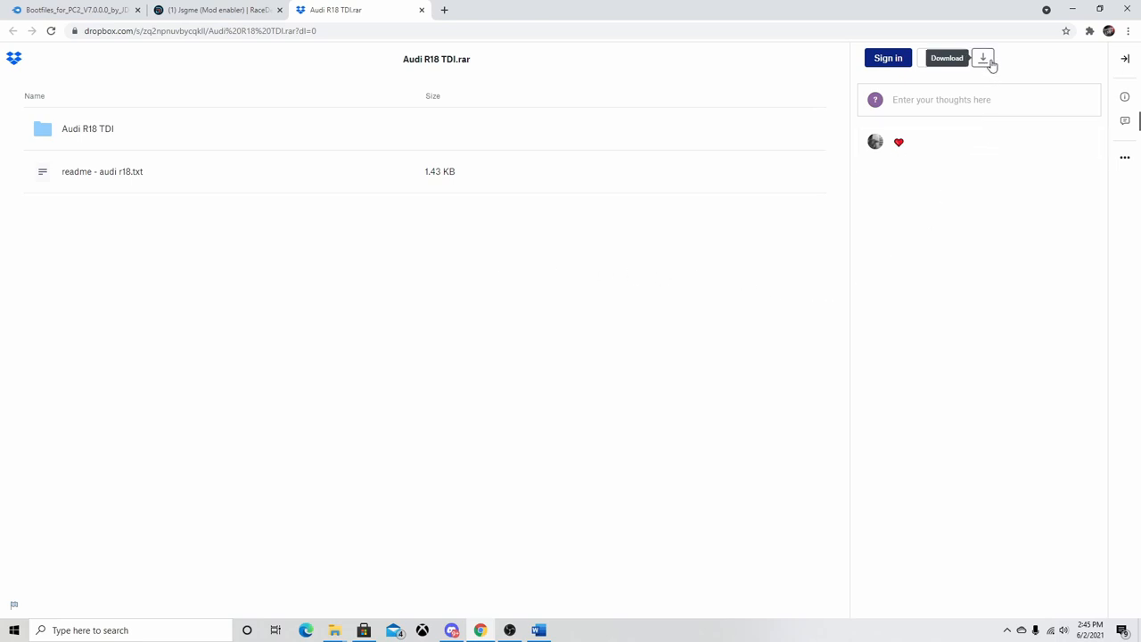
Step: Start a Direct download of Audi R18 TDI.rar from the Dropbox shared link
{"action": "left_click", "coordinate": [984, 57]}
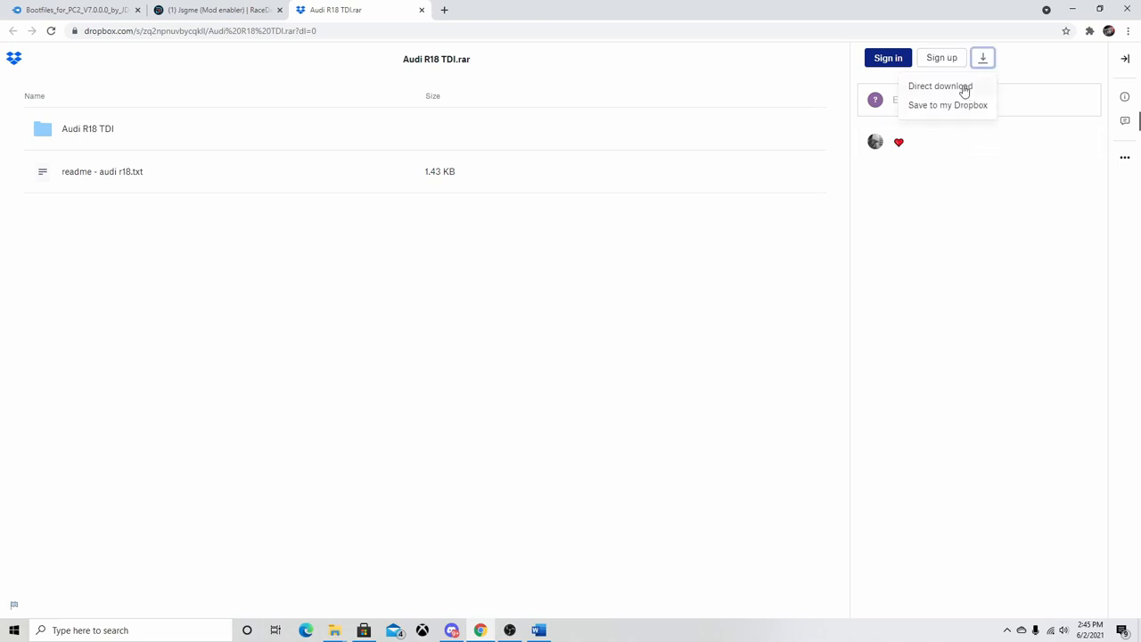
{"action": "mouse_move", "coordinate": [920, 107]}
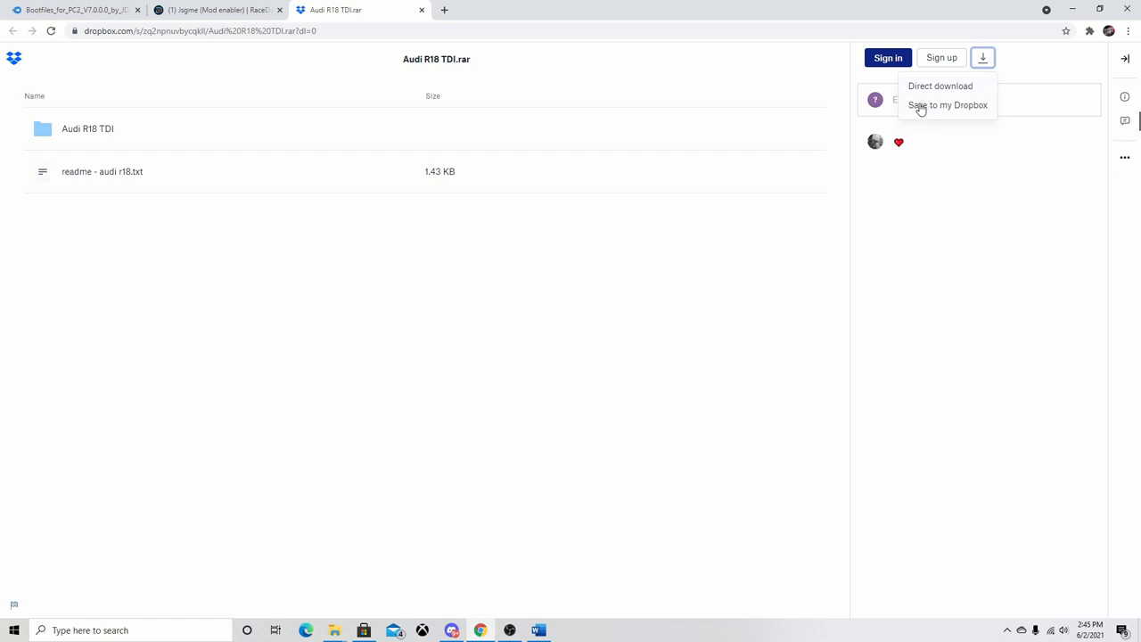
{"action": "left_click", "coordinate": [939, 86]}
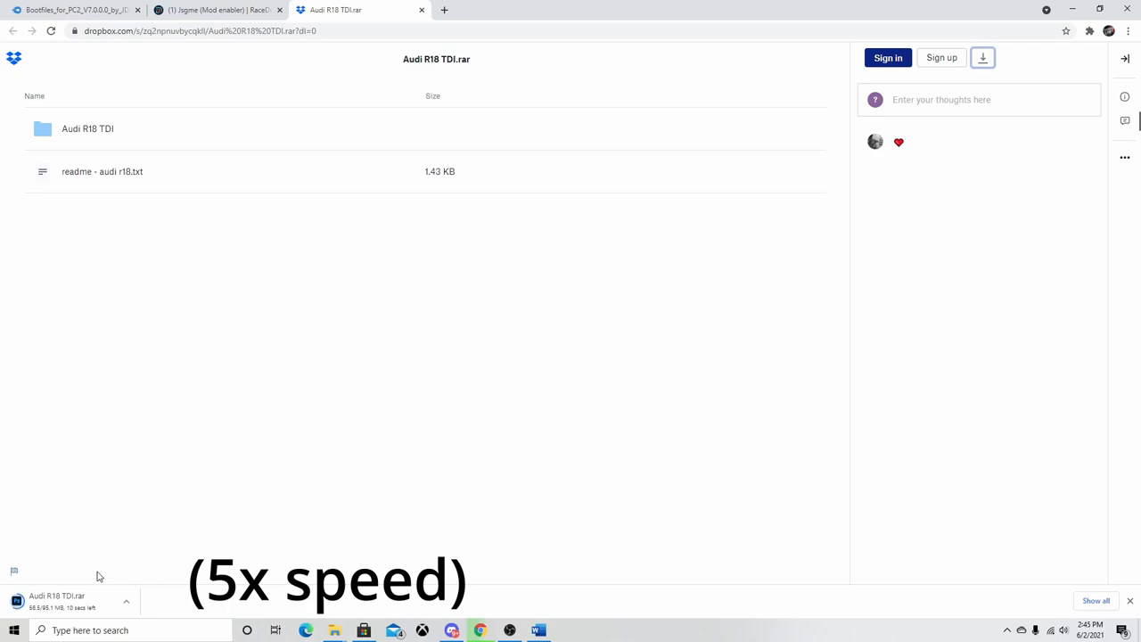
{"action": "mouse_move", "coordinate": [105, 578]}
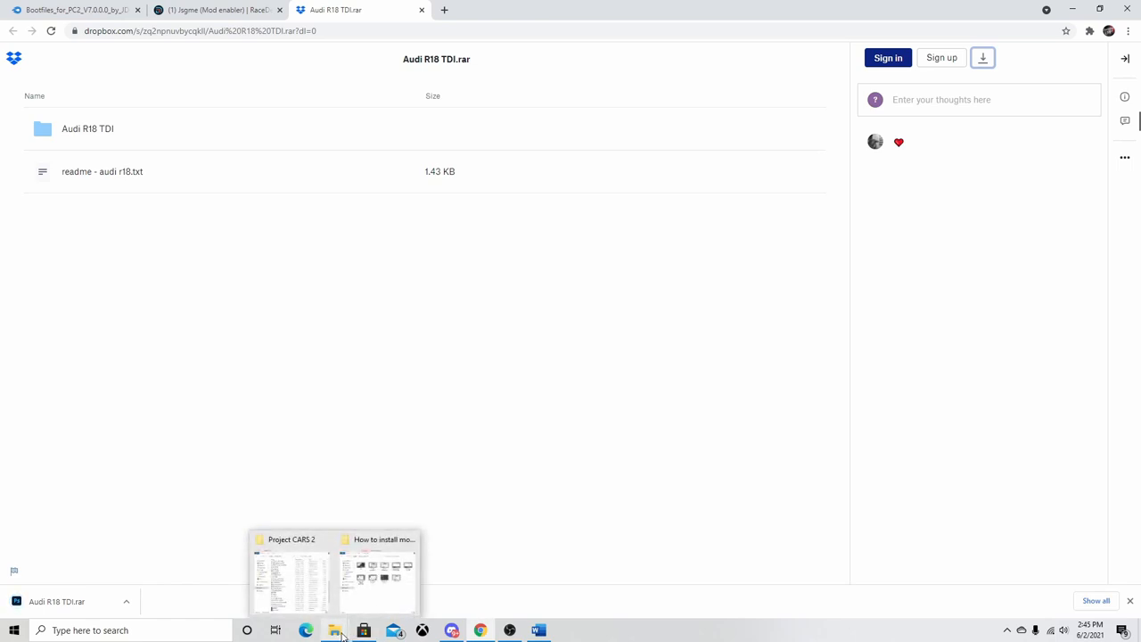
Step: Open Audi R18 TDI.rar from Downloads with 7-Zip File Manager
{"action": "left_click", "coordinate": [333, 631]}
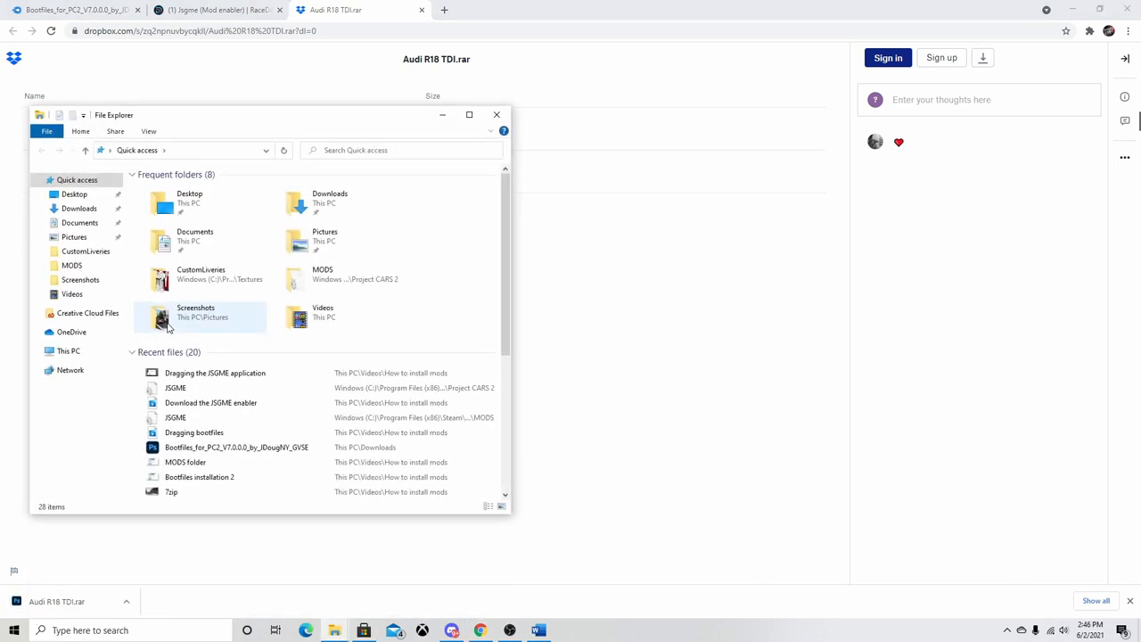
{"action": "left_click", "coordinate": [79, 207]}
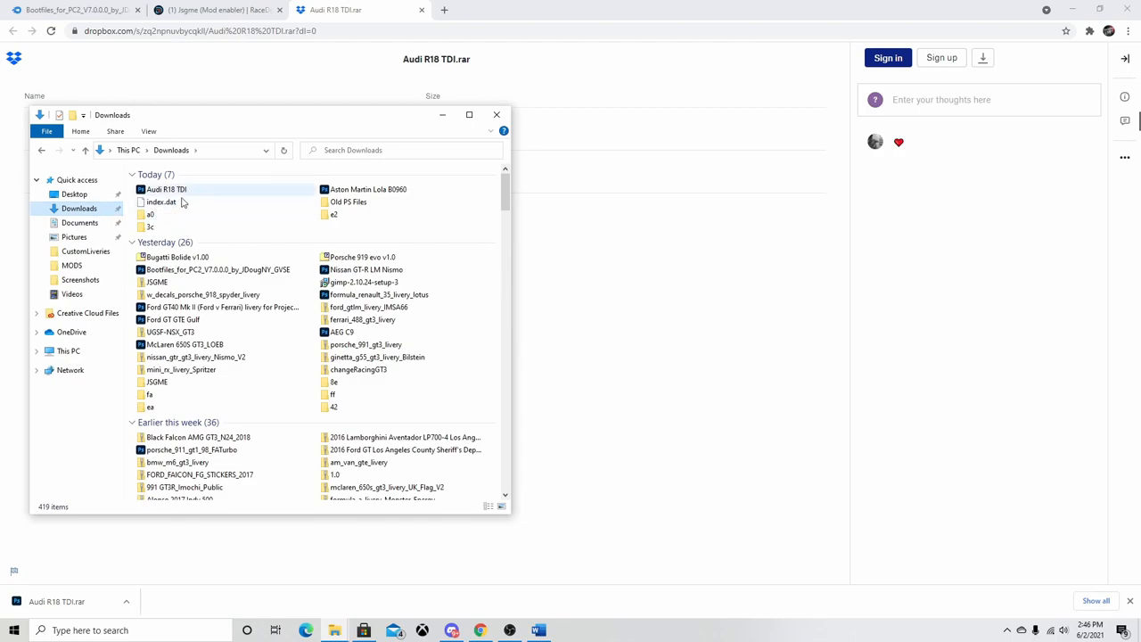
{"action": "left_click", "coordinate": [165, 189]}
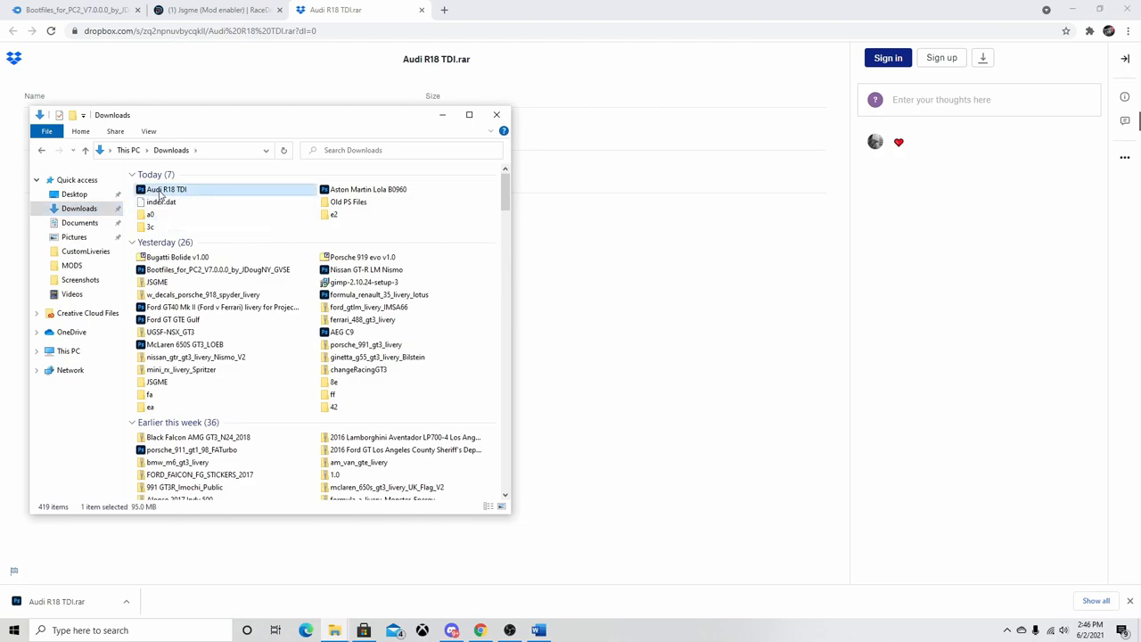
{"action": "right_click", "coordinate": [166, 189]}
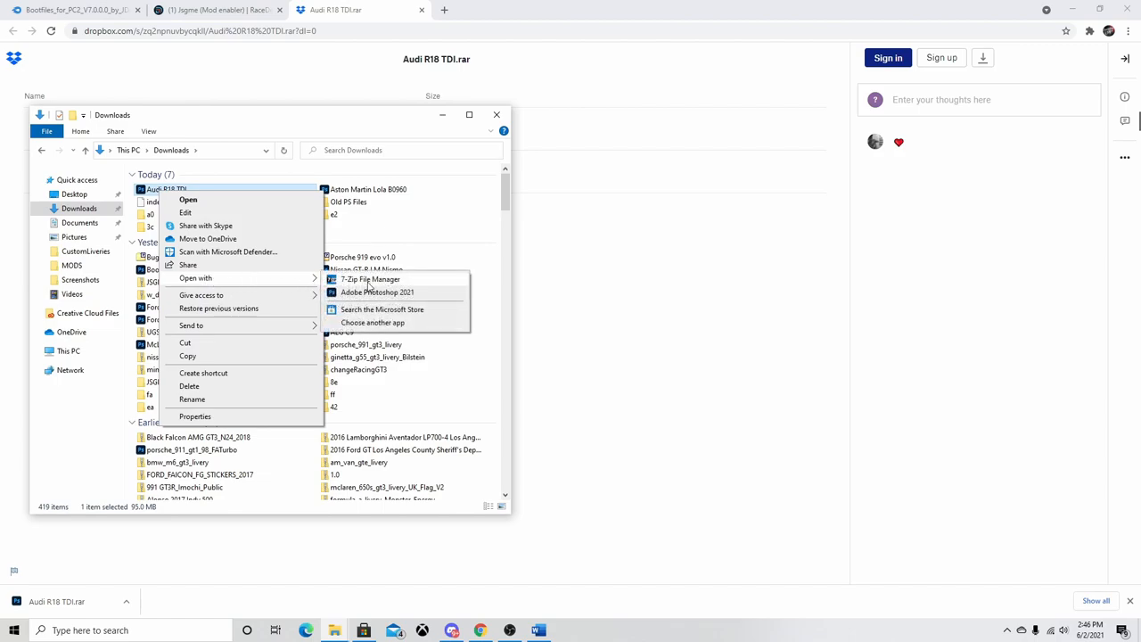
{"action": "left_click", "coordinate": [371, 278]}
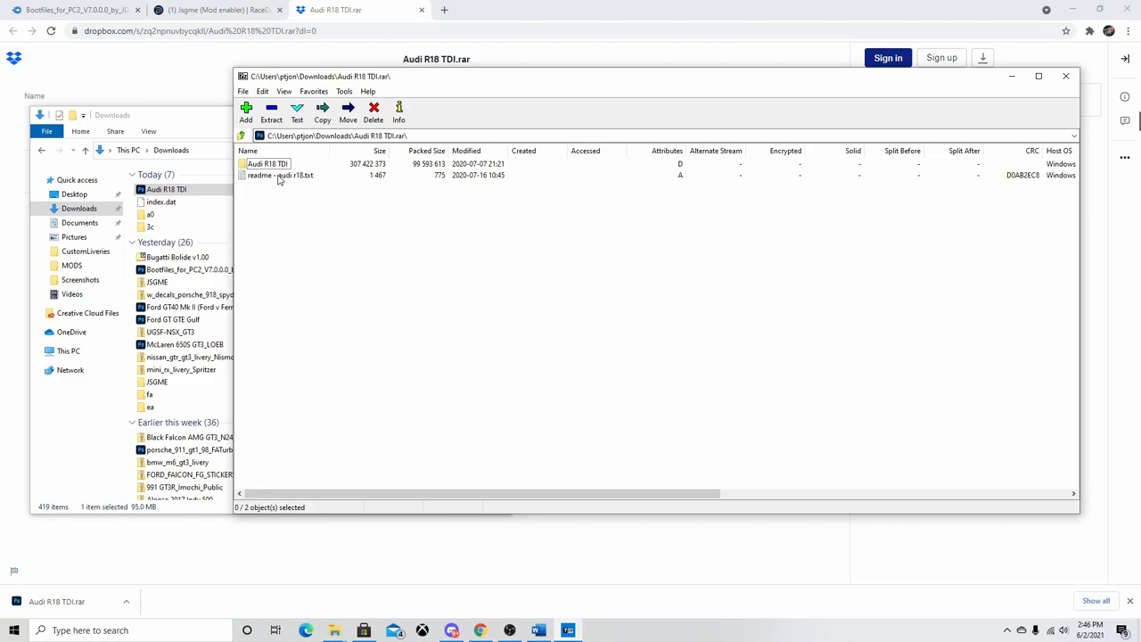
{"action": "mouse_move", "coordinate": [263, 178]}
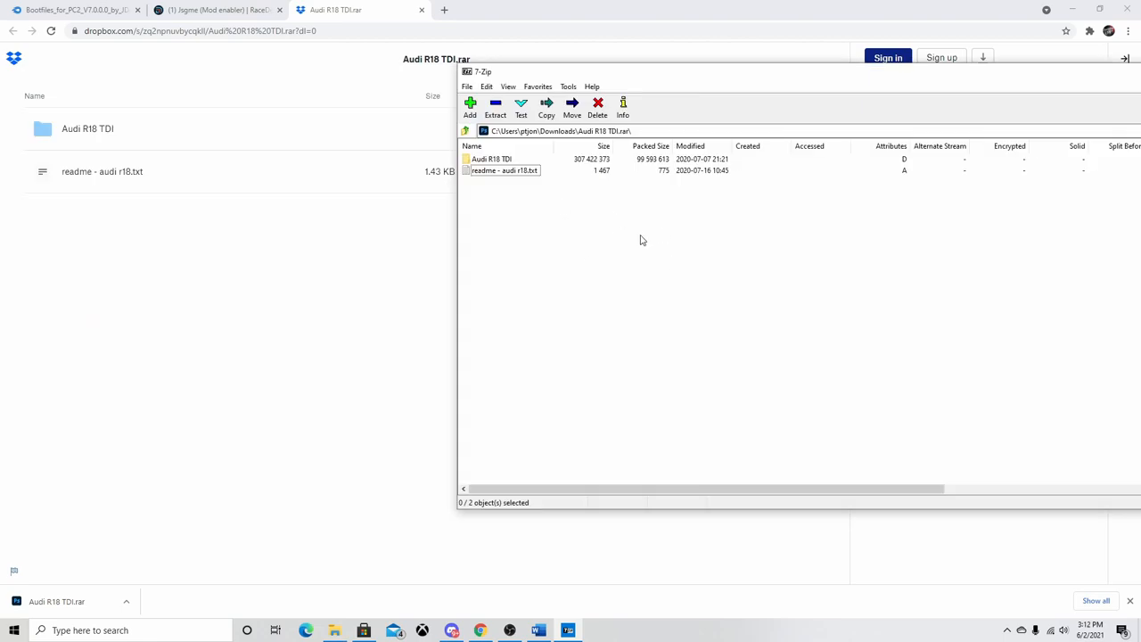
{"action": "mouse_move", "coordinate": [401, 534]}
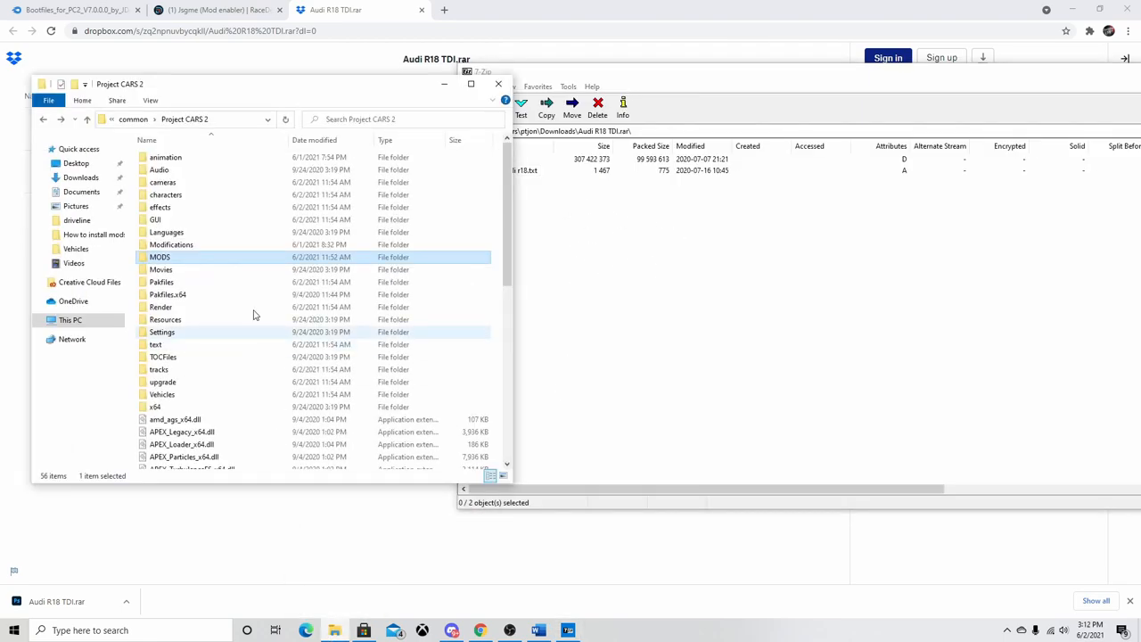
Step: Drag the Audi R18 TDI folder from the archive into the Project CARS 2 MODS folder
{"action": "double_click", "coordinate": [160, 257]}
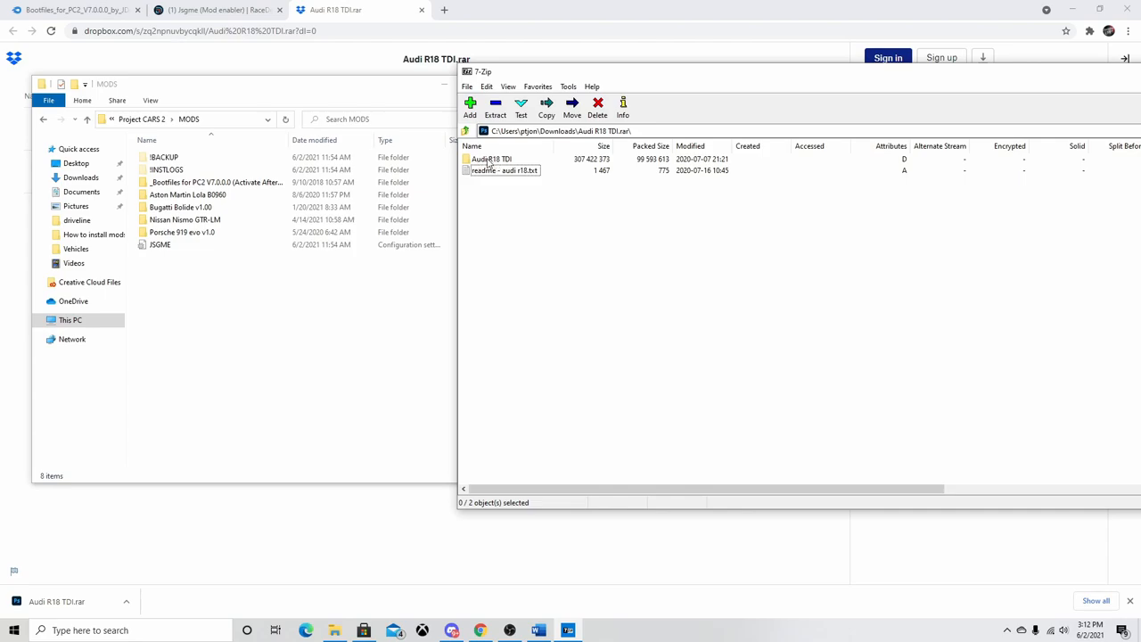
{"action": "left_click", "coordinate": [490, 158]}
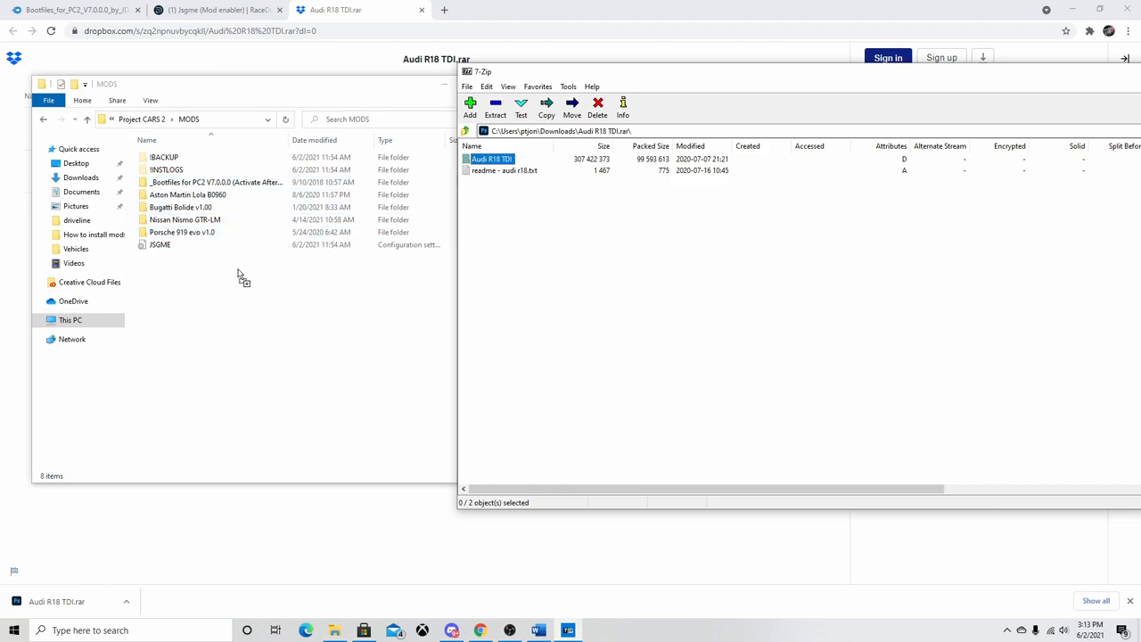
{"action": "left_click", "coordinate": [495, 105]}
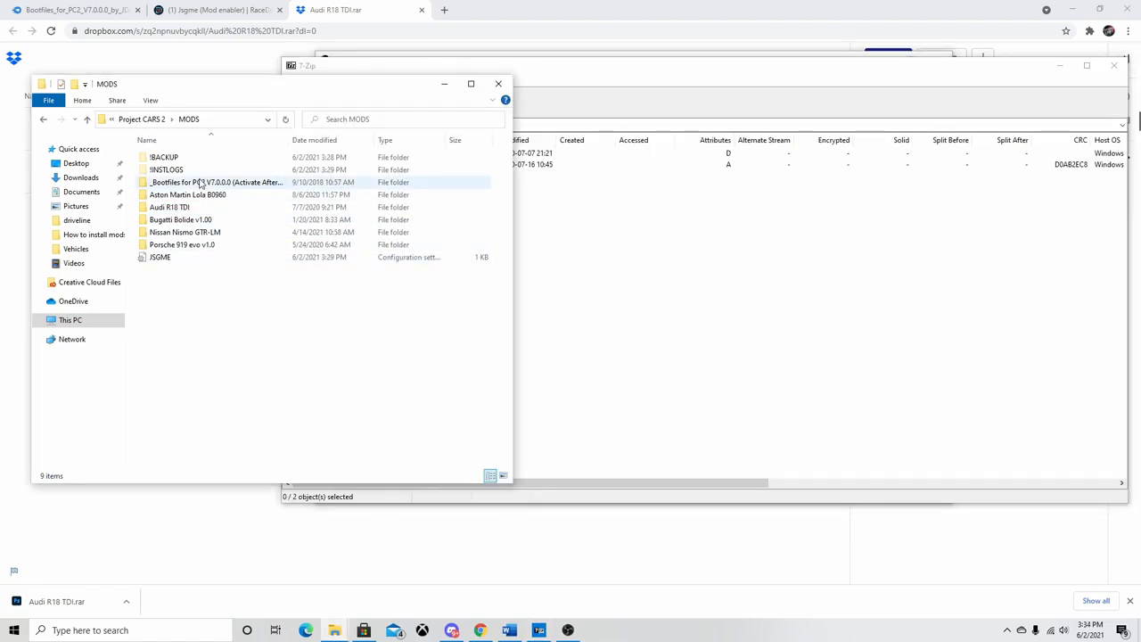
Step: Open vehiclelist.lst from the bootfiles mod's vehicles folder in Notepad
{"action": "double_click", "coordinate": [214, 181]}
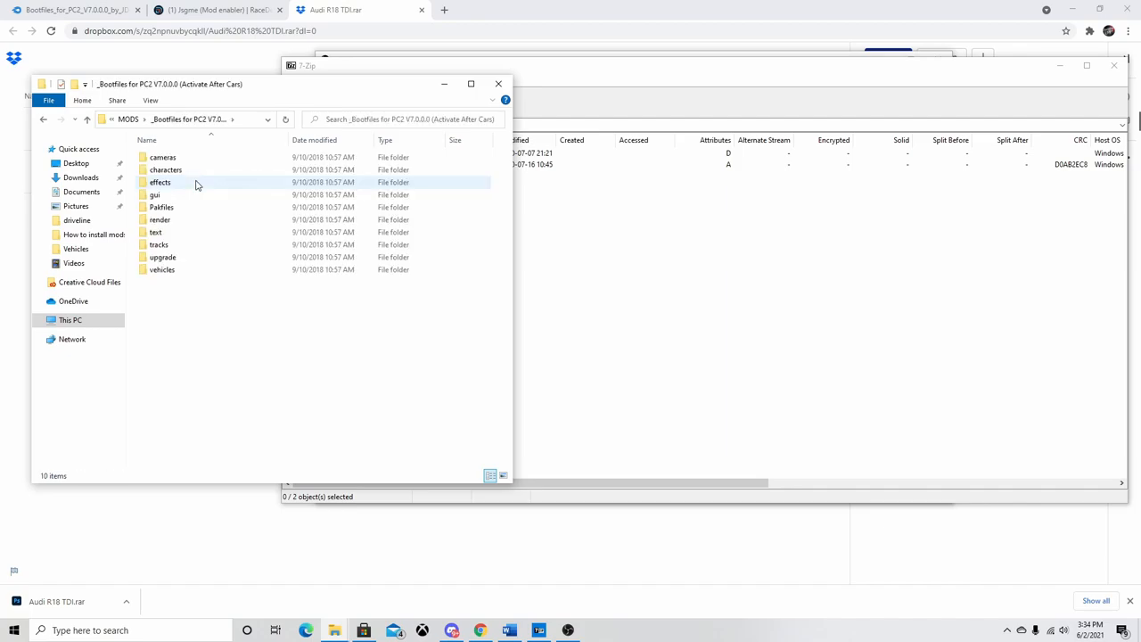
{"action": "double_click", "coordinate": [160, 269]}
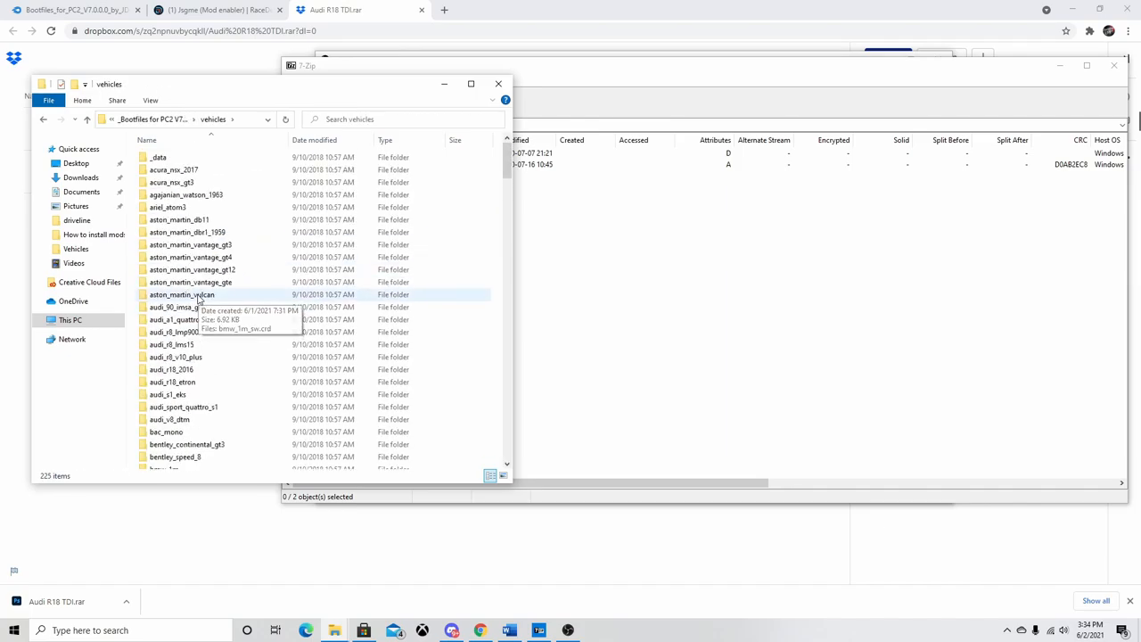
{"action": "mouse_move", "coordinate": [212, 299]}
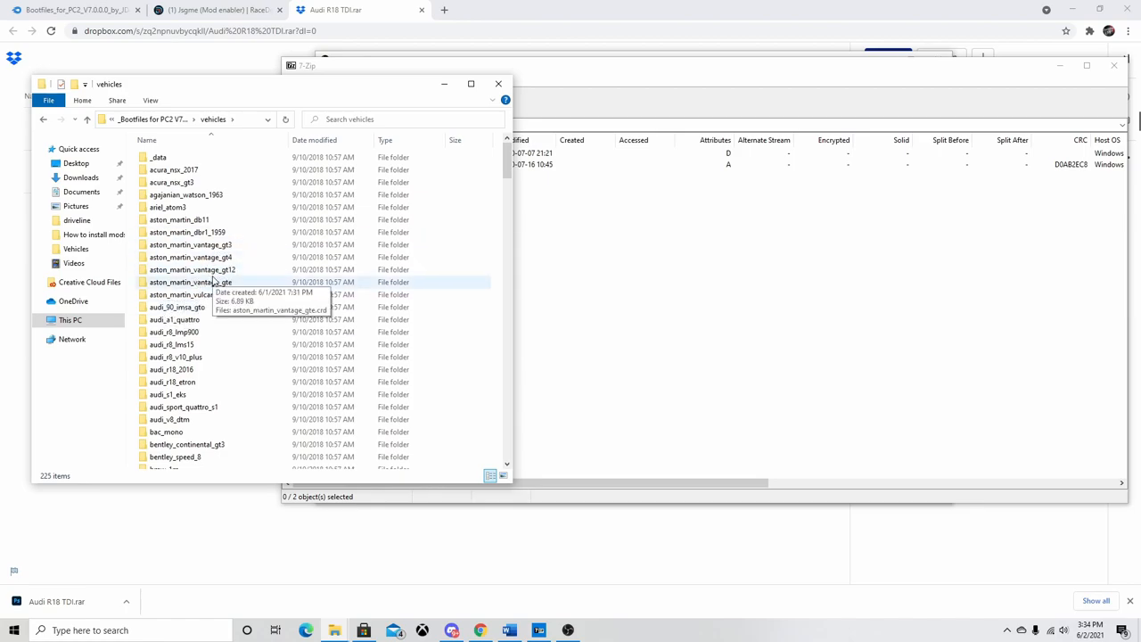
{"action": "mouse_move", "coordinate": [212, 332]}
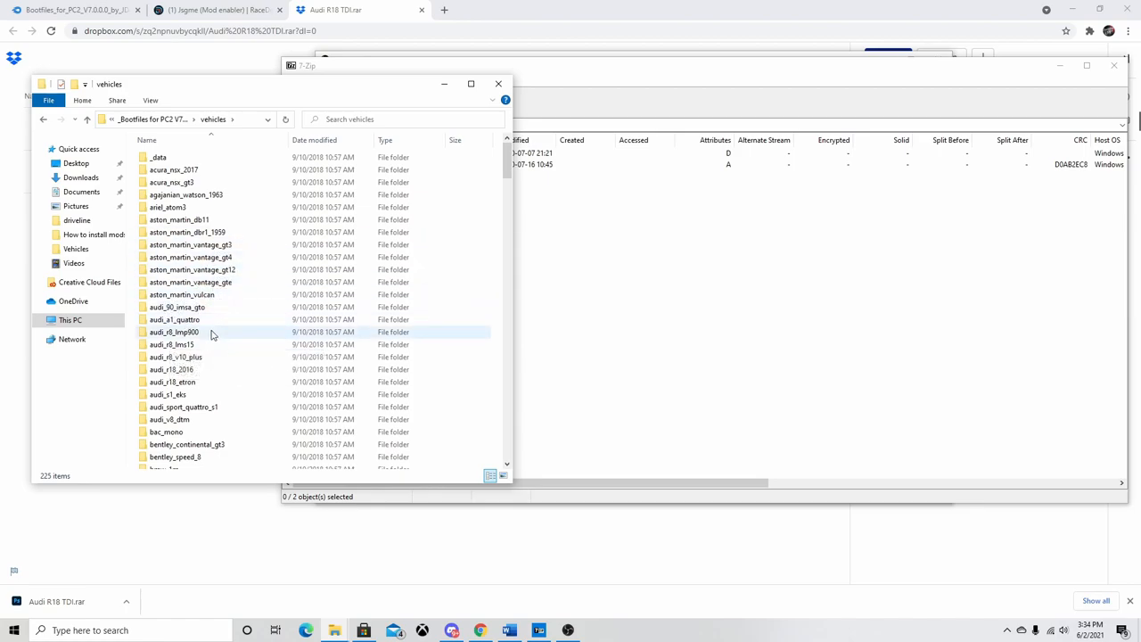
{"action": "scroll", "scroll_direction": "down", "scroll_amount": 3}
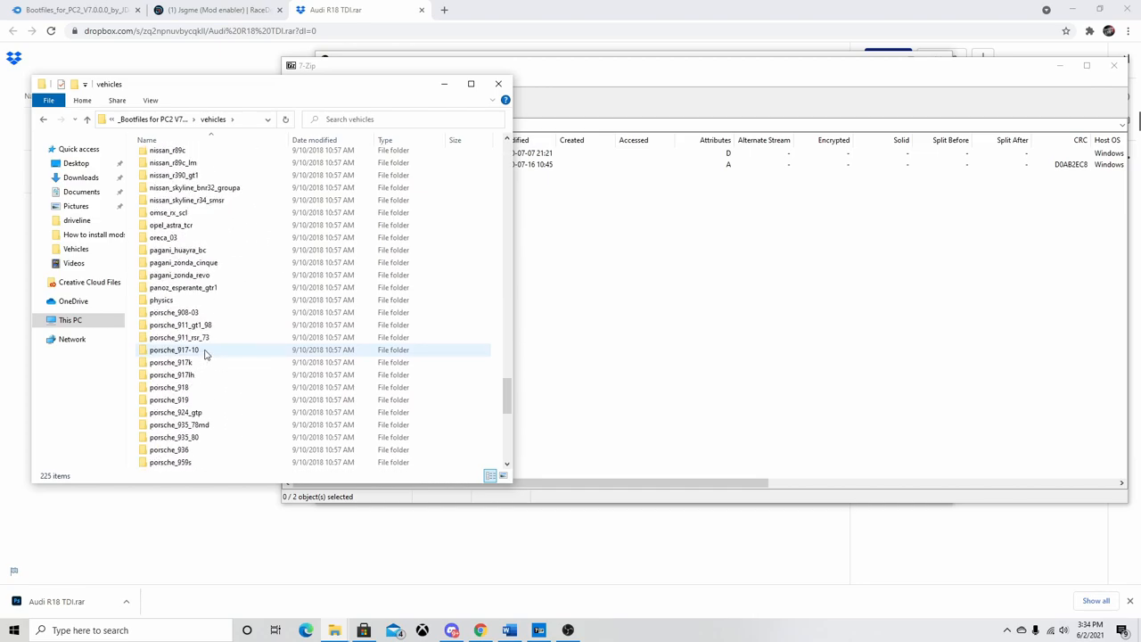
{"action": "scroll", "scroll_direction": "down", "scroll_amount": 3}
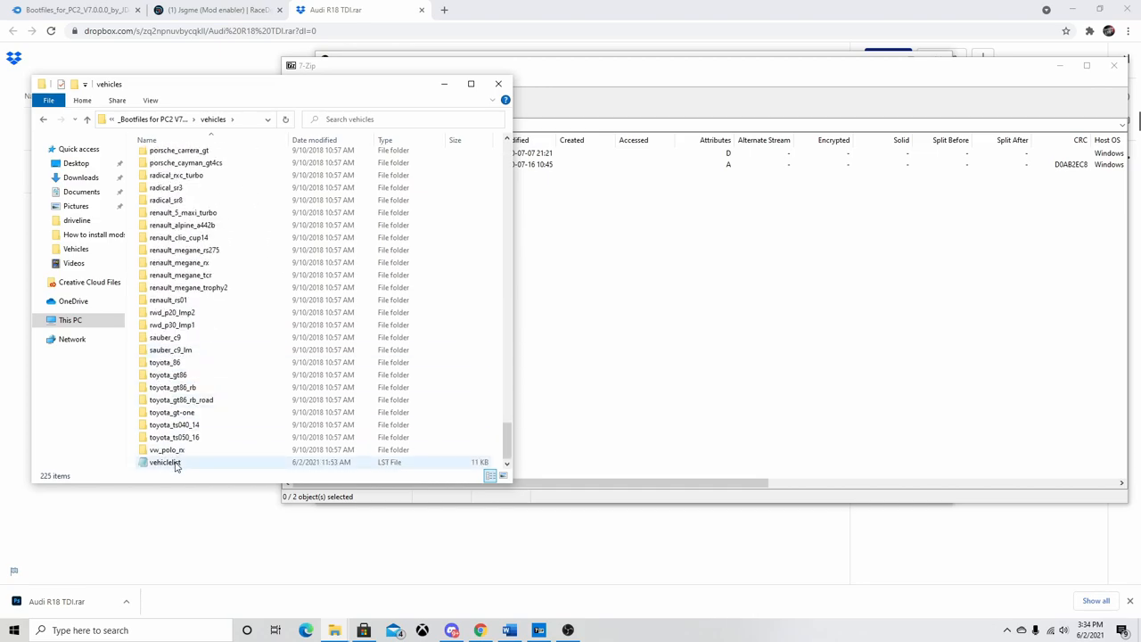
{"action": "double_click", "coordinate": [164, 462]}
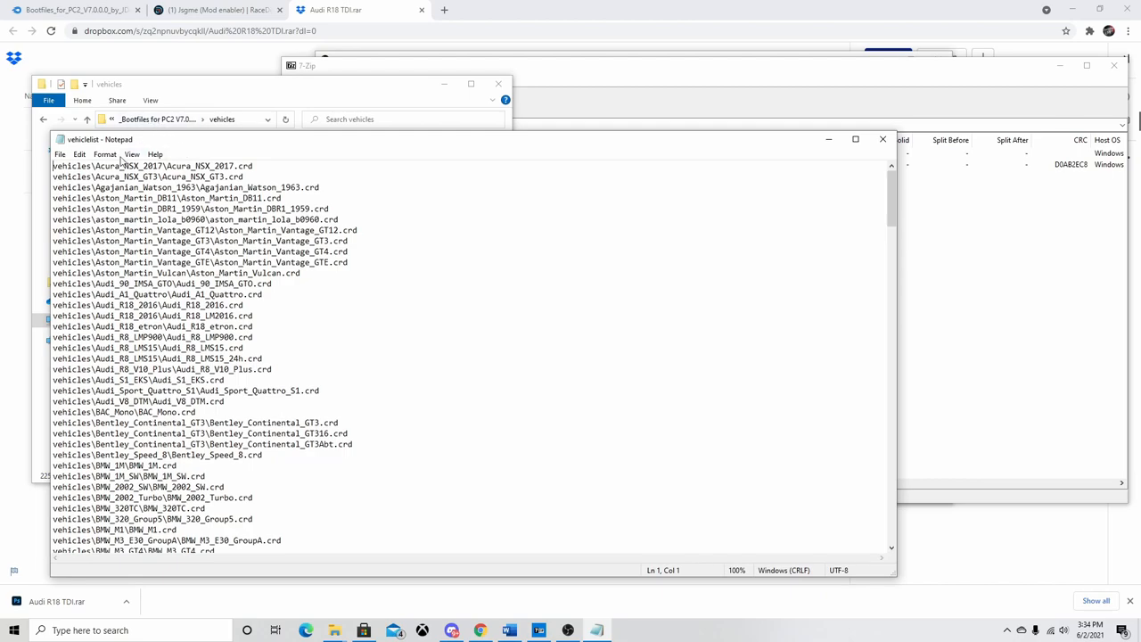
{"action": "mouse_move", "coordinate": [357, 430]}
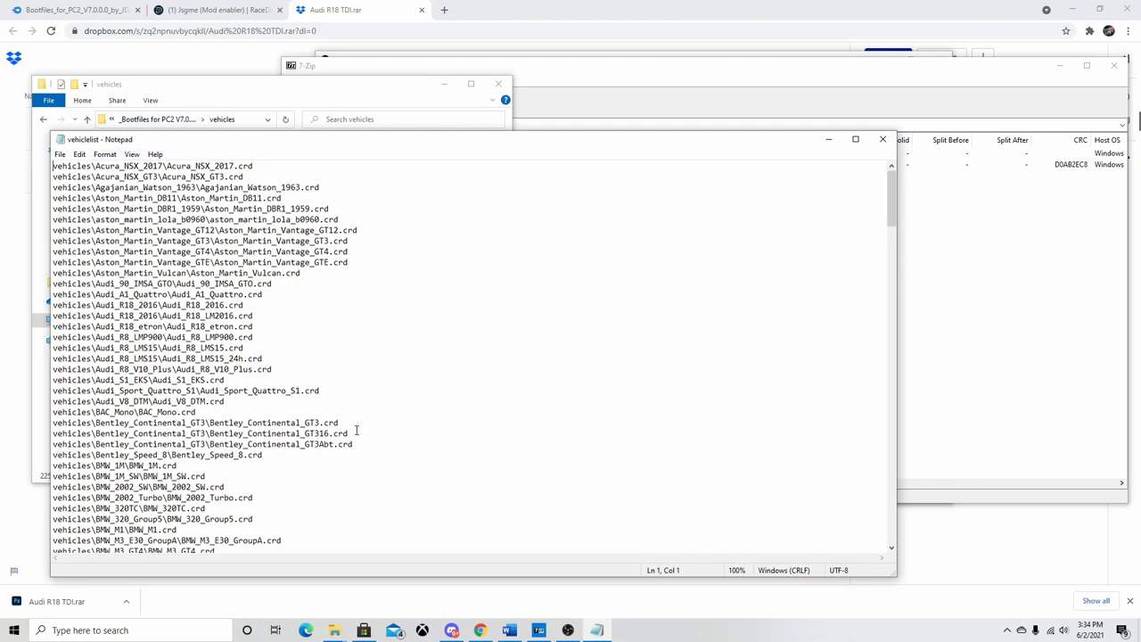
{"action": "mouse_move", "coordinate": [886, 329]}
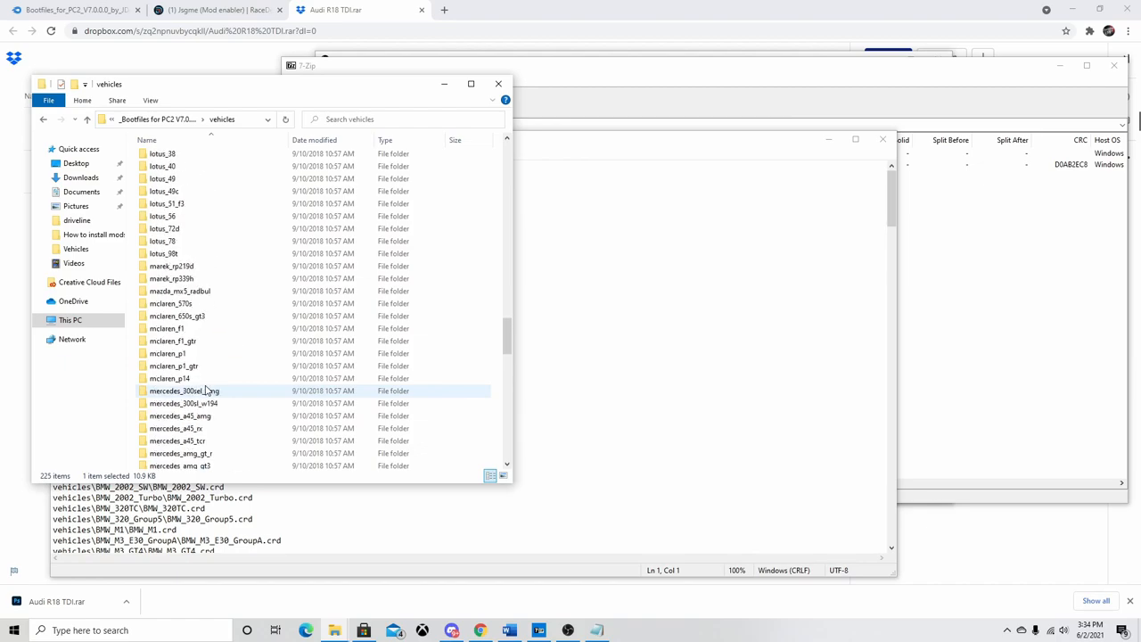
Step: Open the driveline file from vehicles\physics\driveline in Notepad and scroll to its final records
{"action": "scroll", "scroll_direction": "down", "scroll_amount": 3}
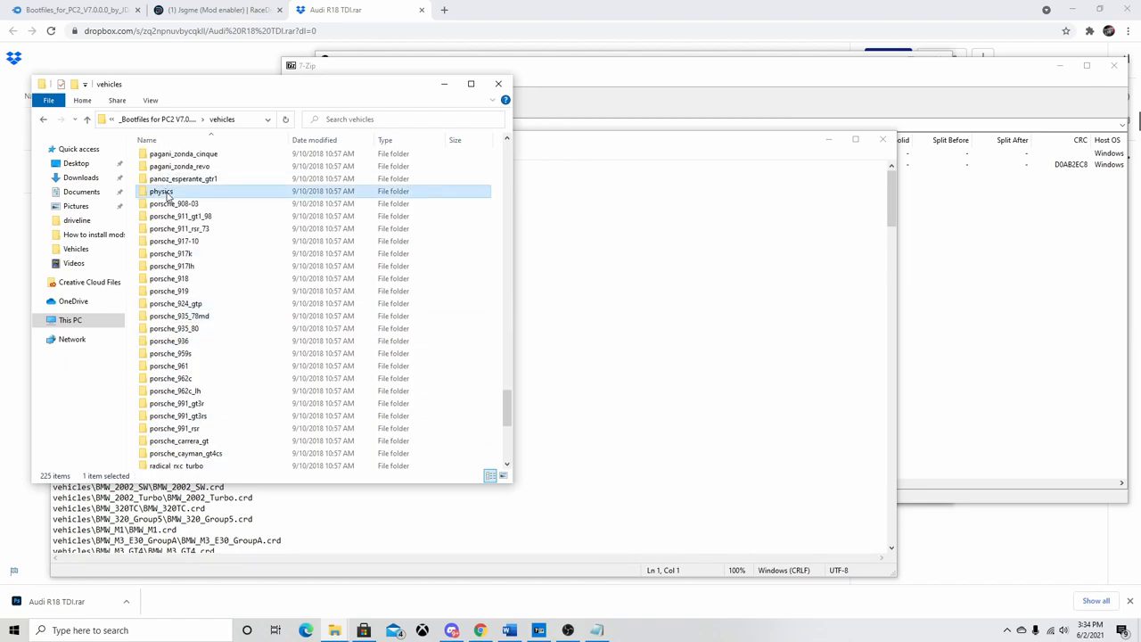
{"action": "double_click", "coordinate": [160, 190]}
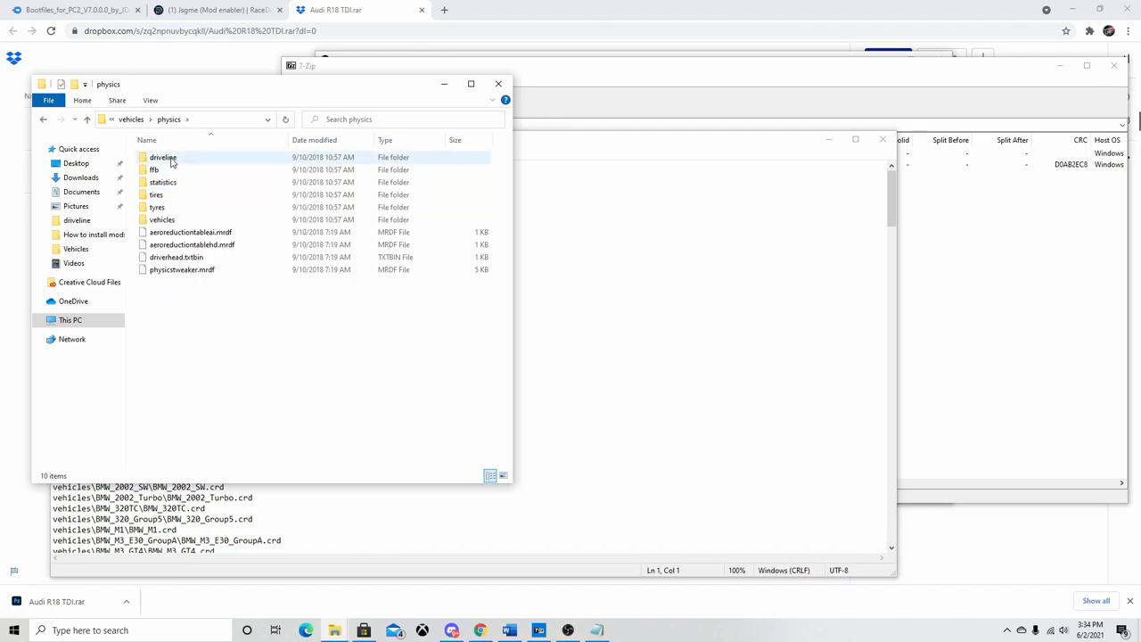
{"action": "double_click", "coordinate": [164, 156]}
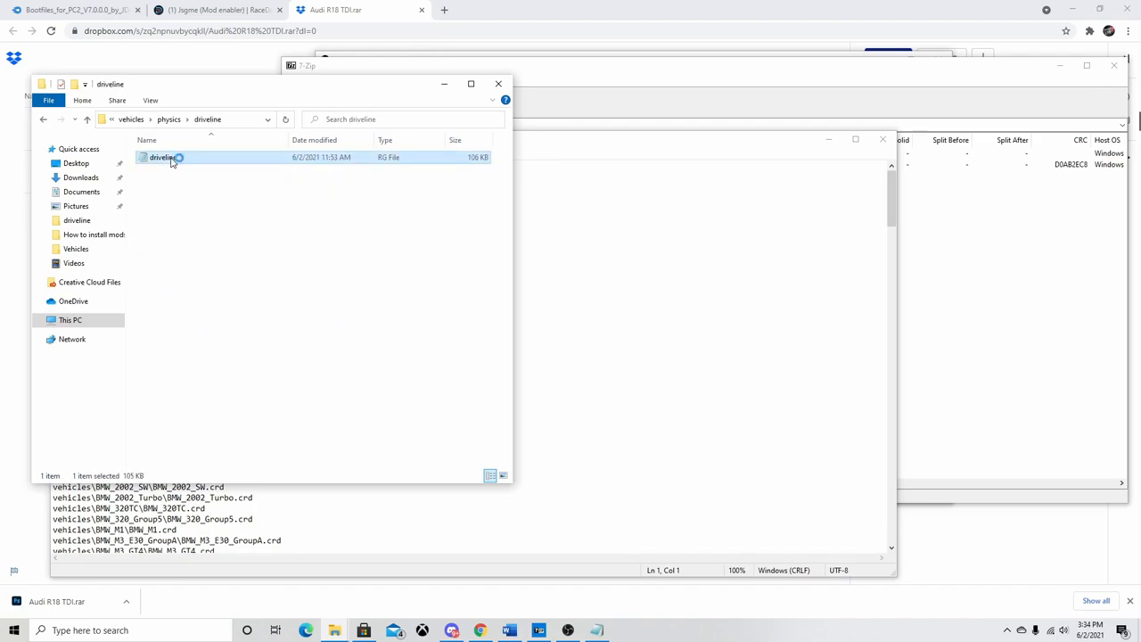
{"action": "double_click", "coordinate": [160, 156]}
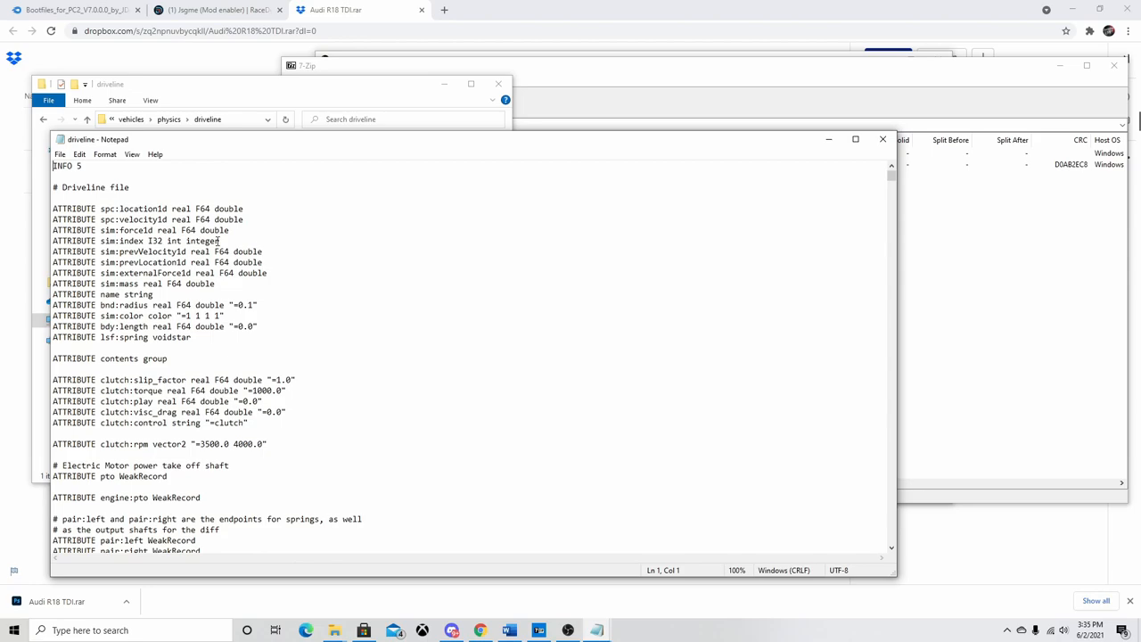
{"action": "mouse_move", "coordinate": [702, 289]}
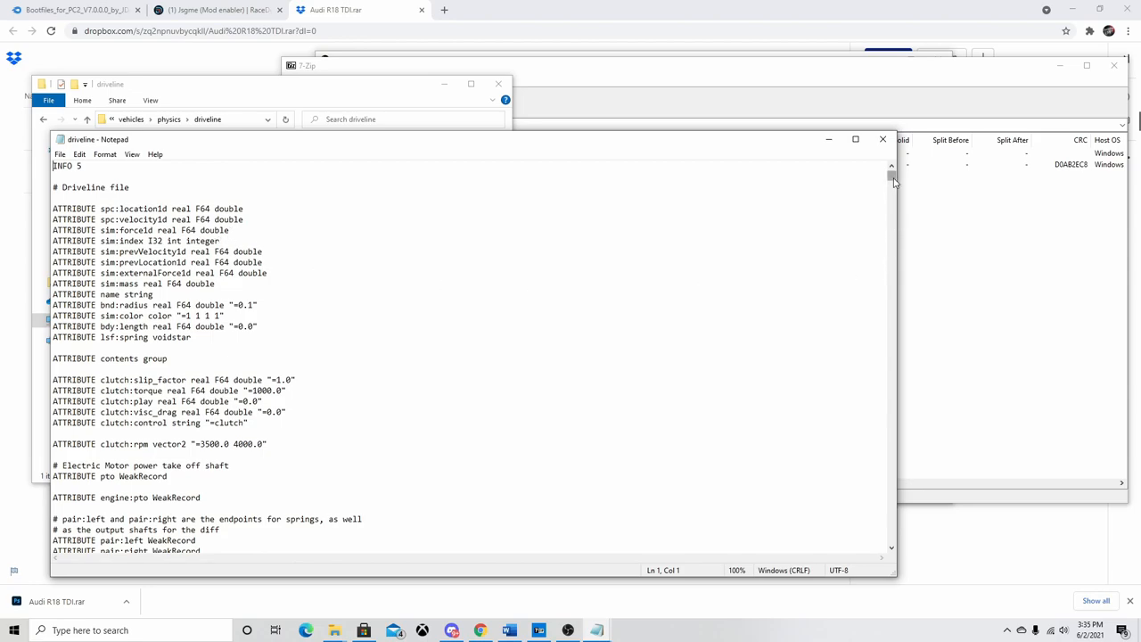
{"action": "scroll", "scroll_direction": "down", "scroll_amount": 3}
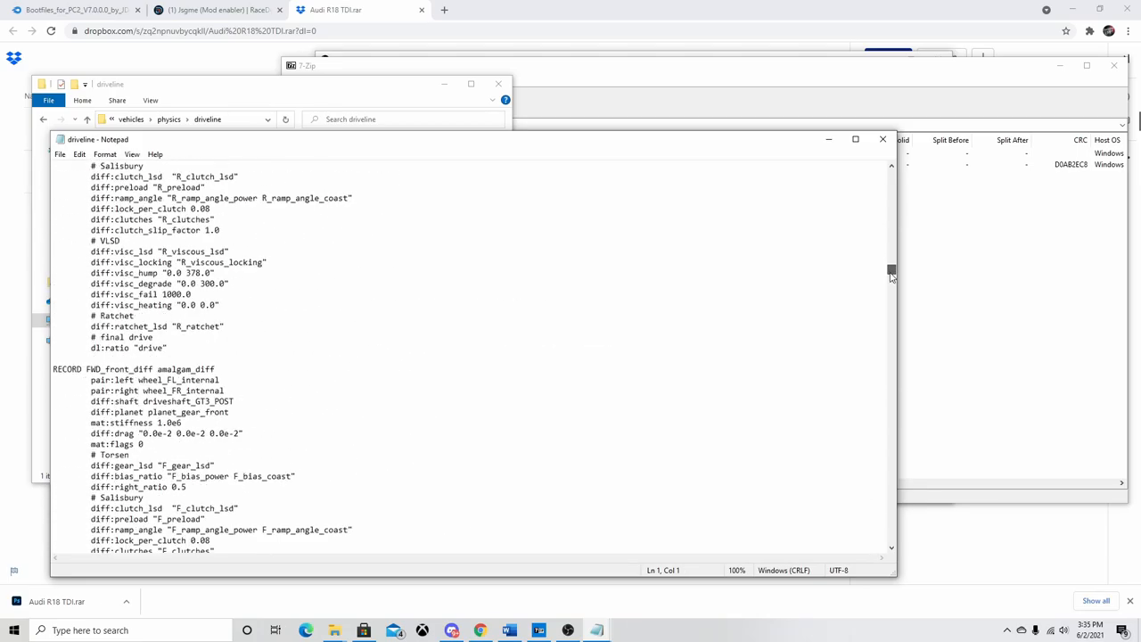
{"action": "scroll", "scroll_direction": "down", "scroll_amount": 3}
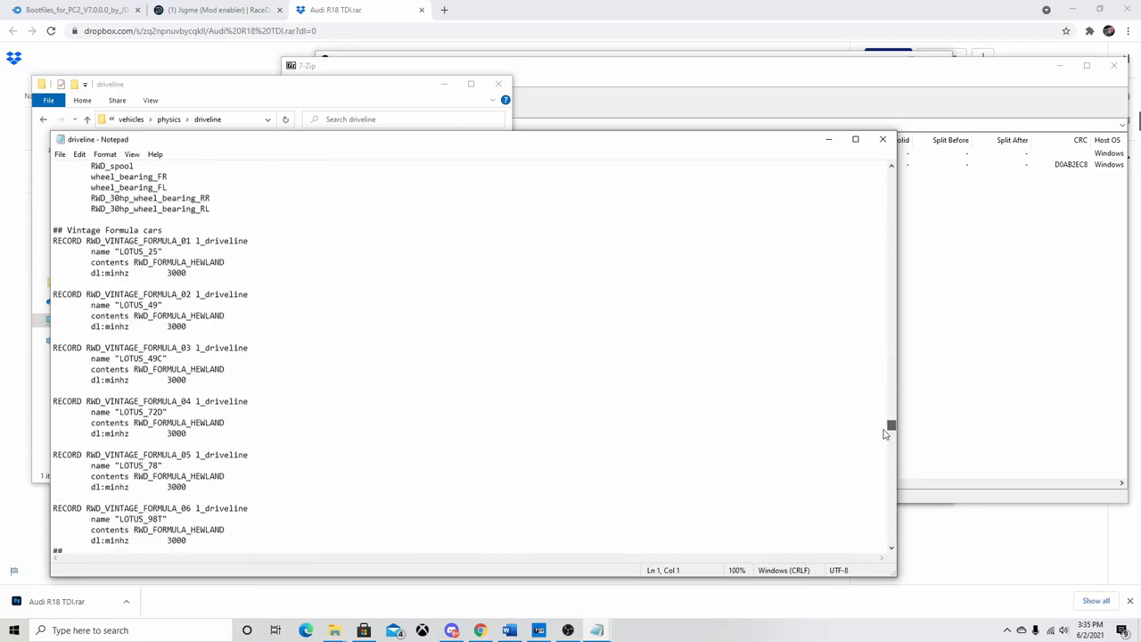
{"action": "scroll", "scroll_direction": "down", "scroll_amount": 3}
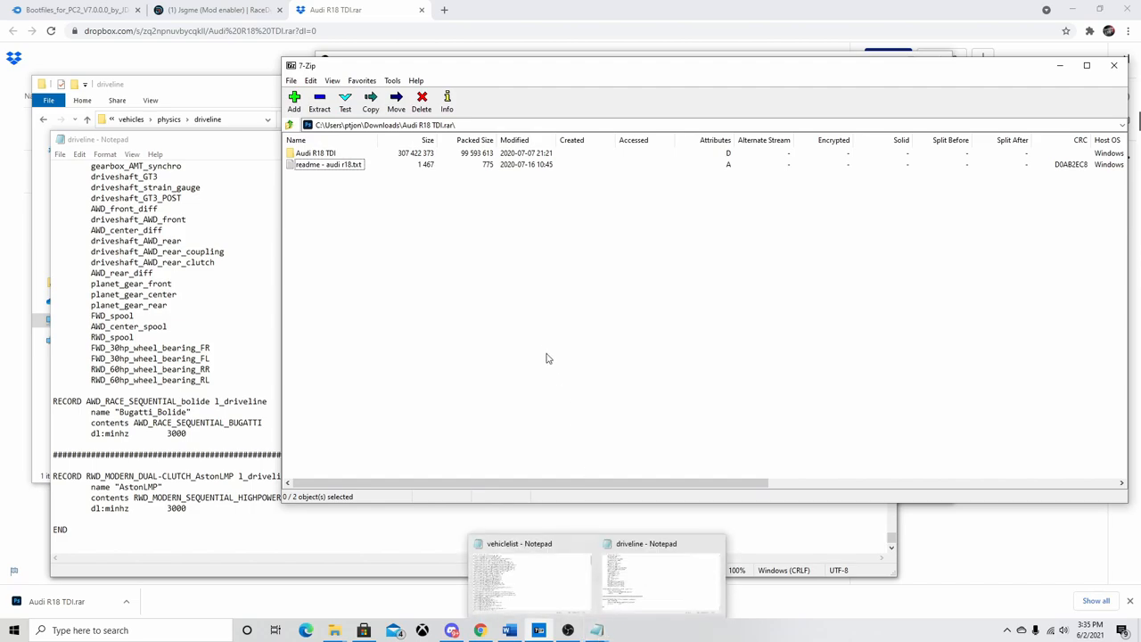
Step: Open the Audi R18 readme and copy its vehicles\audi_r18\audi_r18.crd vehicle list line
{"action": "double_click", "coordinate": [328, 164]}
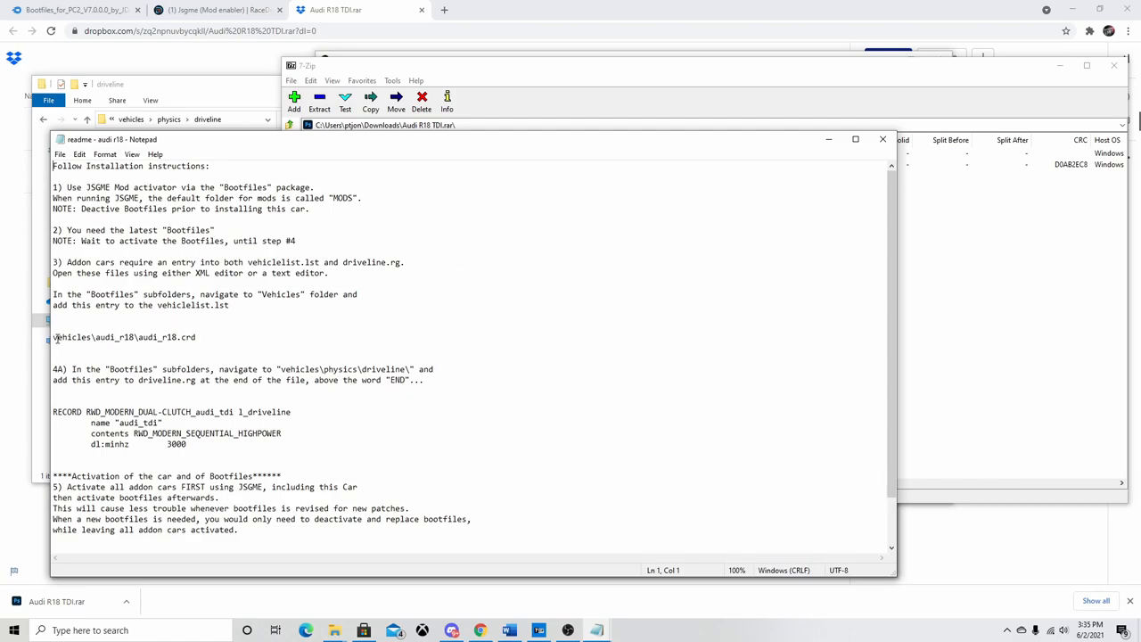
{"action": "left_click", "coordinate": [53, 337]}
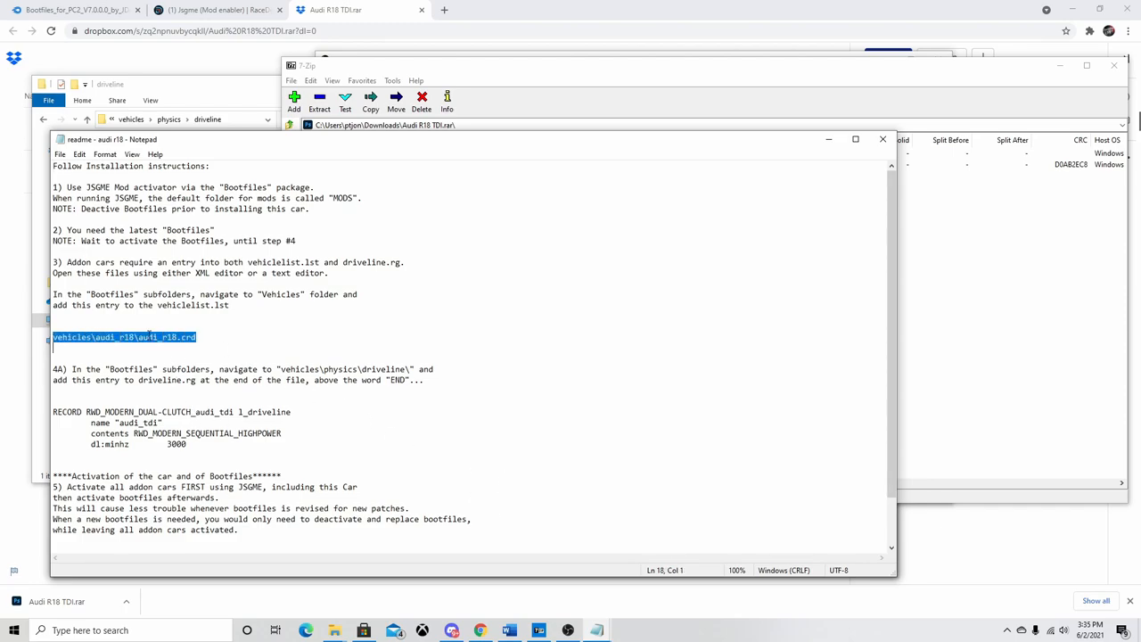
{"action": "right_click", "coordinate": [124, 337]}
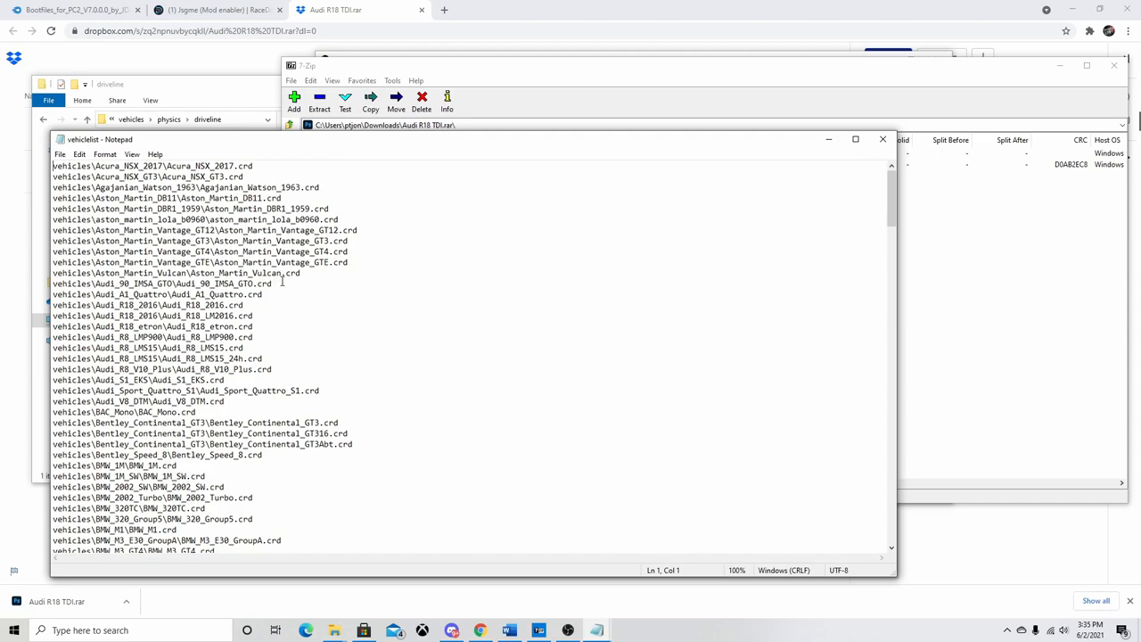
Step: Add the line vehicles\audi_r18\audi_r18.crd to vehiclelist among the Audi entries
{"action": "left_click", "coordinate": [275, 283]}
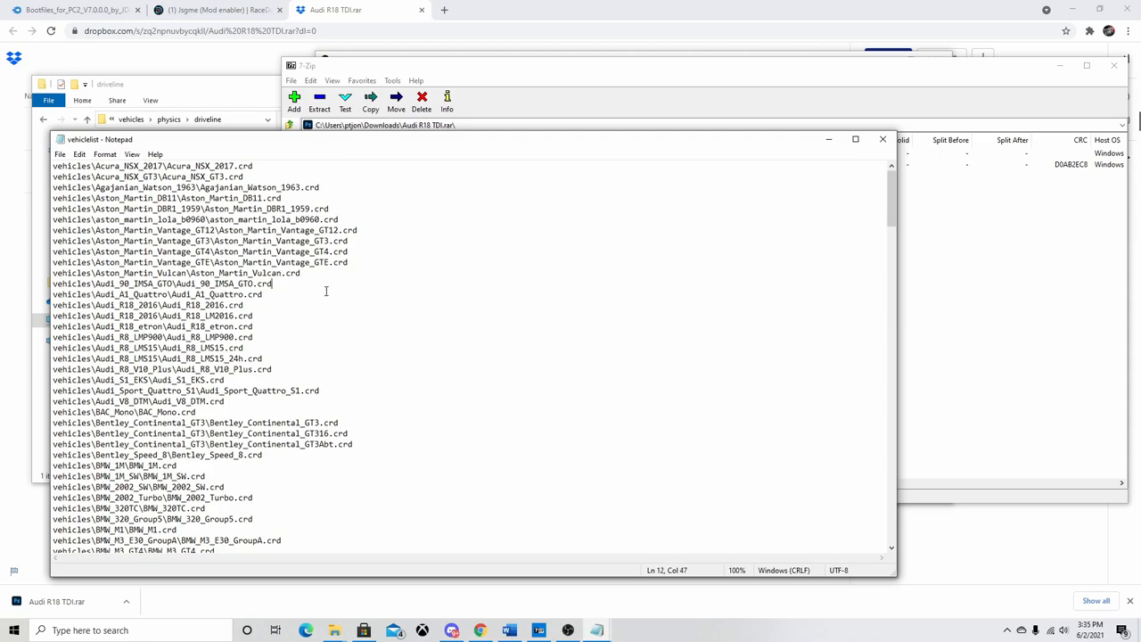
{"action": "type", "text": "vehicles\\audi_r18\\audi_r18.crd"}
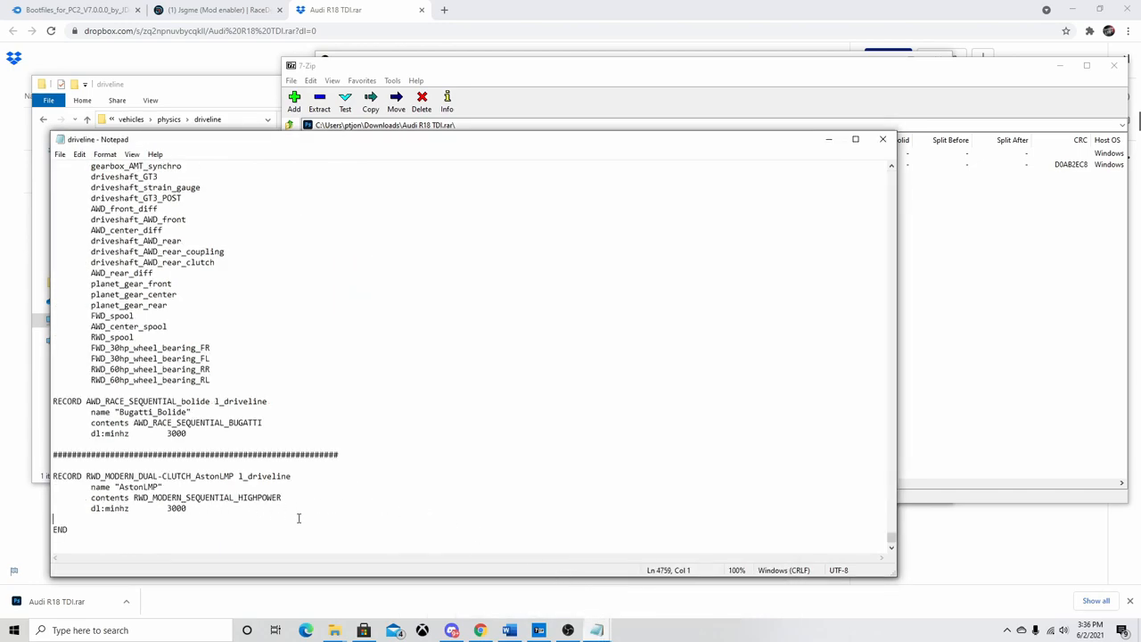
Step: Insert the Audi driveline record just above the END line of driveline.rg
{"action": "key", "text": "enter"}
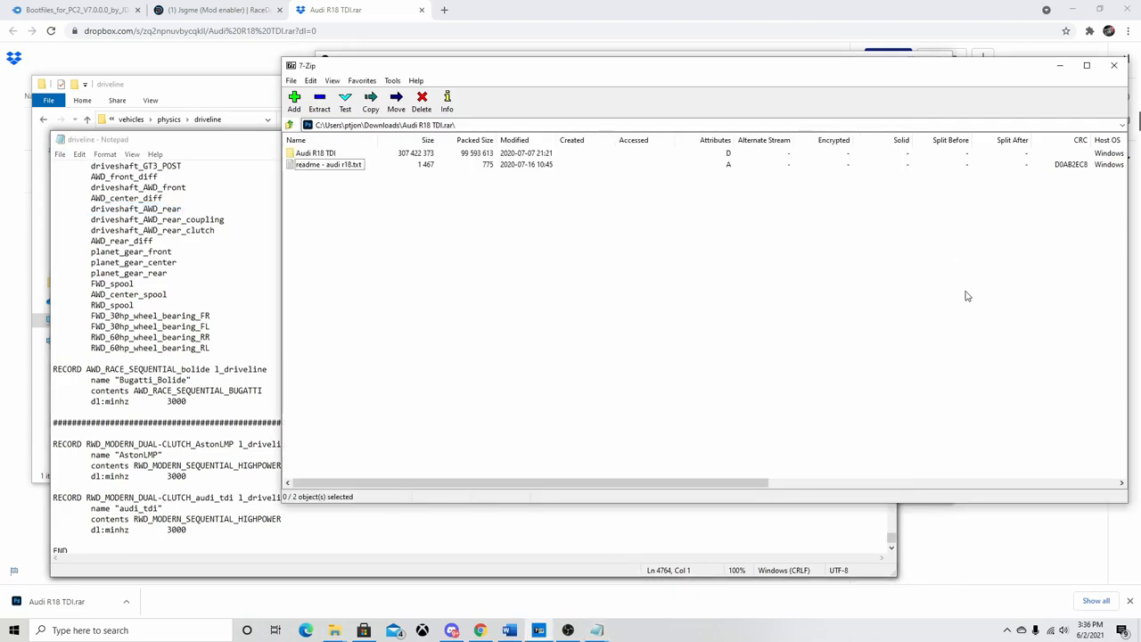
{"action": "mouse_move", "coordinate": [239, 98]}
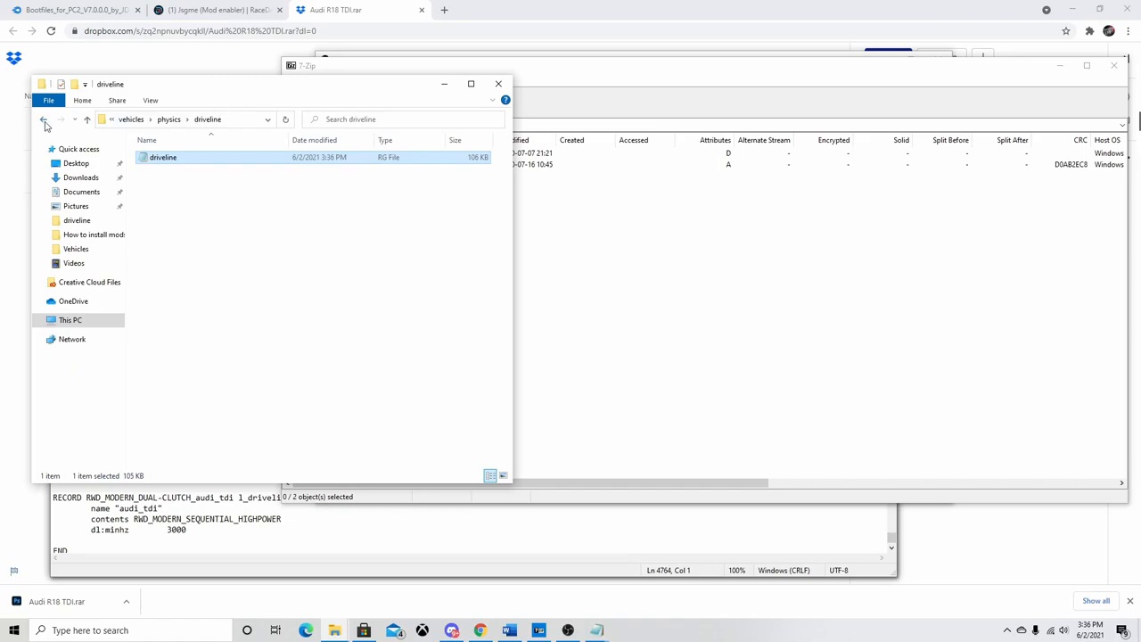
Step: Navigate back out of the driveline folder toward the Project CARS 2 folder
{"action": "left_click", "coordinate": [43, 118]}
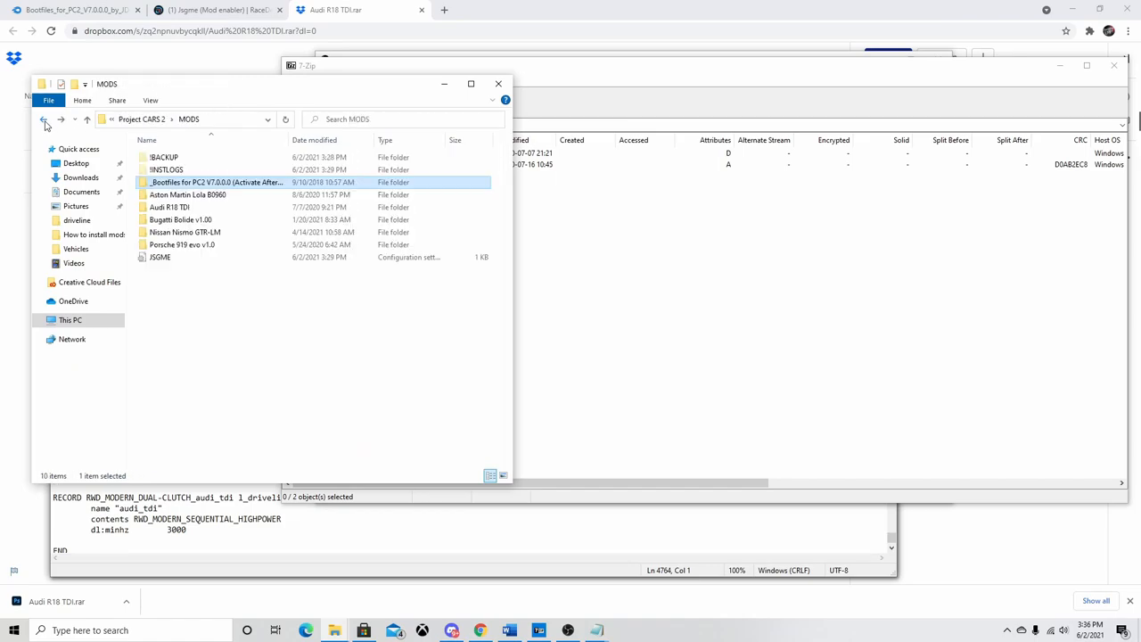
{"action": "left_click", "coordinate": [45, 117]}
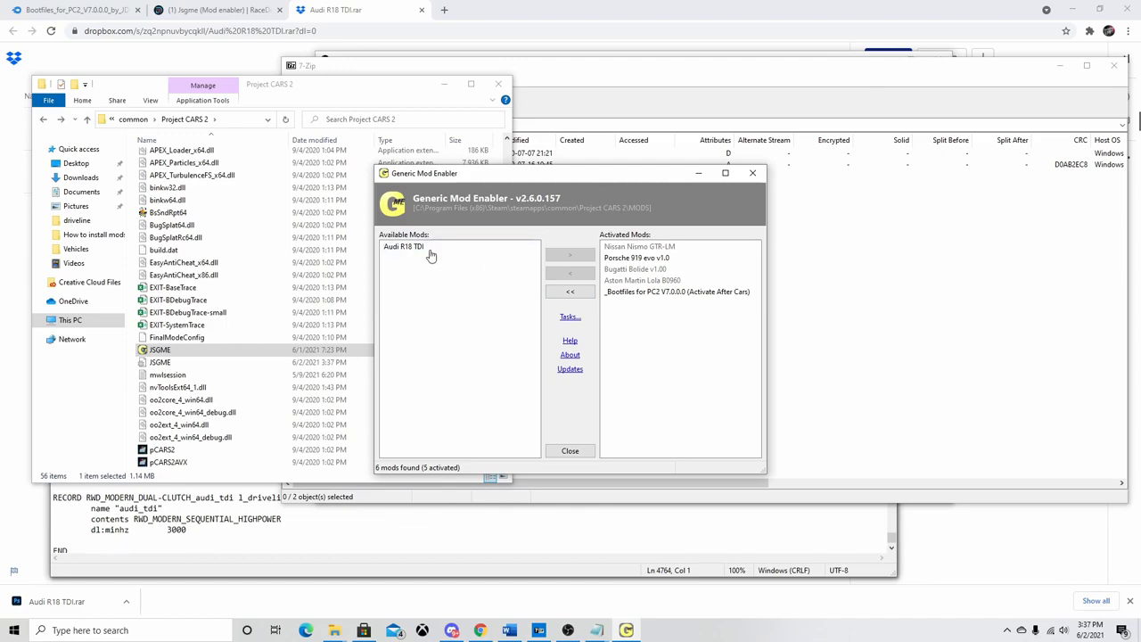
Step: Deactivate the _Bootfiles for PC2 package so it returns to the available mods list
{"action": "left_click", "coordinate": [402, 246]}
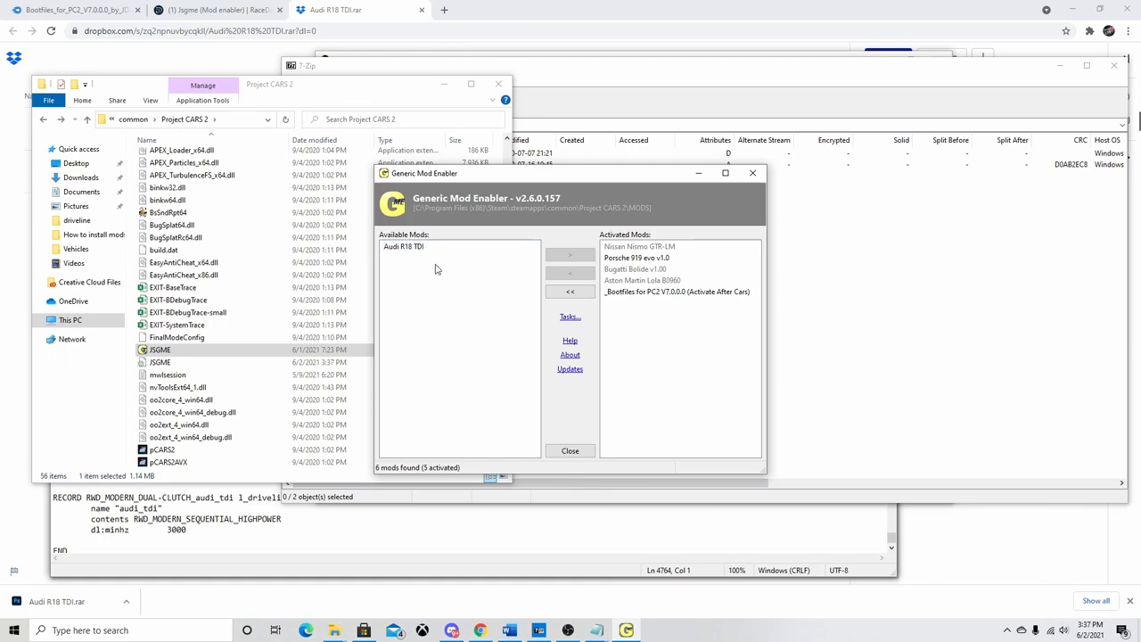
{"action": "left_click", "coordinate": [641, 279]}
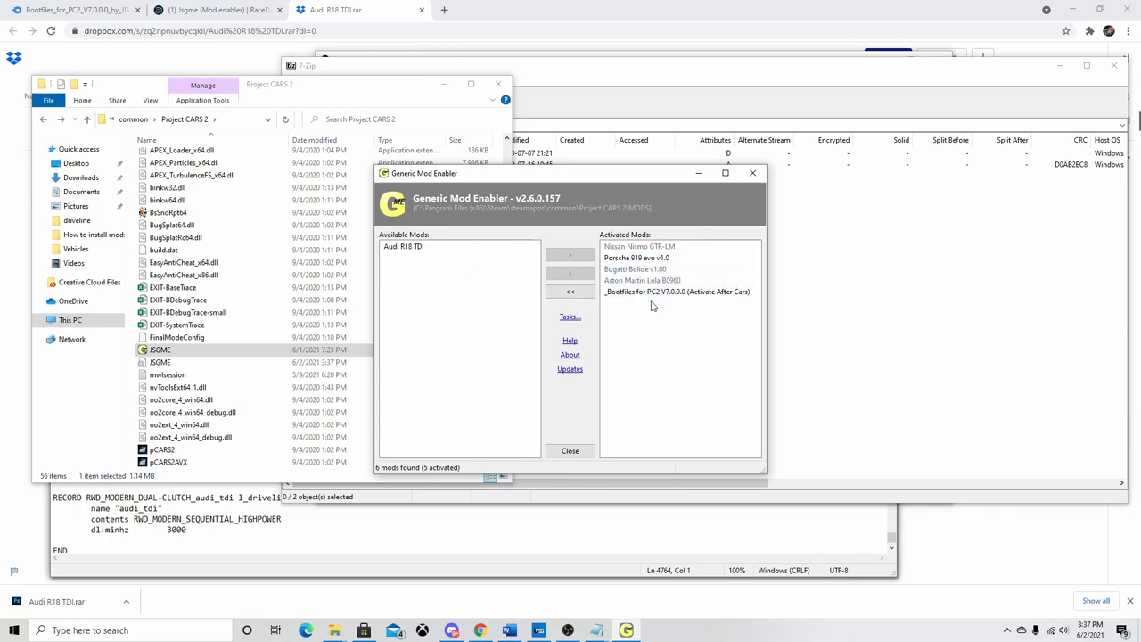
{"action": "left_click", "coordinate": [677, 292]}
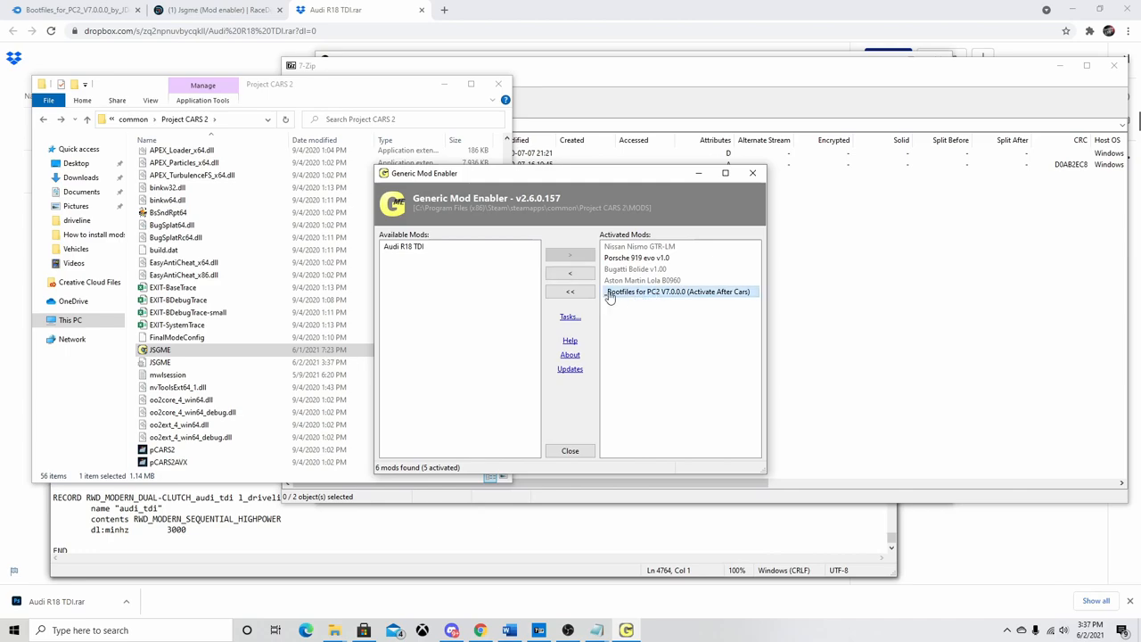
{"action": "left_click", "coordinate": [570, 272]}
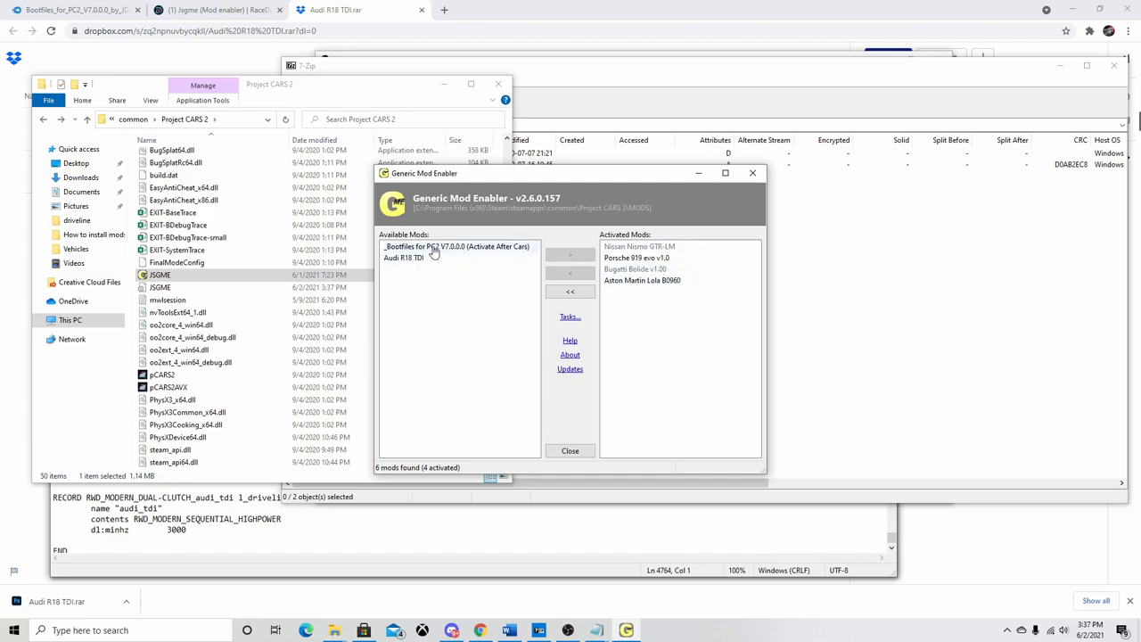
Step: Activate the Audi R18 TDI mod, confirming the overwrite warning
{"action": "left_click", "coordinate": [403, 256]}
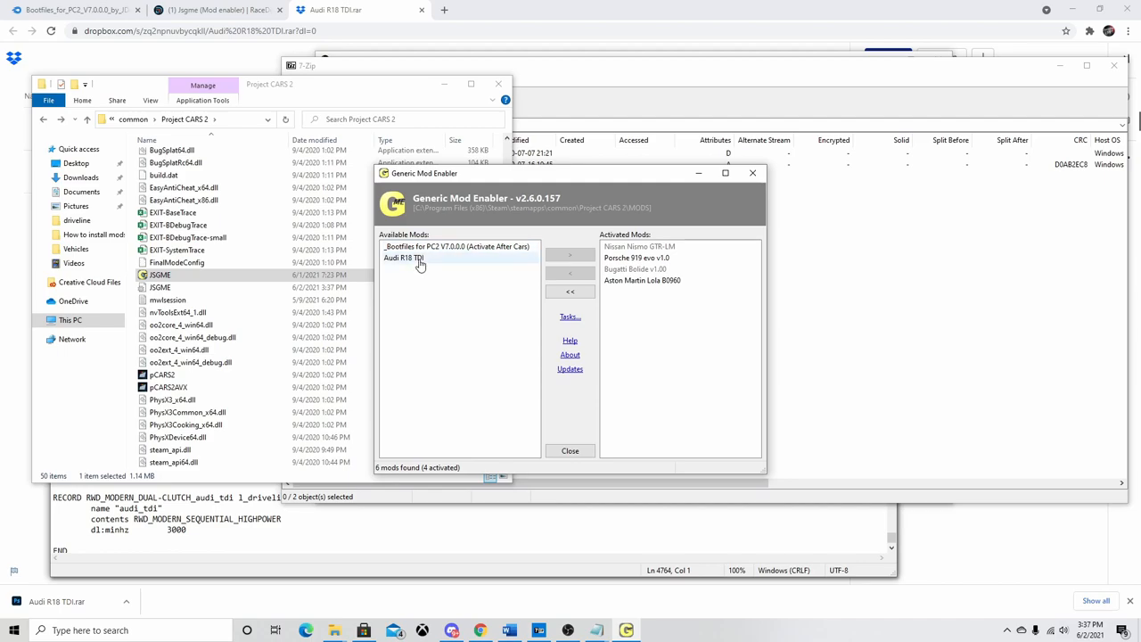
{"action": "left_click", "coordinate": [403, 257]}
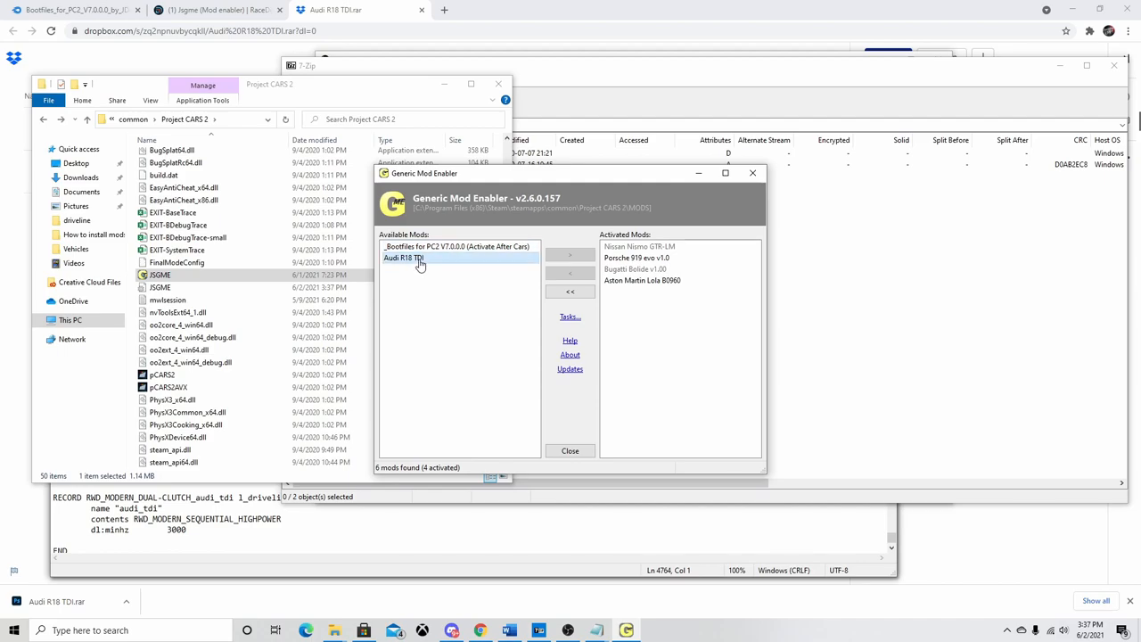
{"action": "left_click", "coordinate": [570, 257]}
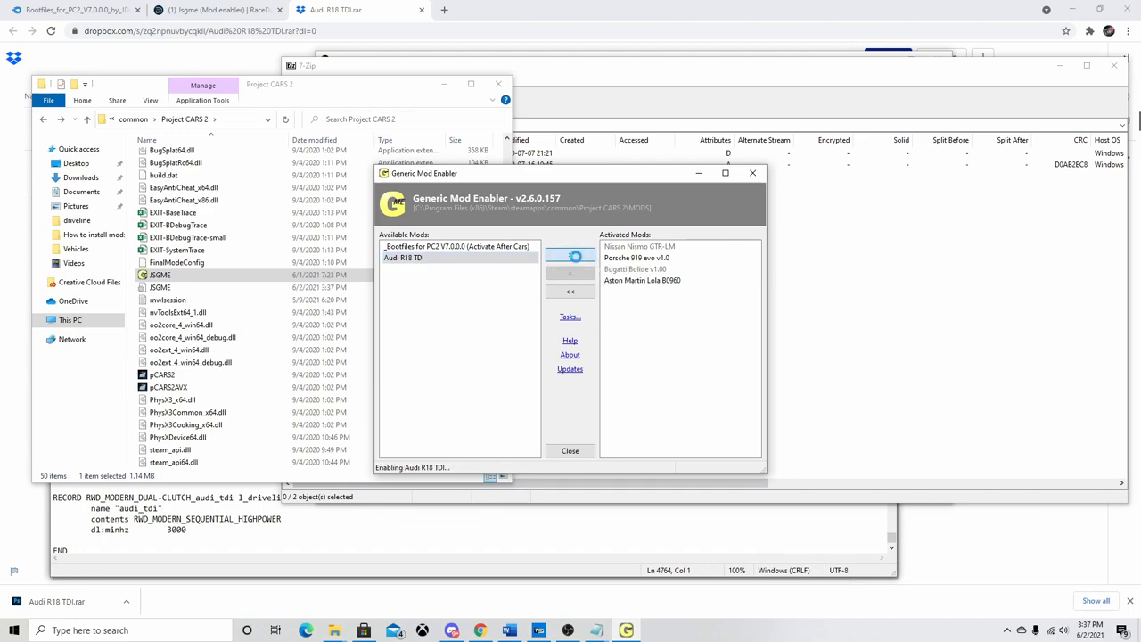
{"action": "left_click", "coordinate": [571, 271]}
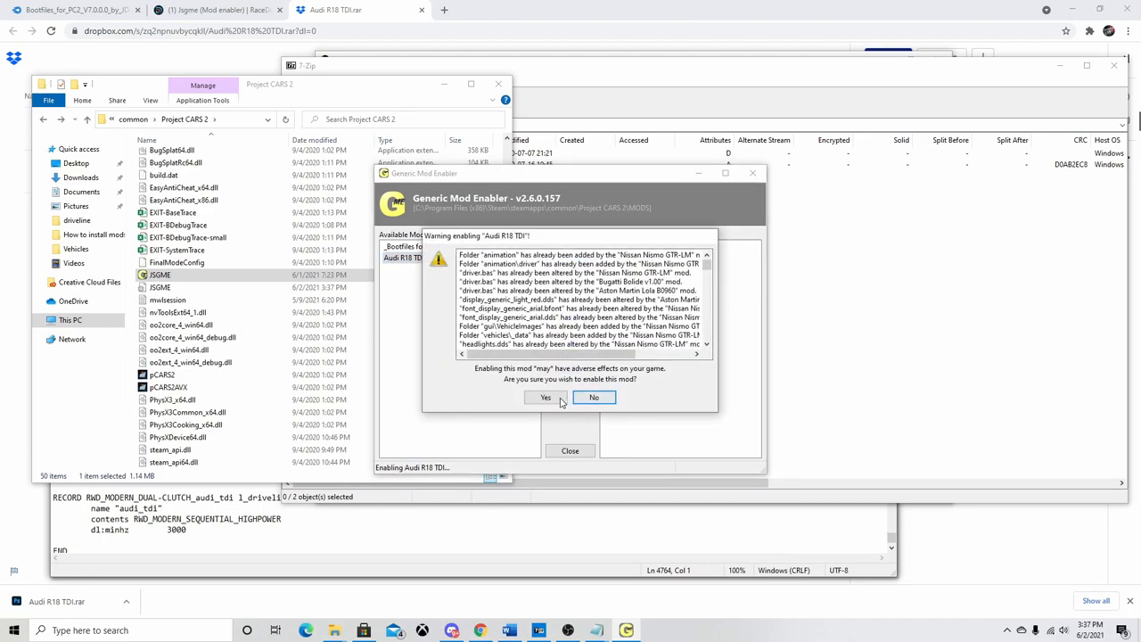
{"action": "left_click", "coordinate": [545, 395]}
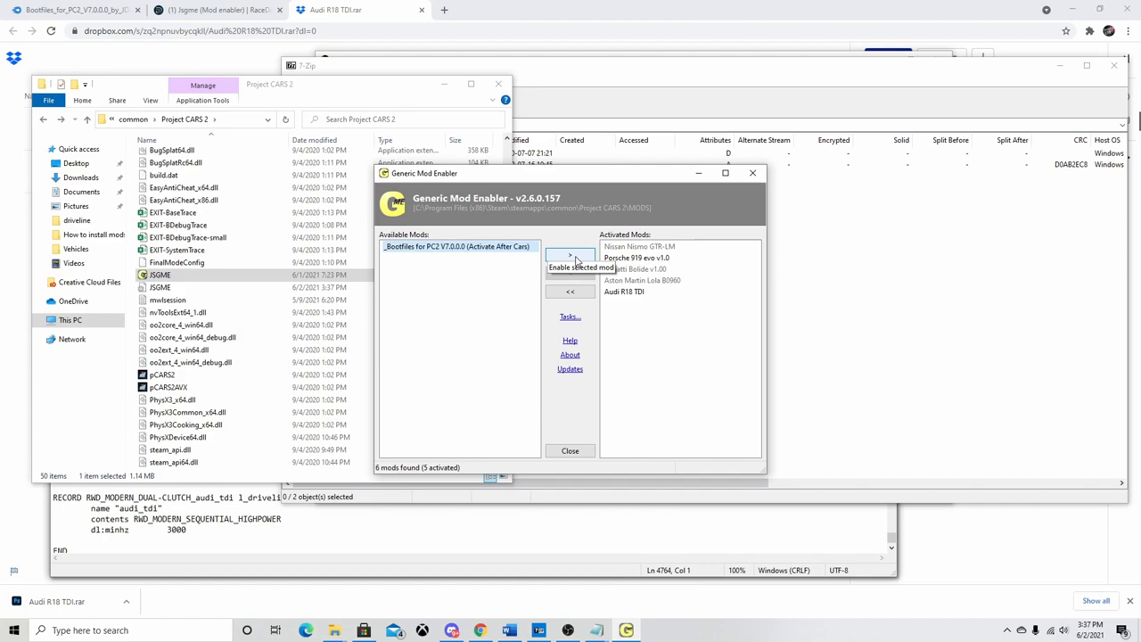
Step: Activate _Bootfiles for PC2, confirm warnings, then start a private testing session in Project CARS 2
{"action": "left_click", "coordinate": [570, 256]}
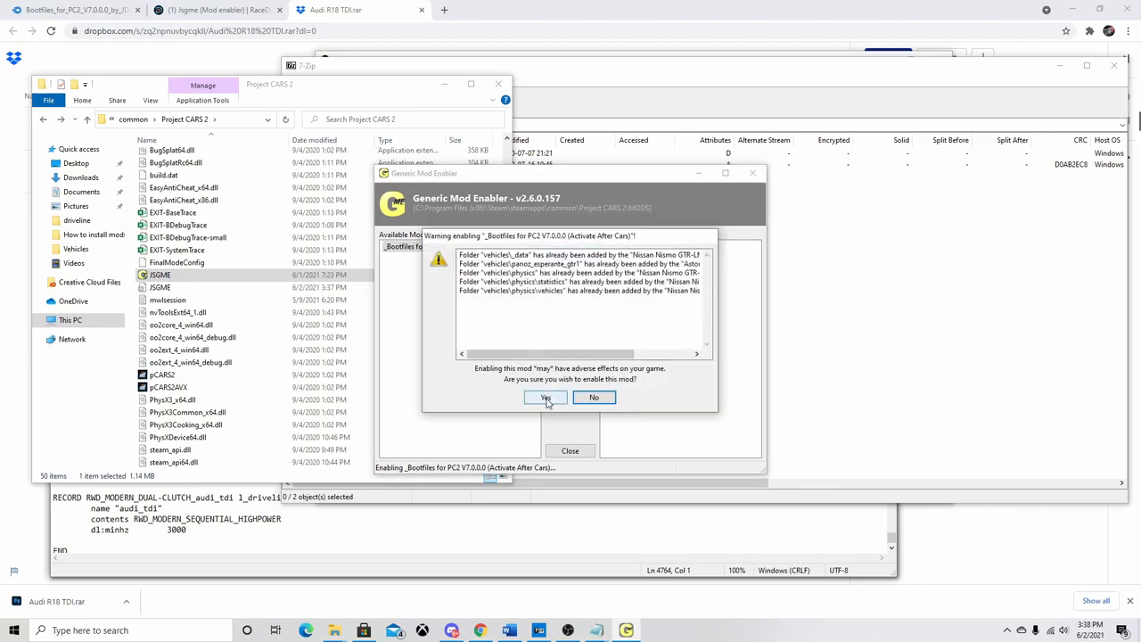
{"action": "left_click", "coordinate": [545, 396]}
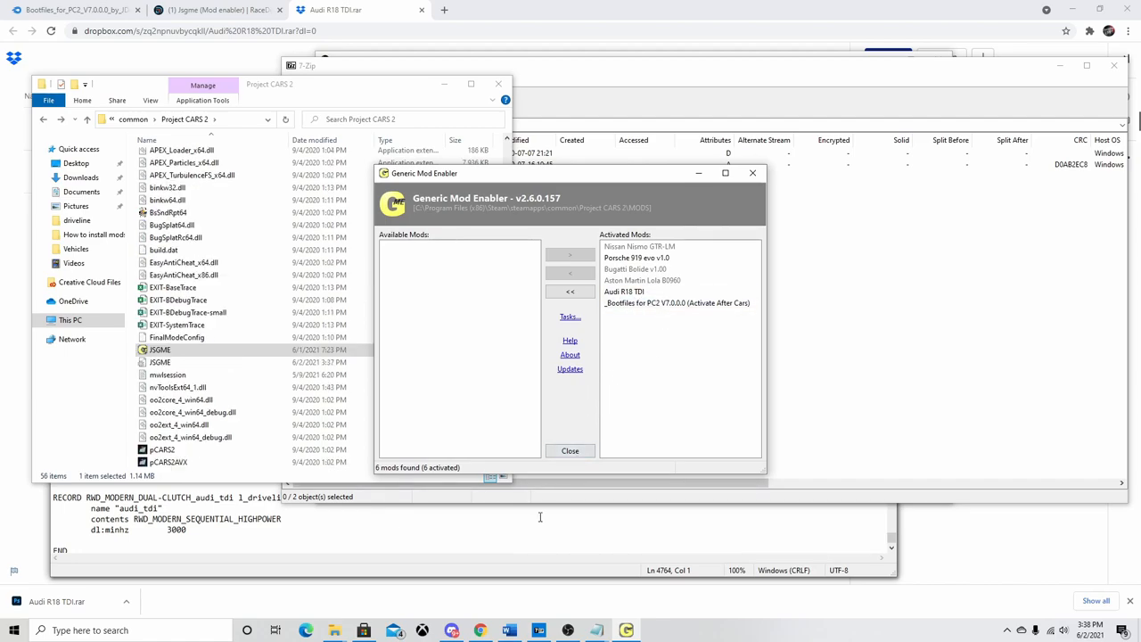
{"action": "mouse_move", "coordinate": [617, 578]}
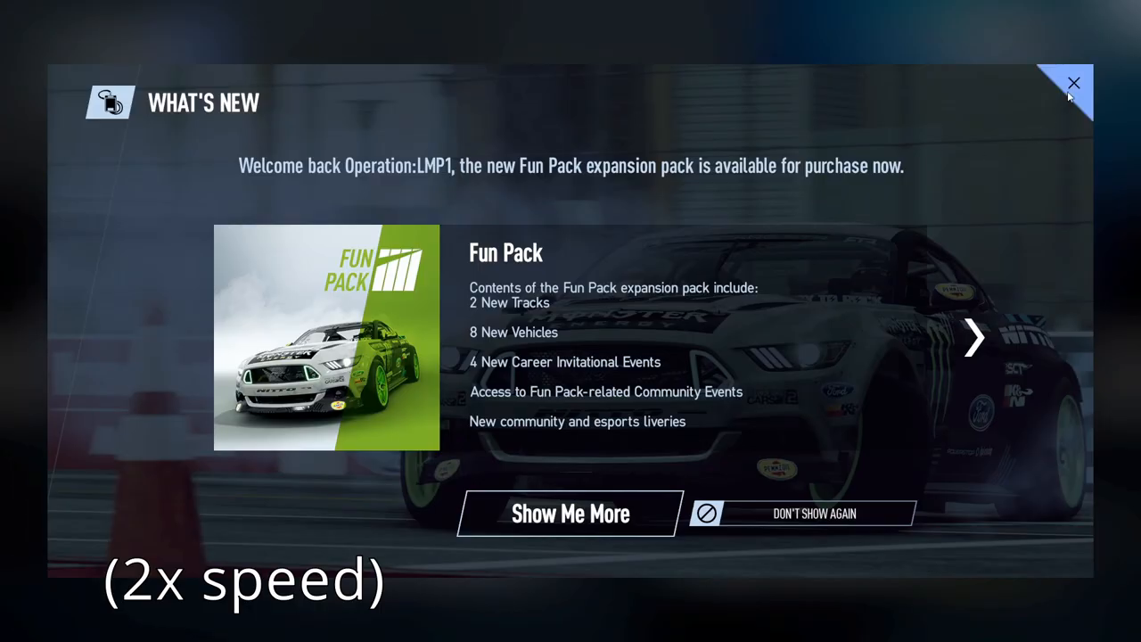
{"action": "left_click", "coordinate": [1073, 82]}
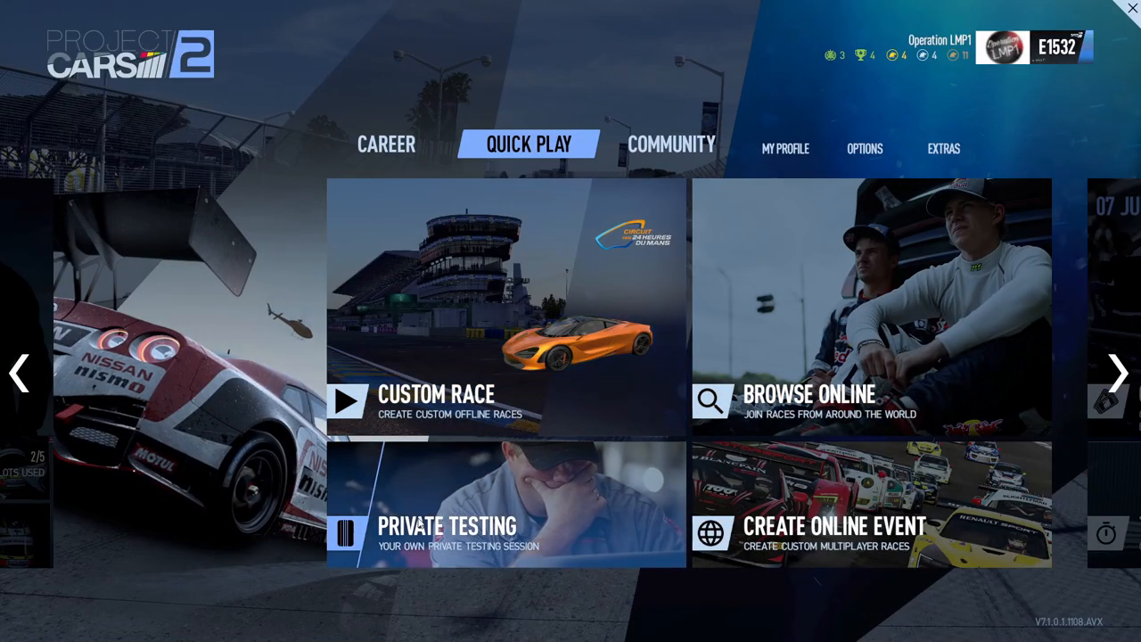
{"action": "left_click", "coordinate": [448, 524]}
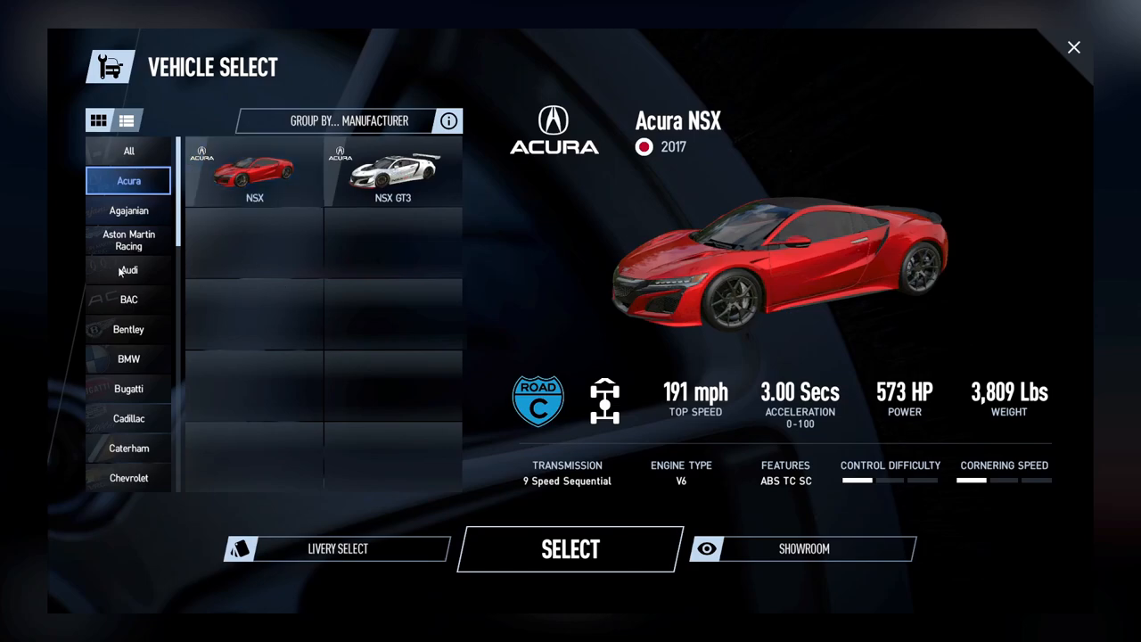
Step: Preview the Audi R18 TDI among the Audi cars, comparing it with the R18 e-tron and R8 LMS
{"action": "left_click", "coordinate": [128, 269]}
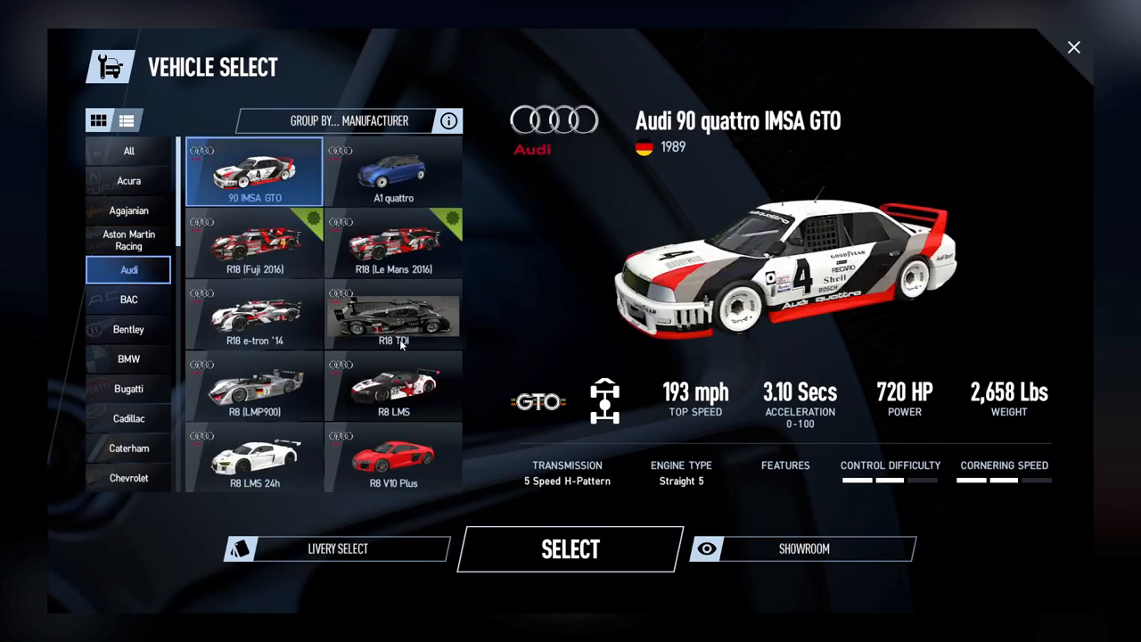
{"action": "left_click", "coordinate": [393, 314]}
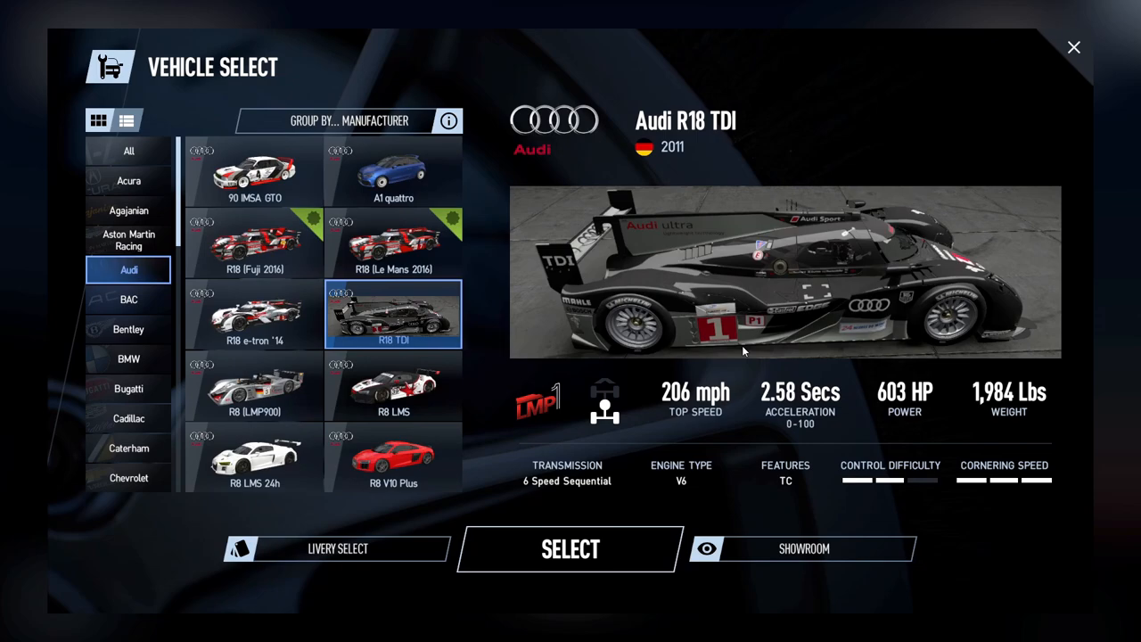
{"action": "mouse_move", "coordinate": [944, 352]}
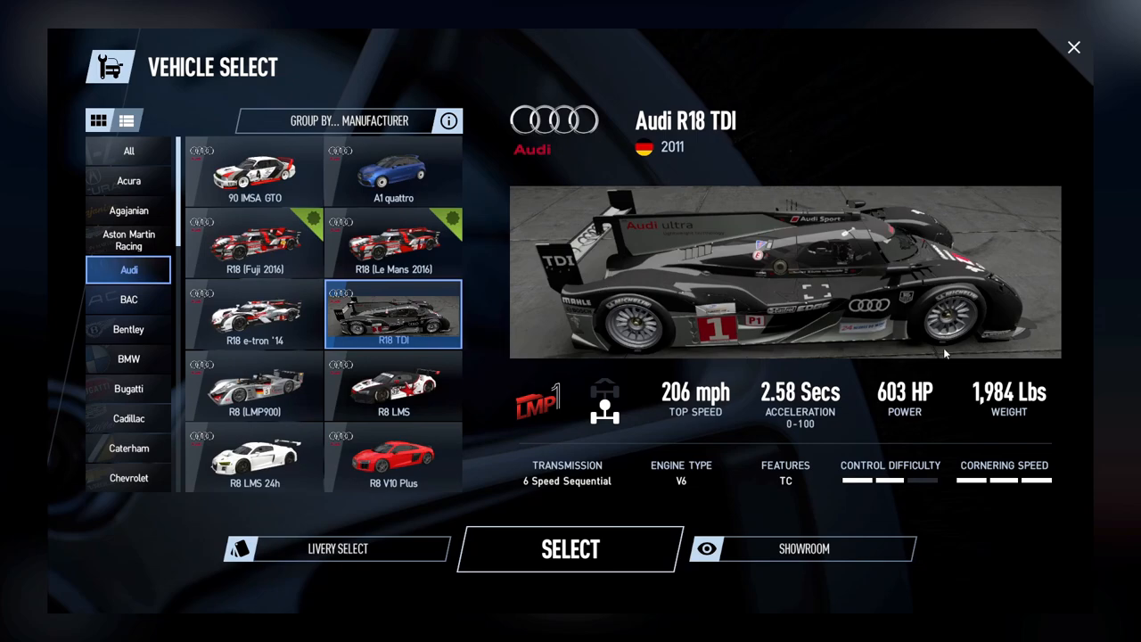
{"action": "mouse_move", "coordinate": [263, 342]}
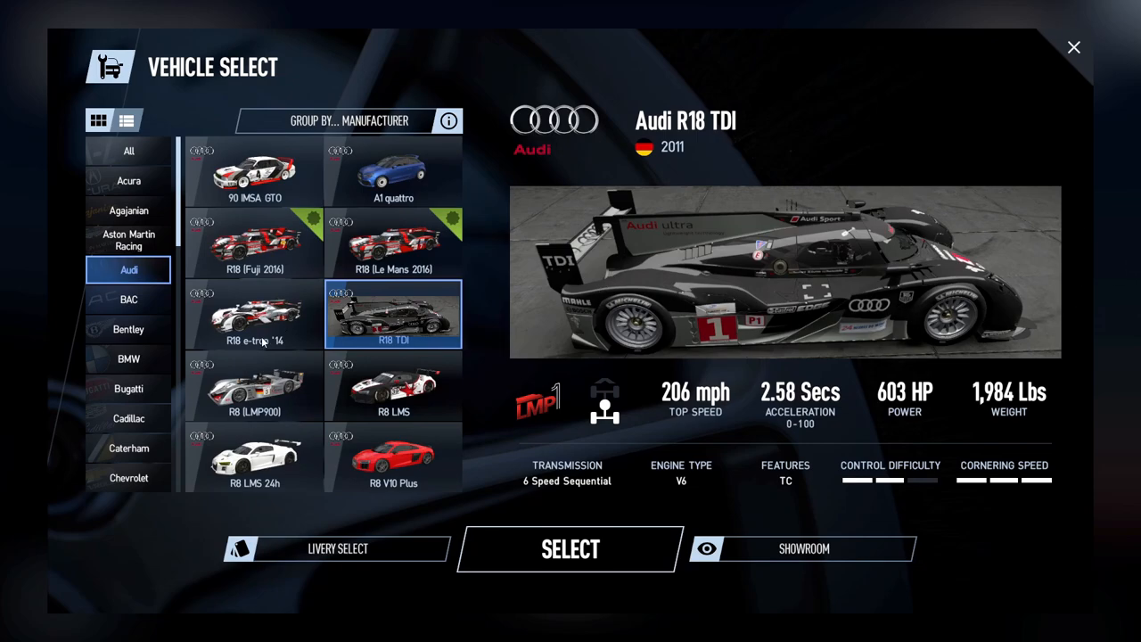
{"action": "left_click", "coordinate": [255, 314]}
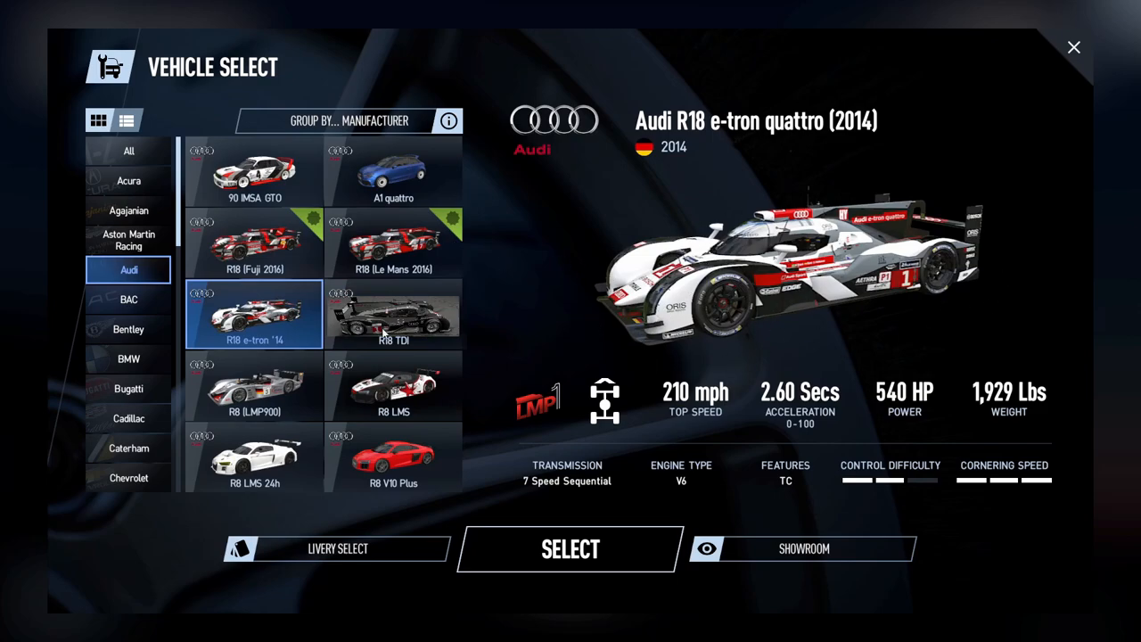
{"action": "left_click", "coordinate": [392, 314]}
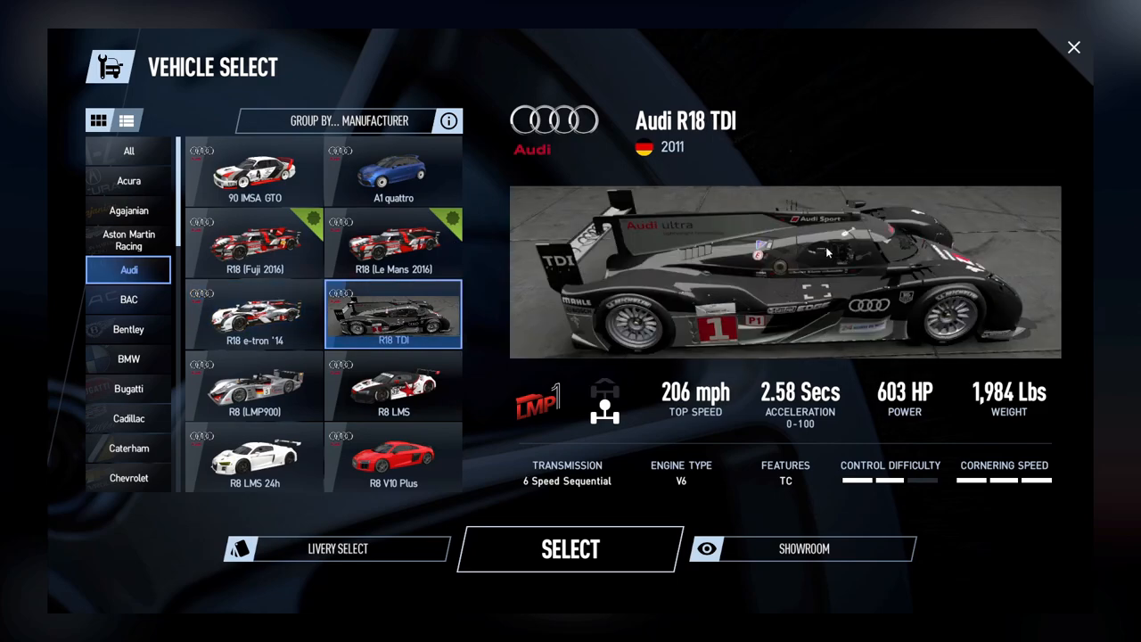
{"action": "mouse_move", "coordinate": [320, 330]}
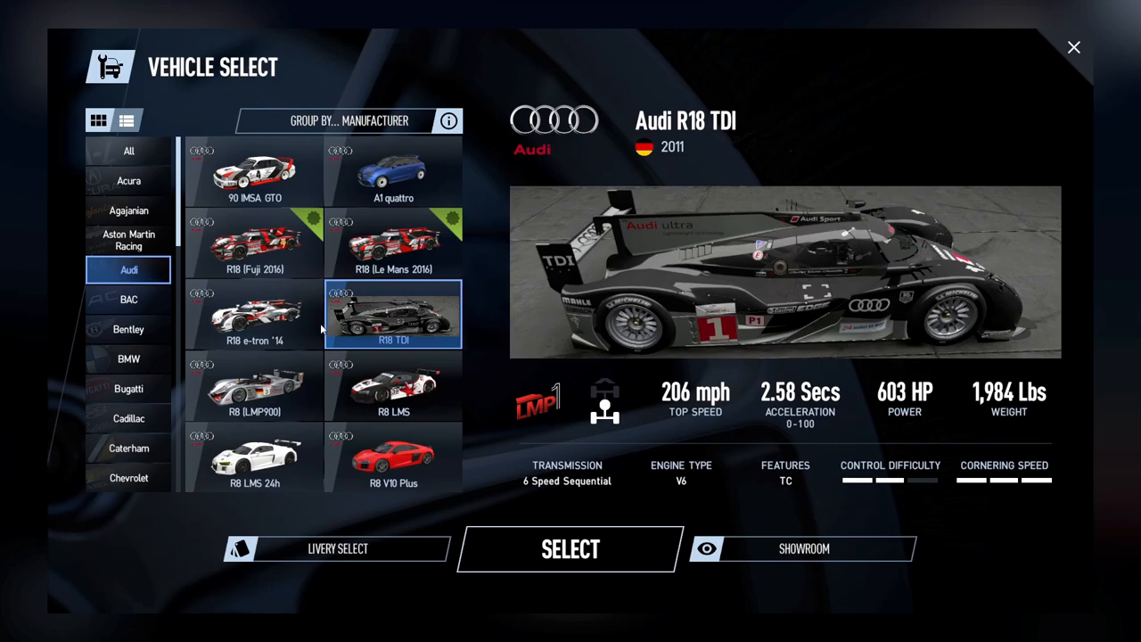
{"action": "left_click", "coordinate": [392, 385]}
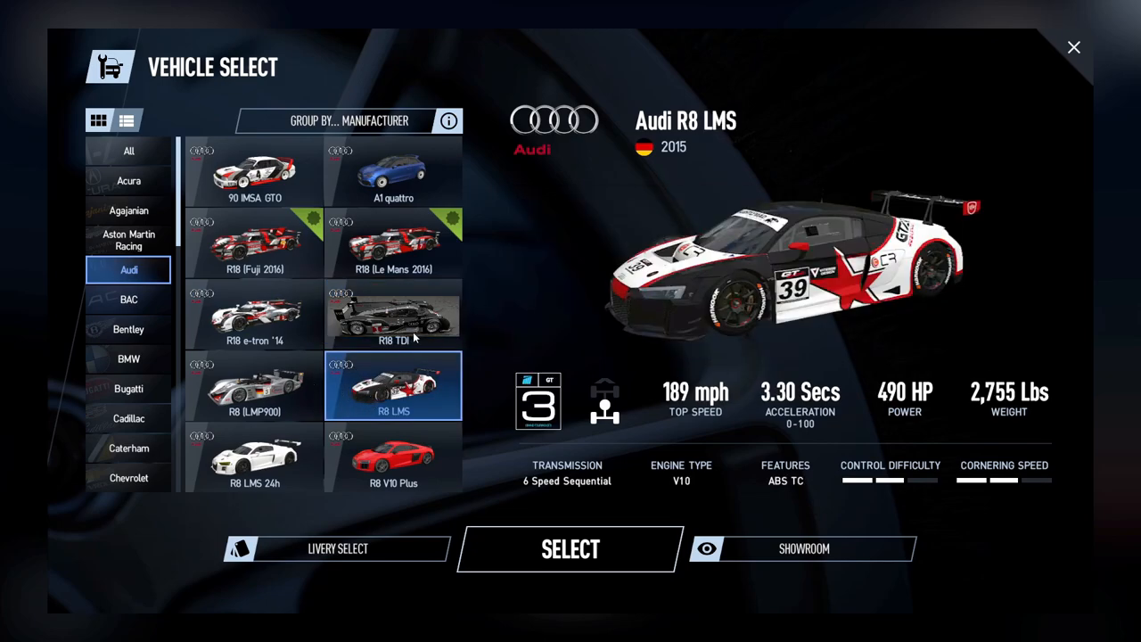
{"action": "left_click", "coordinate": [393, 314]}
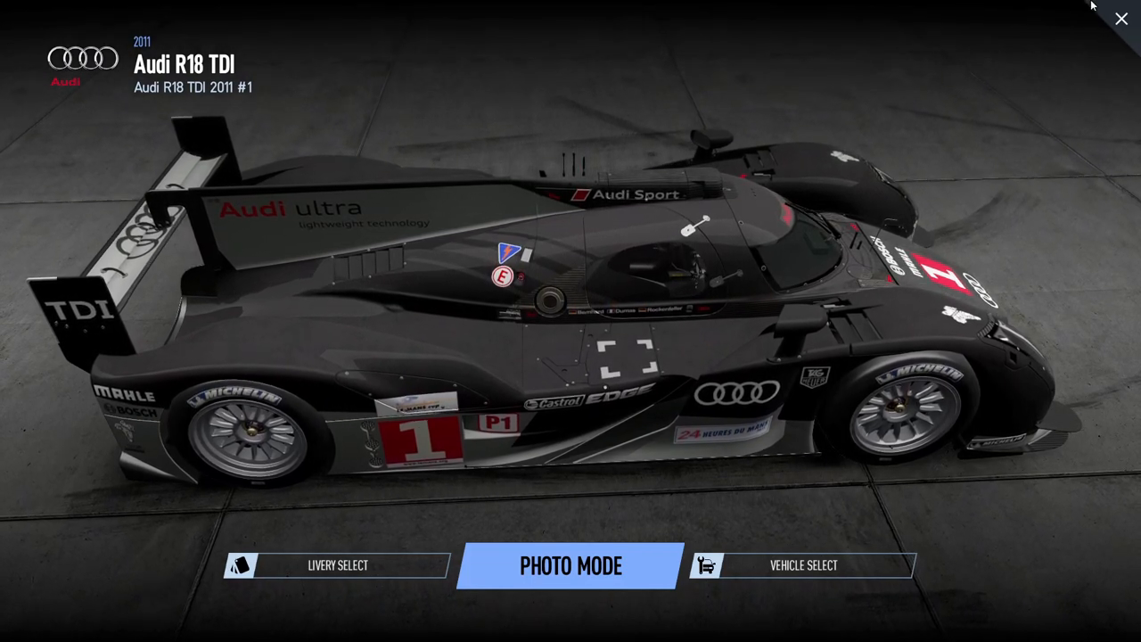
Step: Choose the Audi R18 TDI 2011 #1 livery and load the California Highway Full private test
{"action": "left_click", "coordinate": [337, 565]}
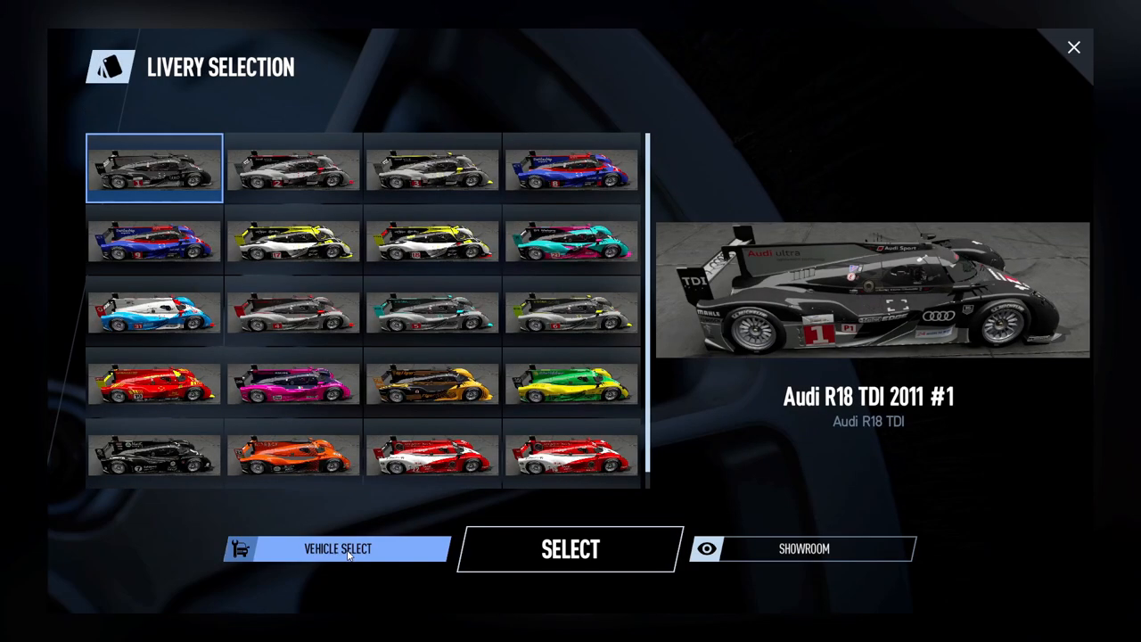
{"action": "left_click", "coordinate": [431, 241]}
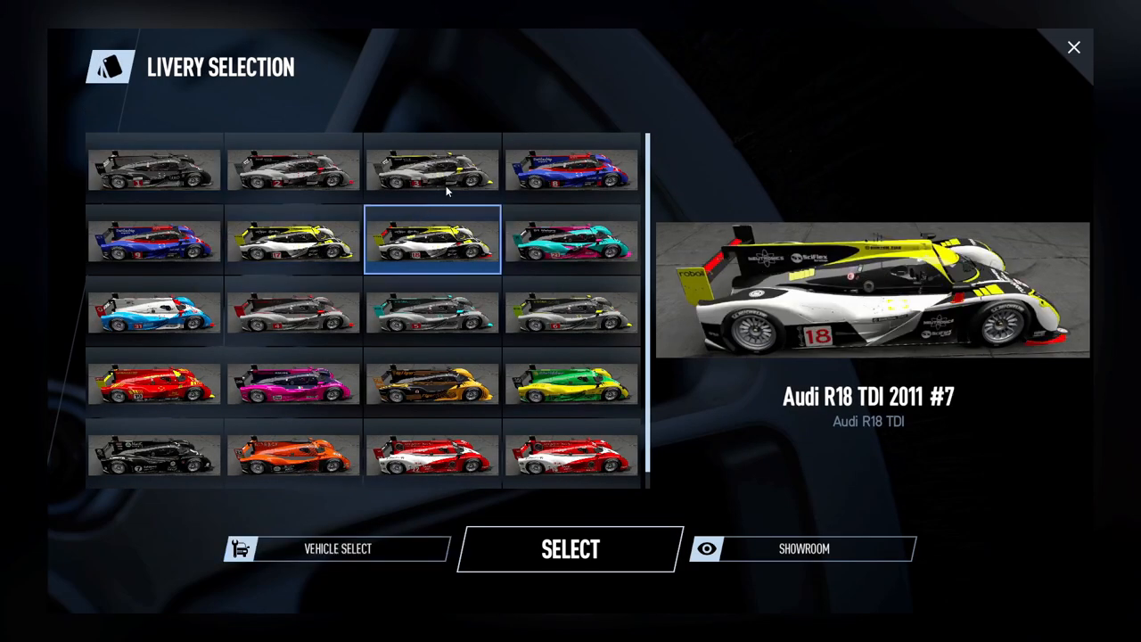
{"action": "left_click", "coordinate": [153, 169]}
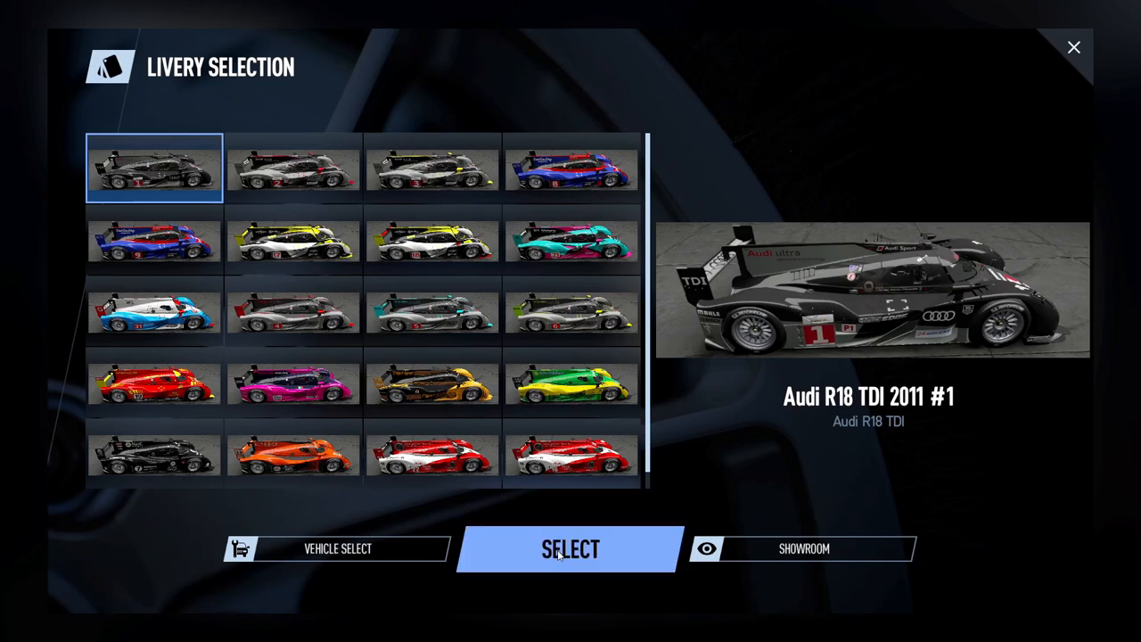
{"action": "left_click", "coordinate": [337, 549]}
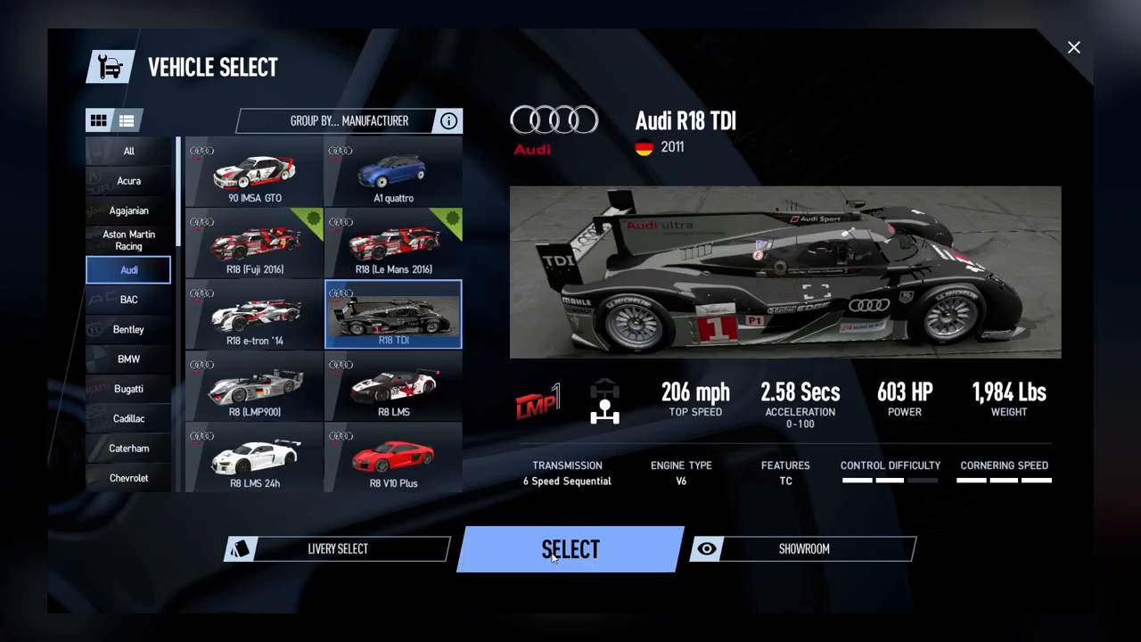
{"action": "left_click", "coordinate": [571, 549]}
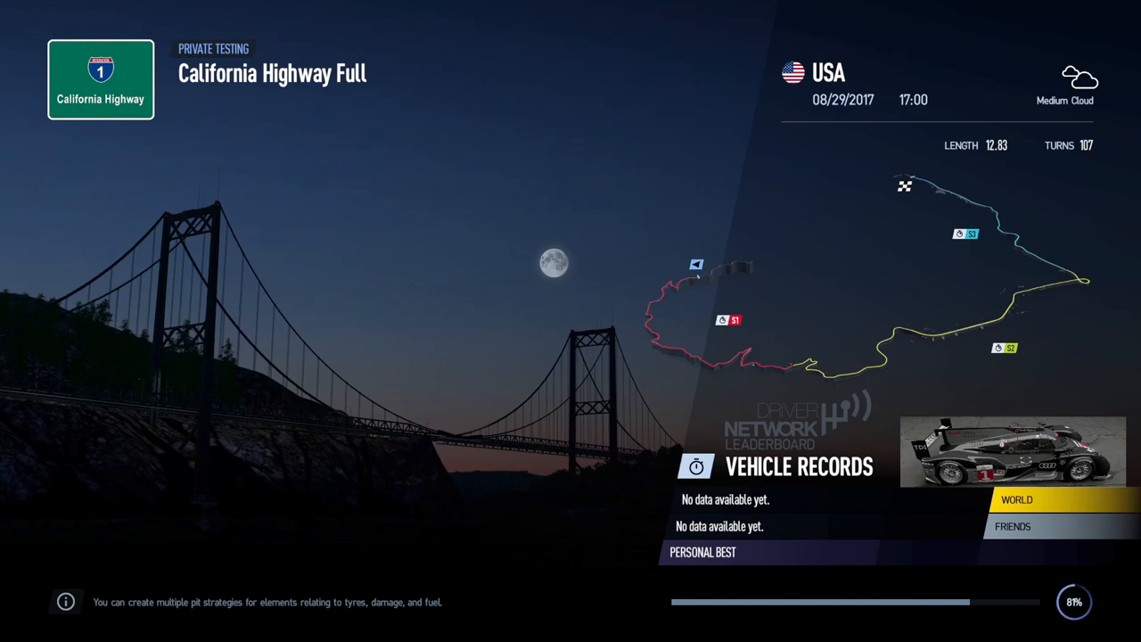